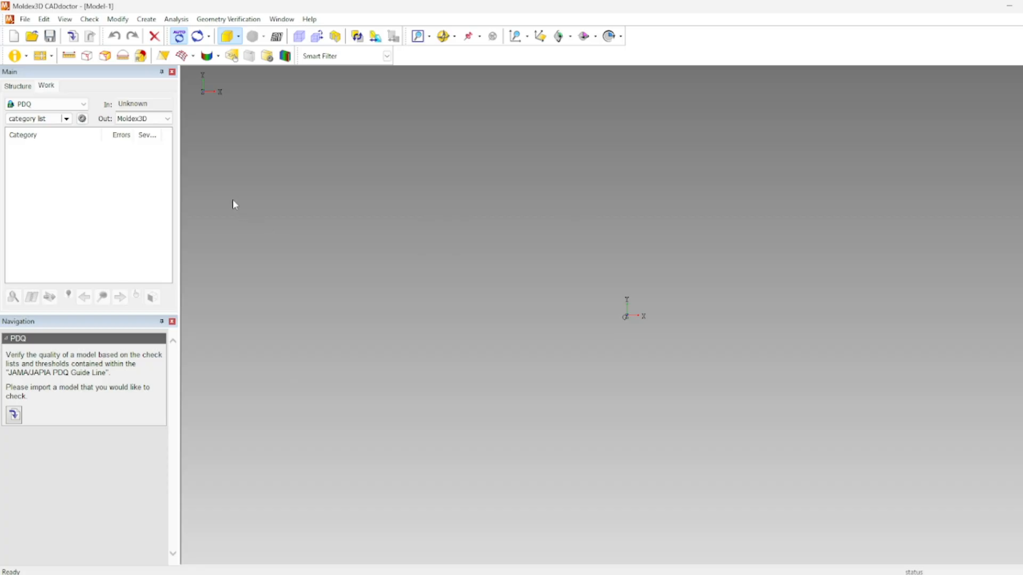
{"action": "mouse_move", "coordinate": [220, 196]}
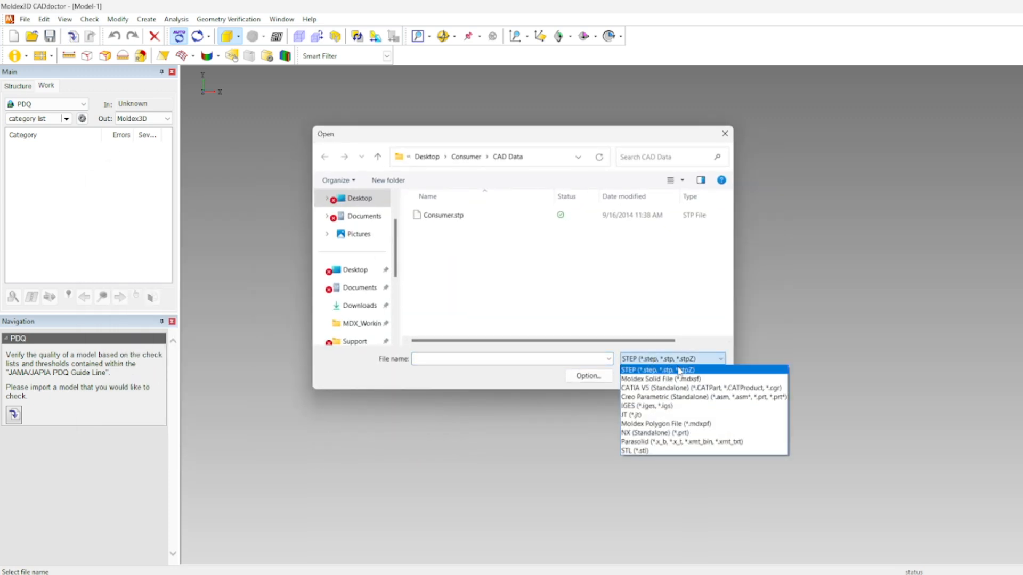
{"action": "mouse_move", "coordinate": [665, 423]}
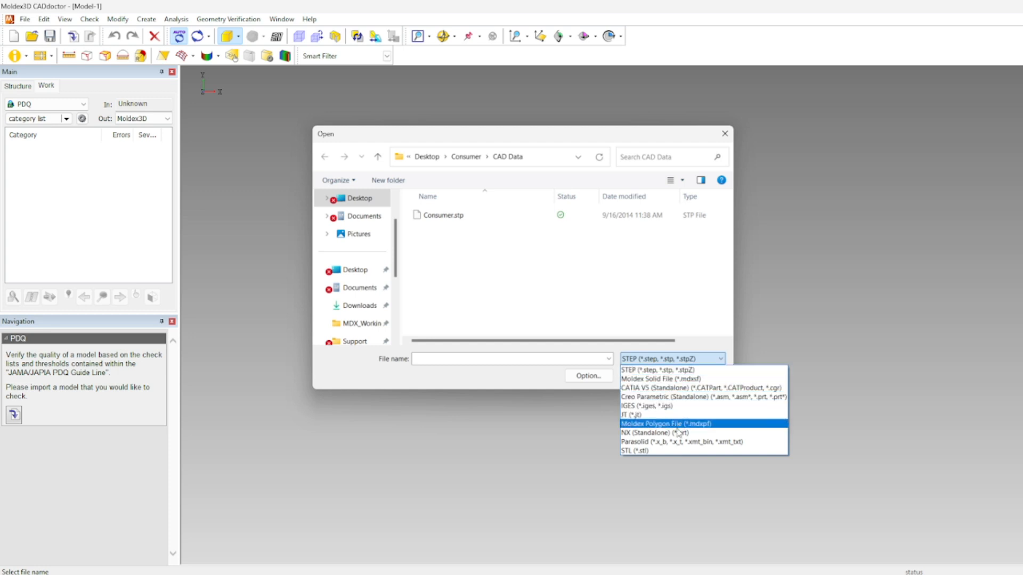
{"action": "mouse_move", "coordinate": [673, 450]}
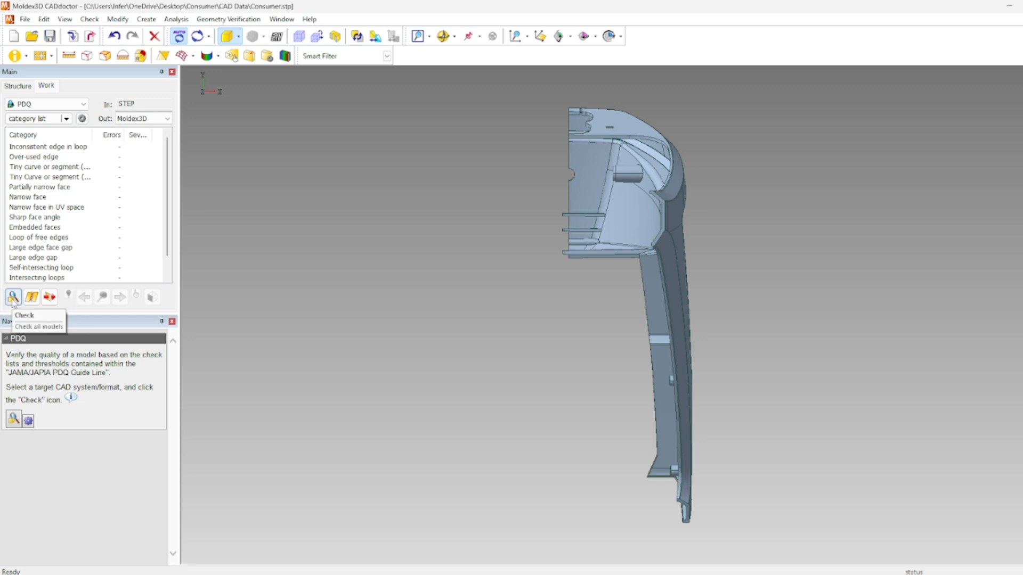
Run the quality check and single out the Loop of free edges category, which reports zero errors.
{"action": "left_click", "coordinate": [13, 297]}
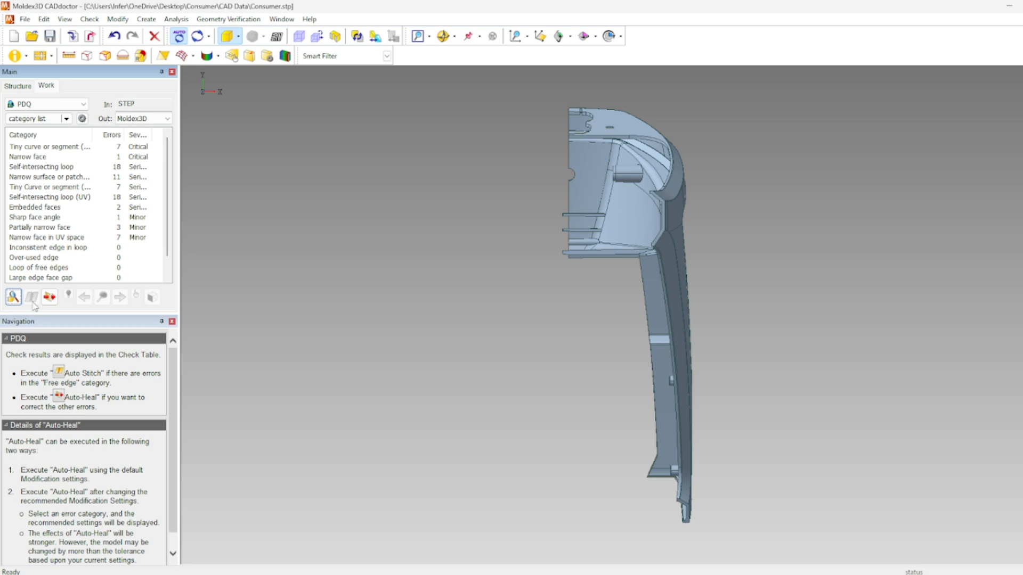
{"action": "left_click", "coordinate": [39, 267]}
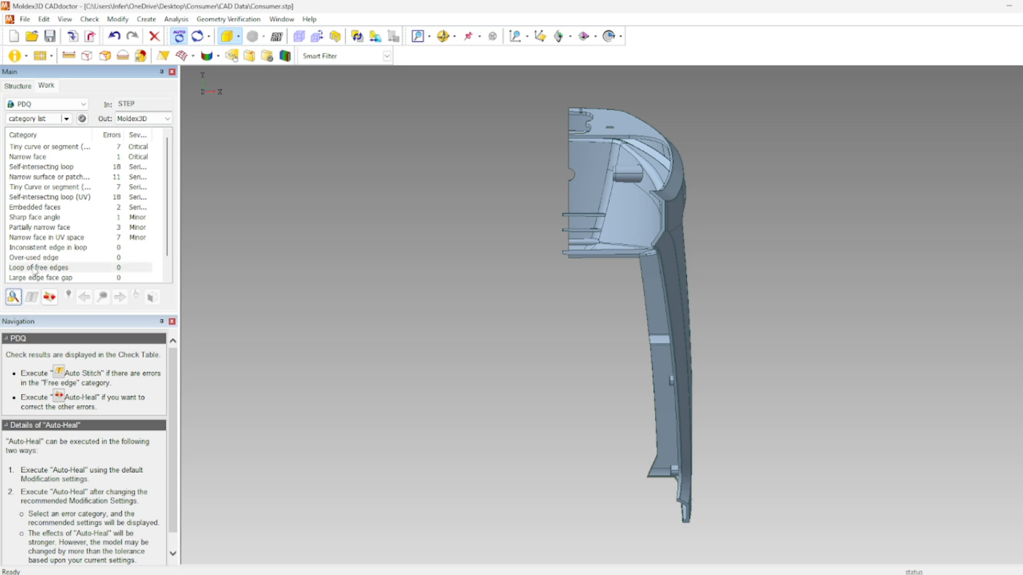
{"action": "left_click", "coordinate": [49, 268]}
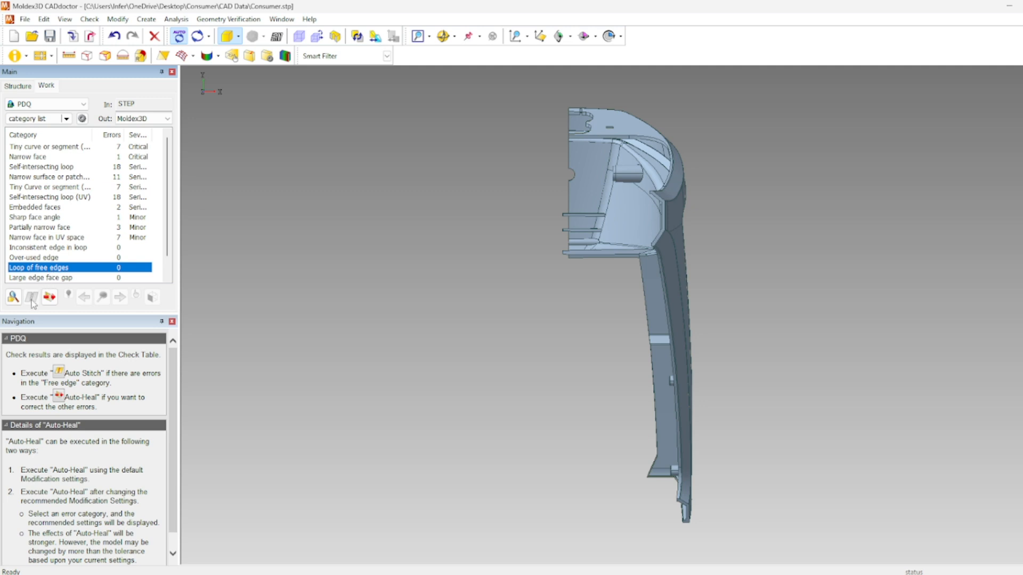
{"action": "mouse_move", "coordinate": [35, 303]}
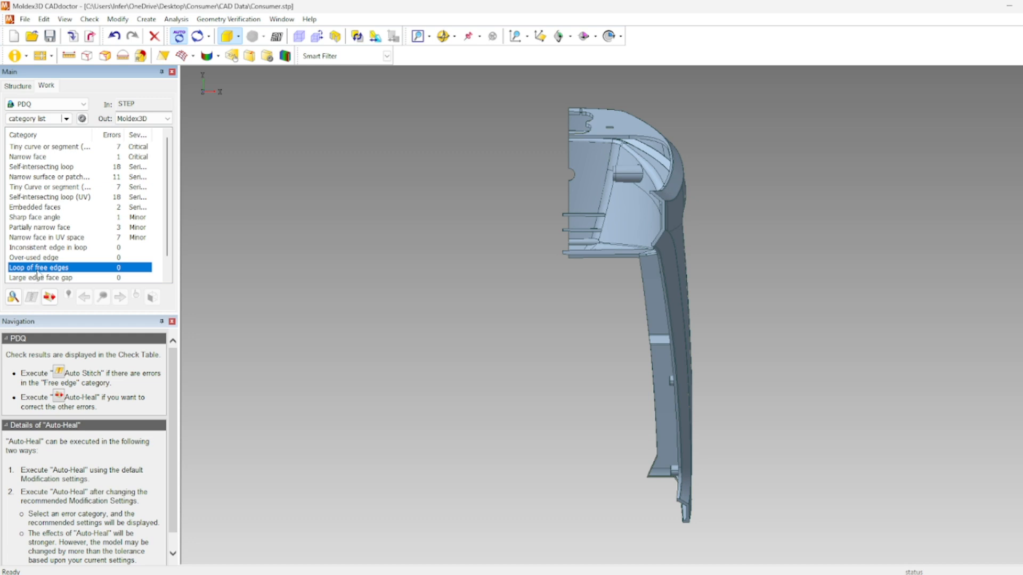
{"action": "mouse_move", "coordinate": [49, 297]}
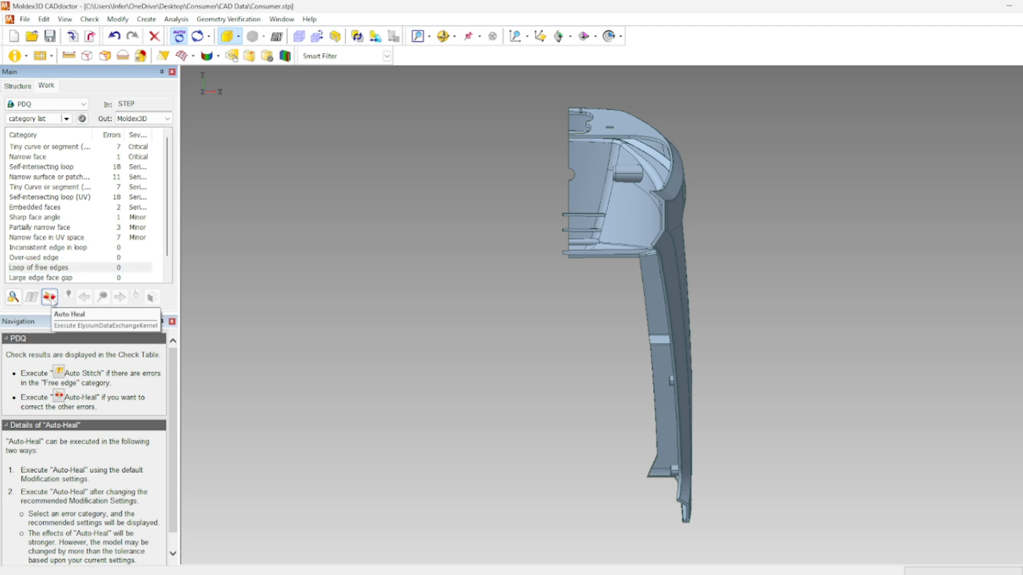
Auto-heal the model's geometry errors, leaving only Sharp face angle (1) and Partially narrow face (3).
{"action": "left_click", "coordinate": [49, 297]}
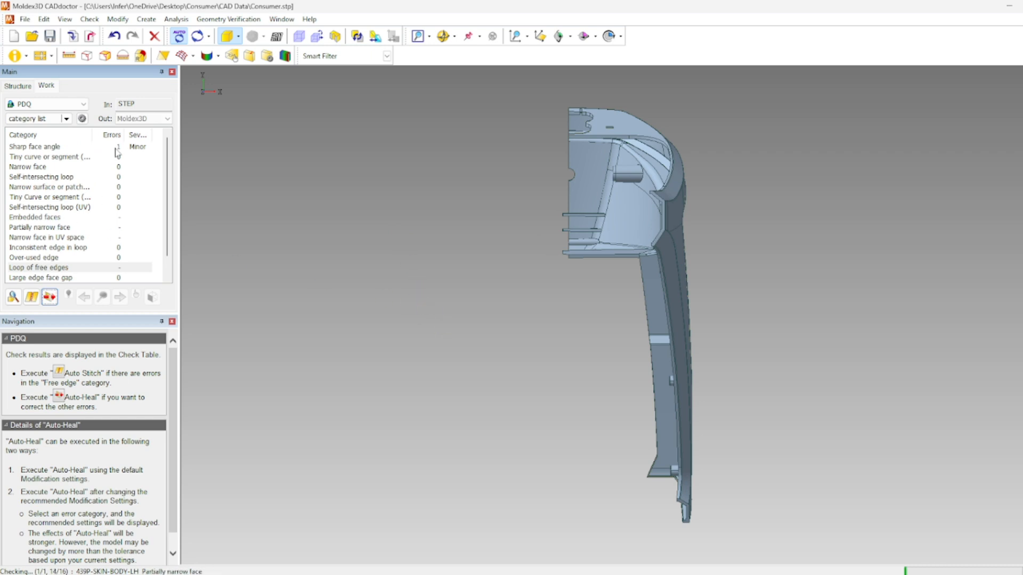
{"action": "mouse_move", "coordinate": [118, 275]}
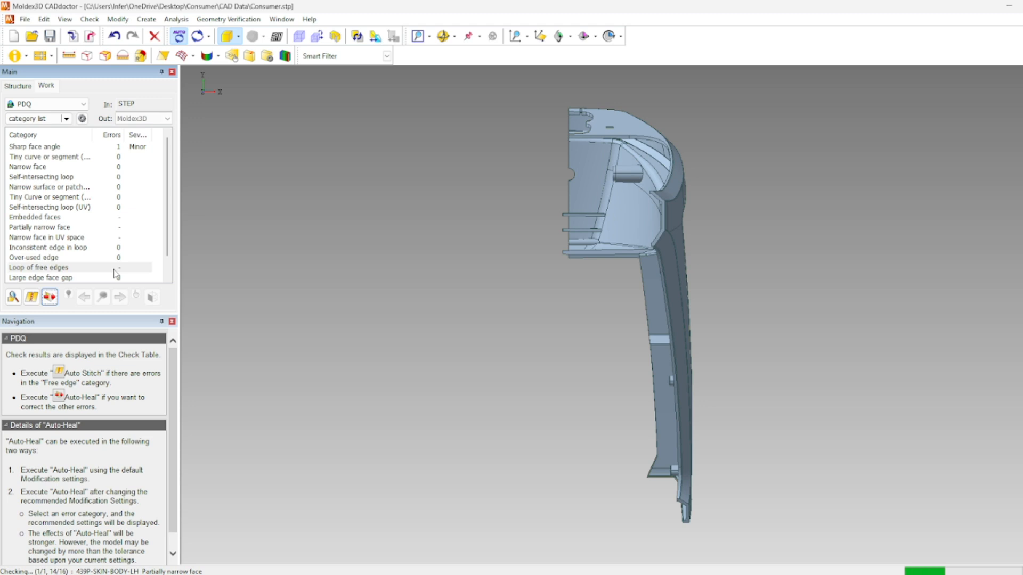
{"action": "left_click", "coordinate": [30, 297]}
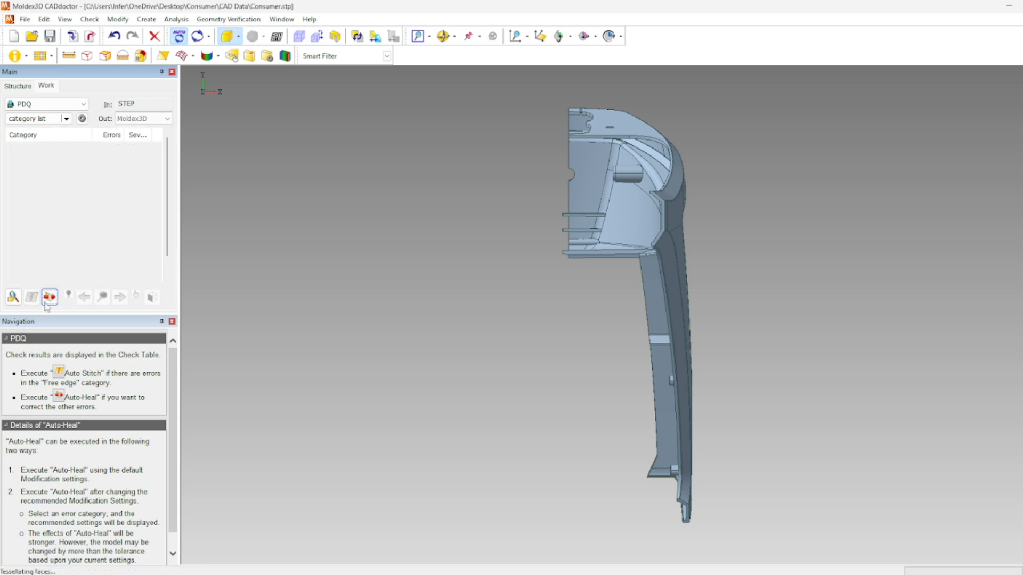
{"action": "left_click", "coordinate": [49, 297]}
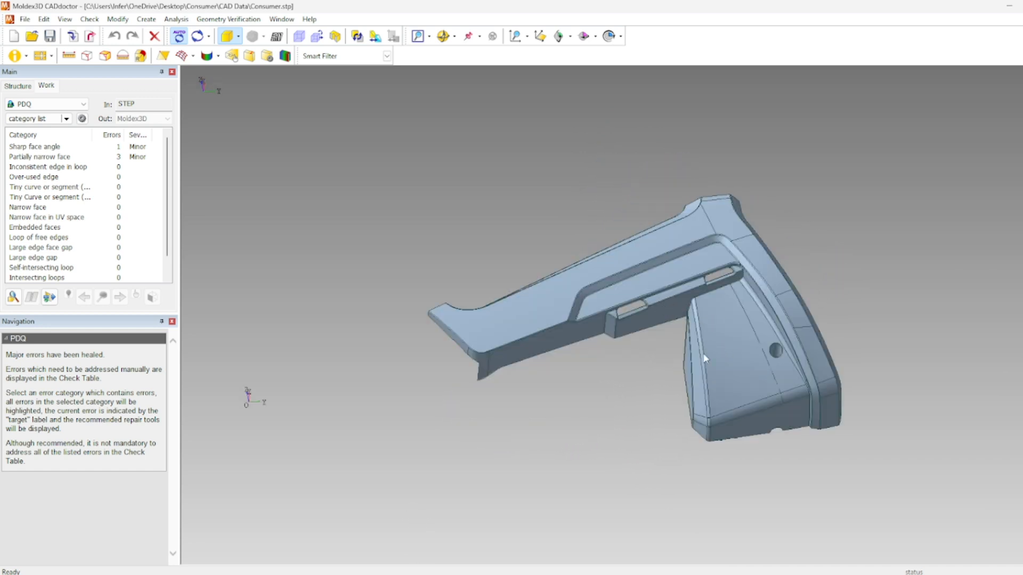
{"action": "mouse_move", "coordinate": [131, 310]}
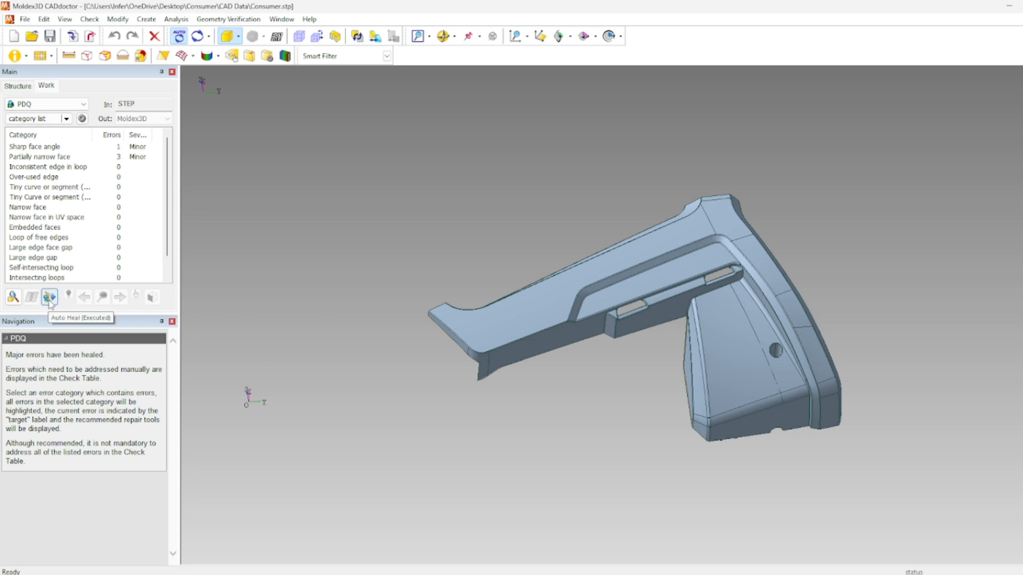
{"action": "mouse_move", "coordinate": [120, 149]}
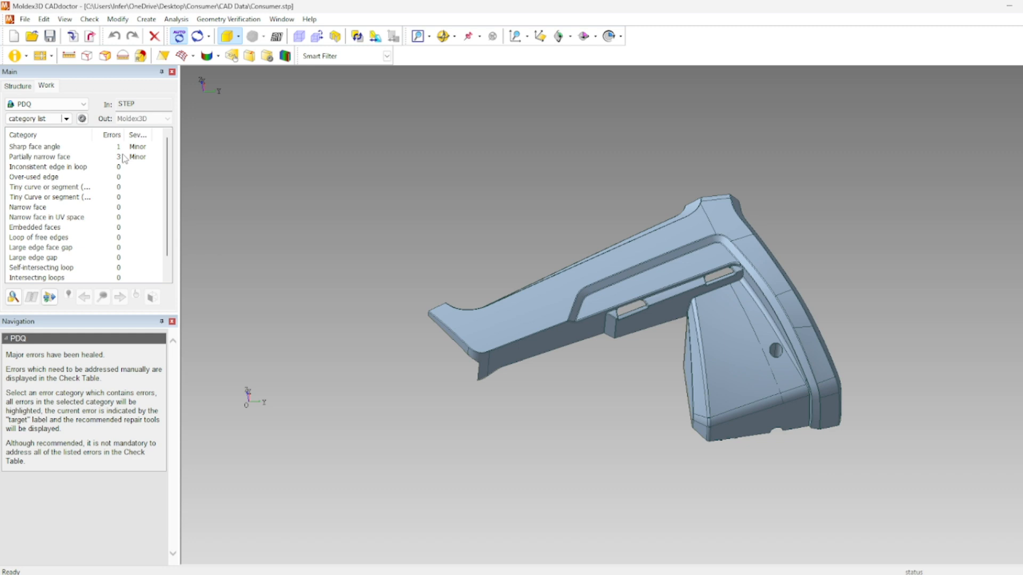
{"action": "mouse_move", "coordinate": [36, 150]}
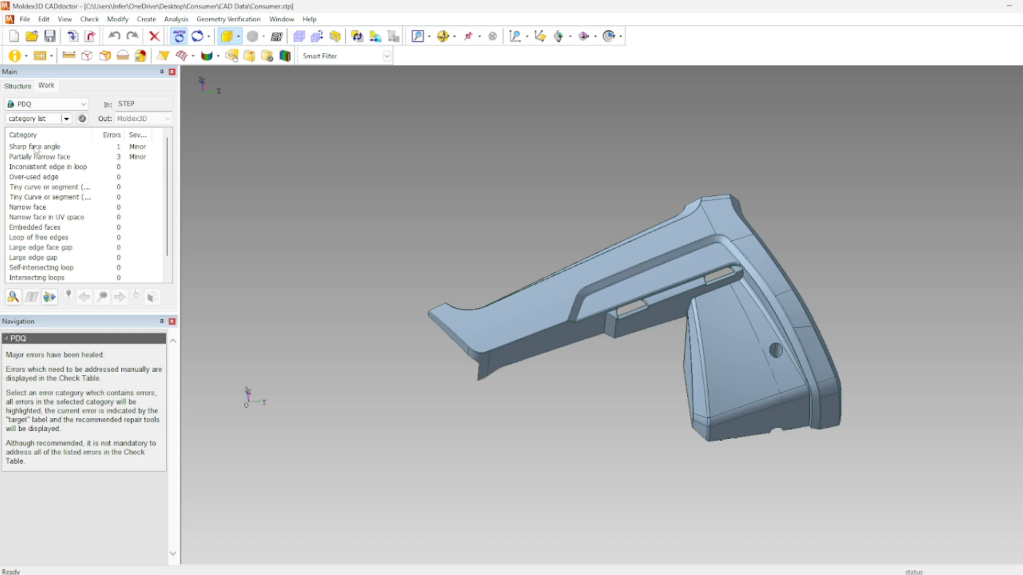
Highlight the single Sharp face angle error on the model and bring up the save prompt for Consumer.stp.
{"action": "left_click", "coordinate": [34, 146]}
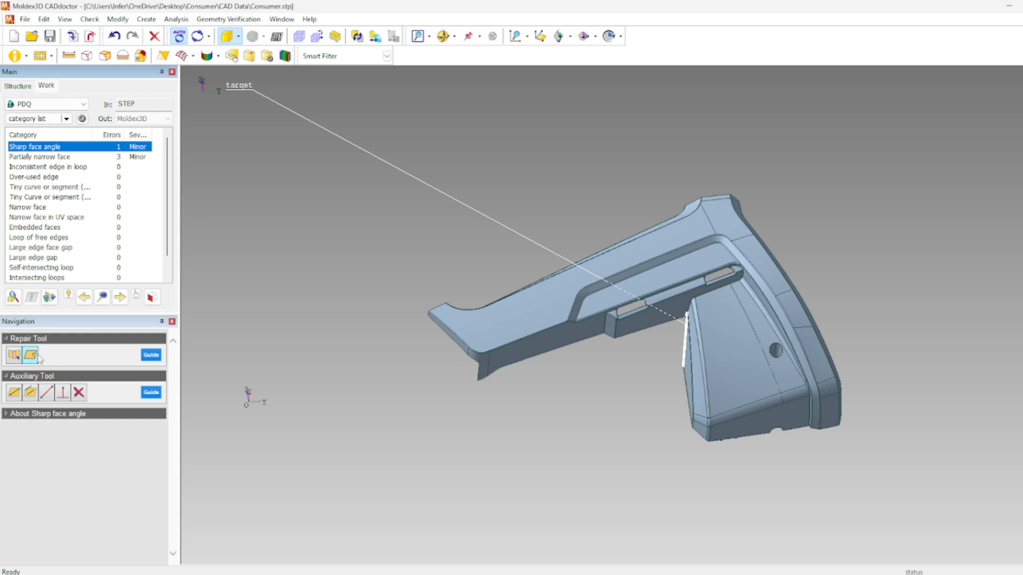
{"action": "mouse_move", "coordinate": [30, 355]}
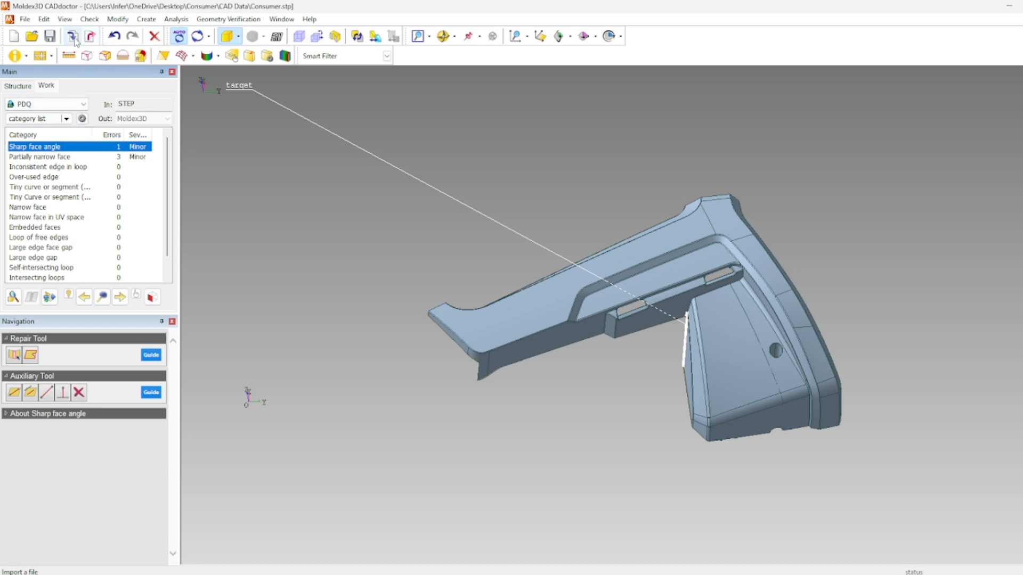
{"action": "left_click", "coordinate": [92, 36]}
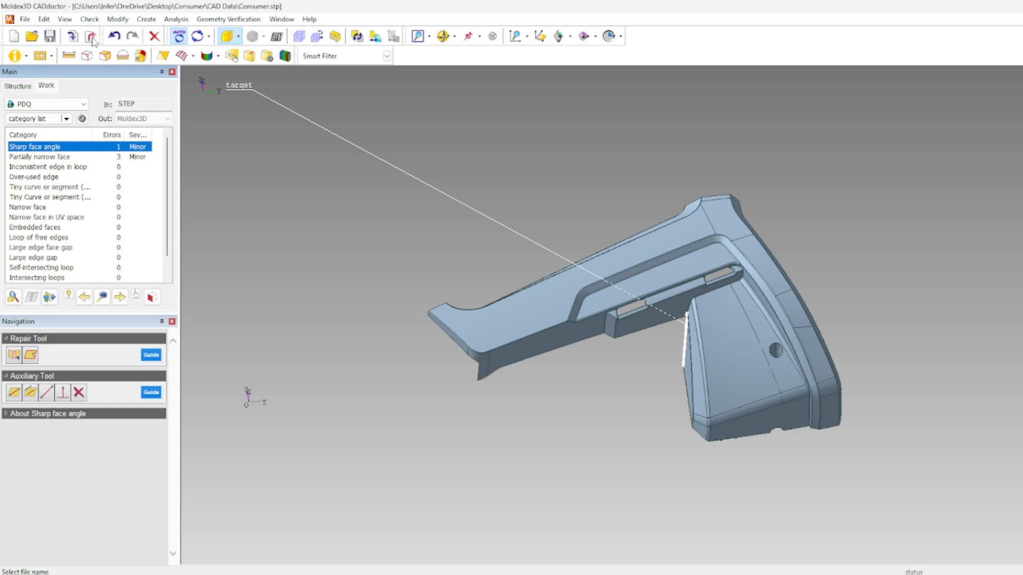
{"action": "mouse_move", "coordinate": [94, 41]}
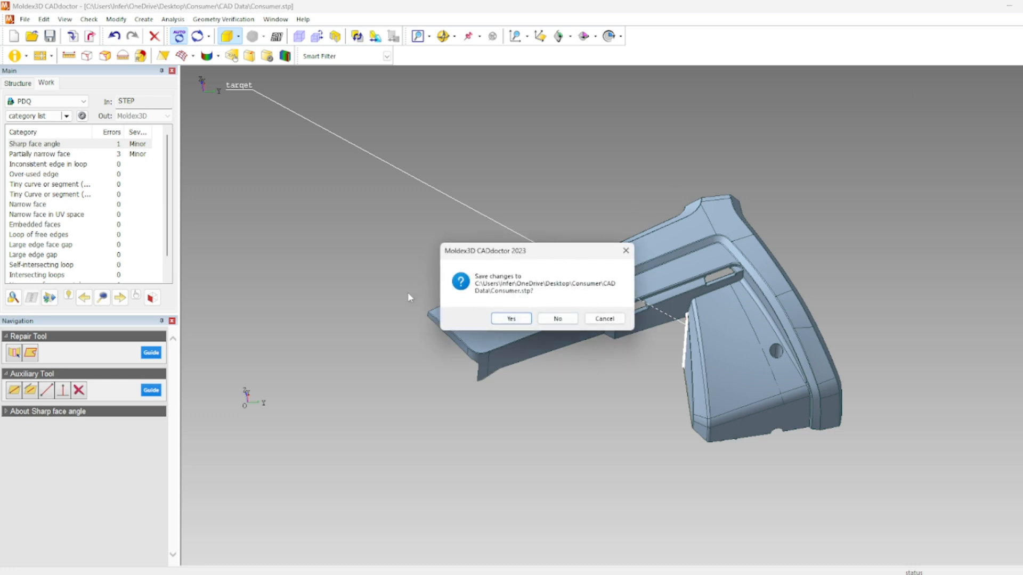
{"action": "mouse_move", "coordinate": [552, 338]}
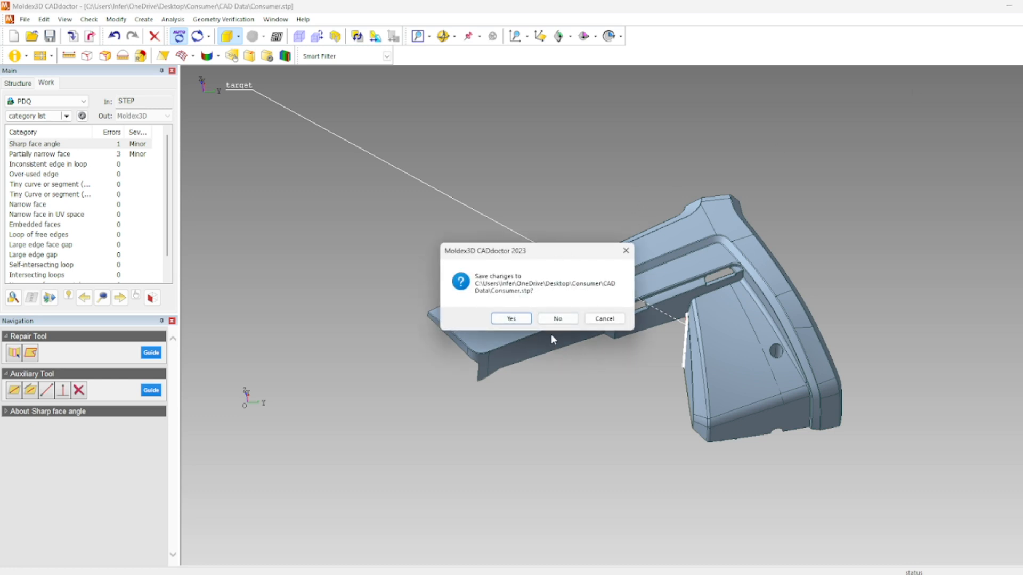
{"action": "mouse_move", "coordinate": [528, 303]}
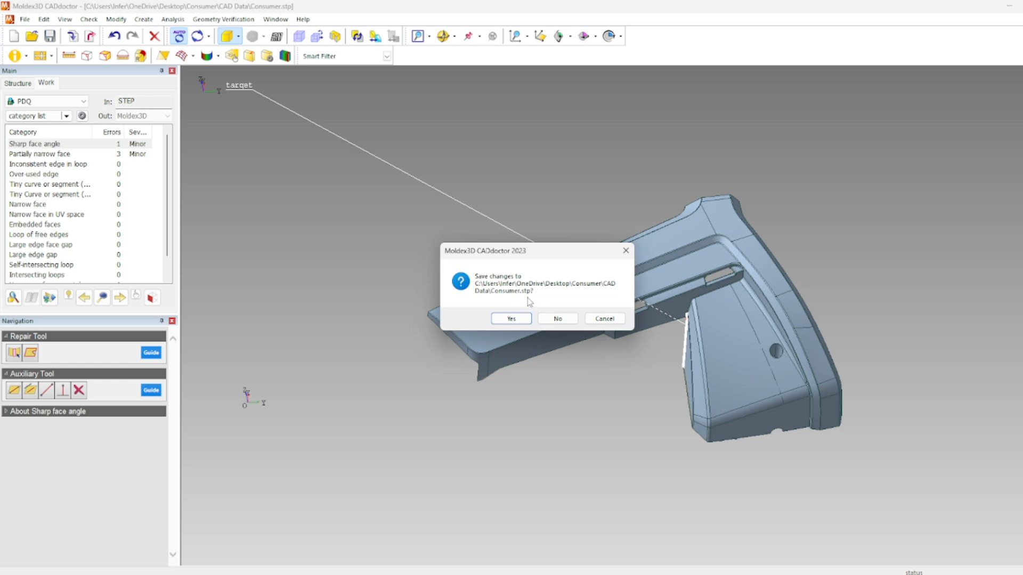
{"action": "mouse_move", "coordinate": [544, 309]}
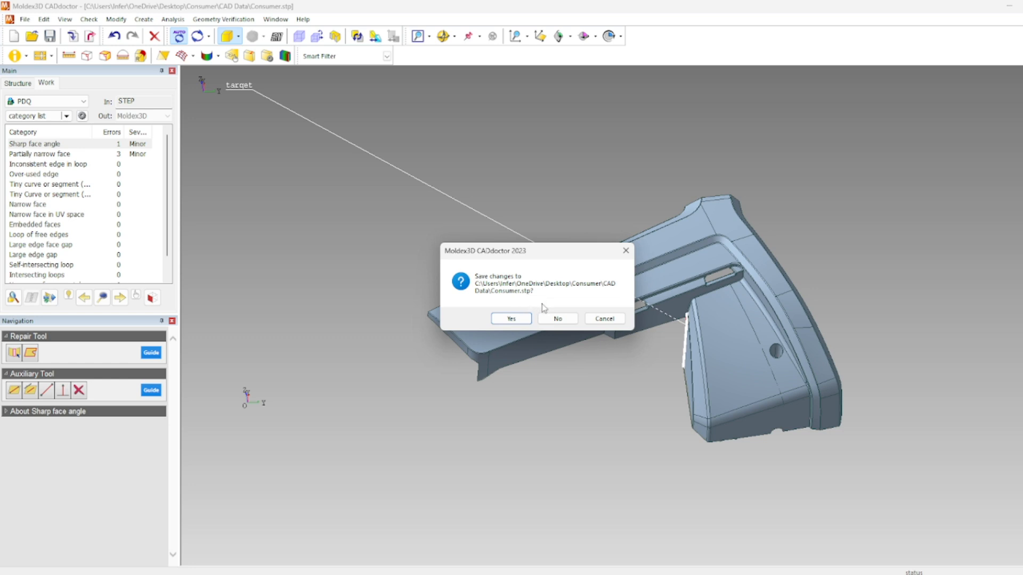
Answer the CADdoctor save prompt, launch Moldex3D Studio 2023 and start a new project.
{"action": "left_click", "coordinate": [556, 319]}
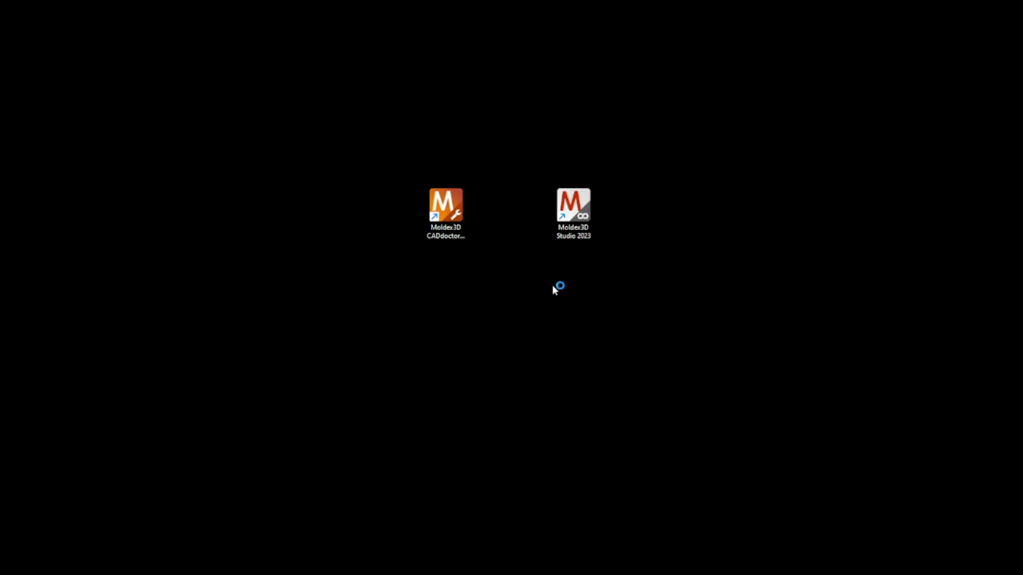
{"action": "double_click", "coordinate": [573, 205]}
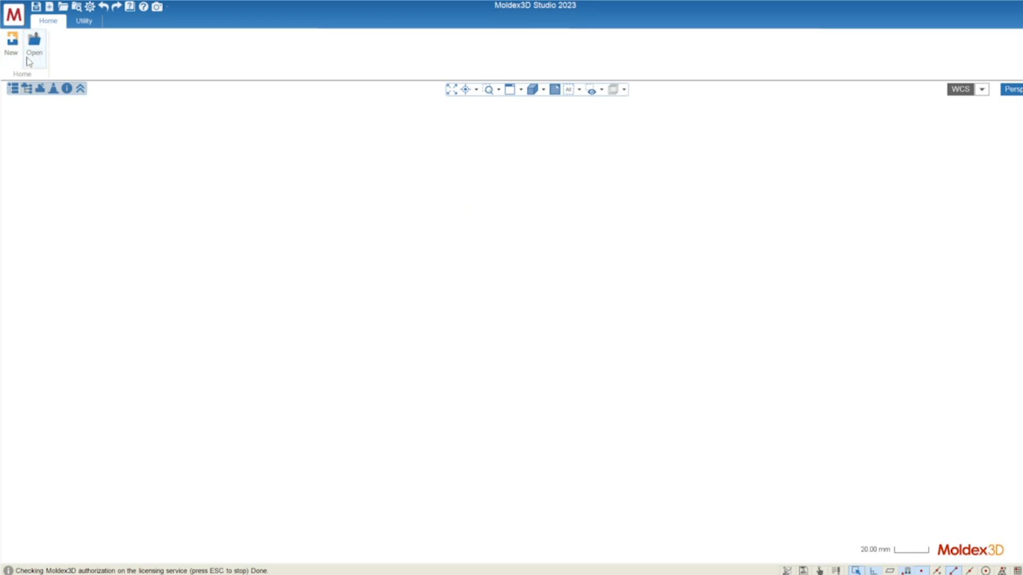
{"action": "mouse_move", "coordinate": [34, 51]}
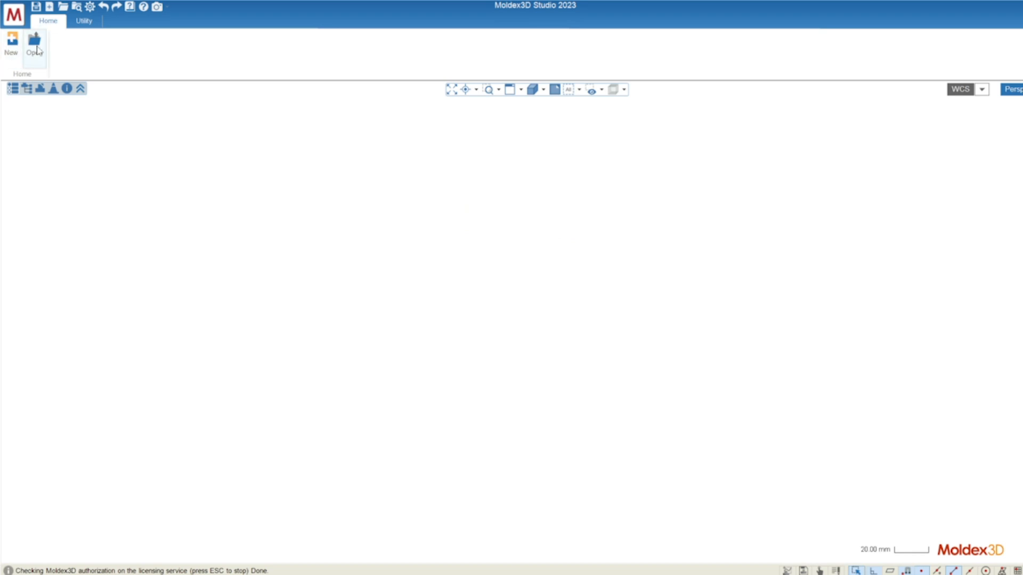
{"action": "mouse_move", "coordinate": [11, 46]}
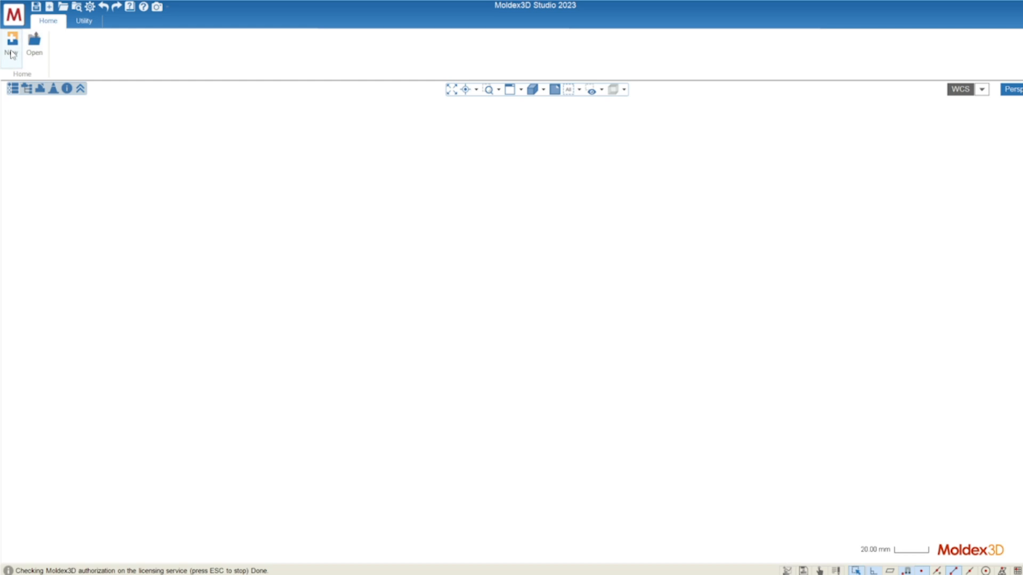
{"action": "left_click", "coordinate": [10, 40]}
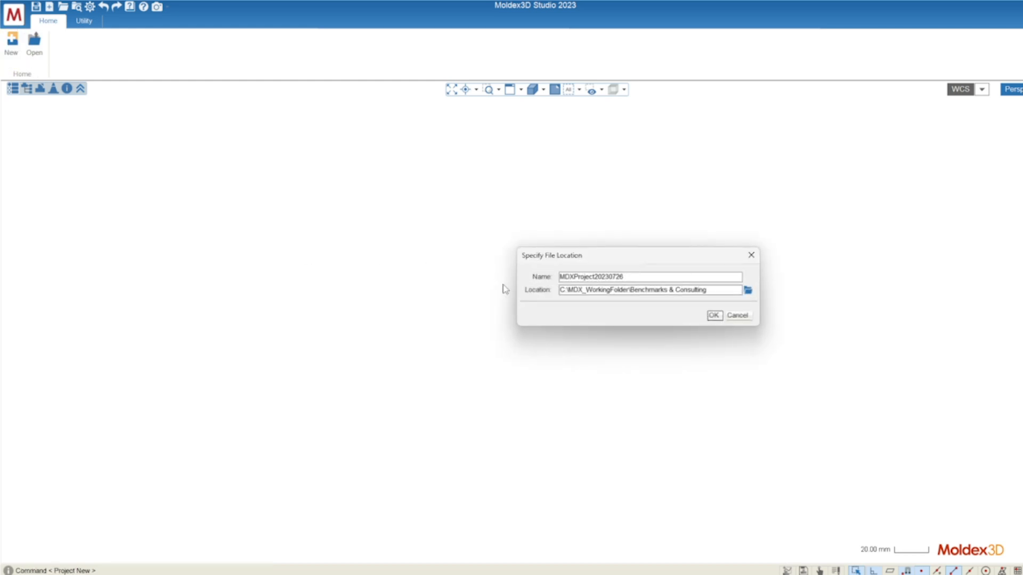
{"action": "mouse_move", "coordinate": [553, 288]}
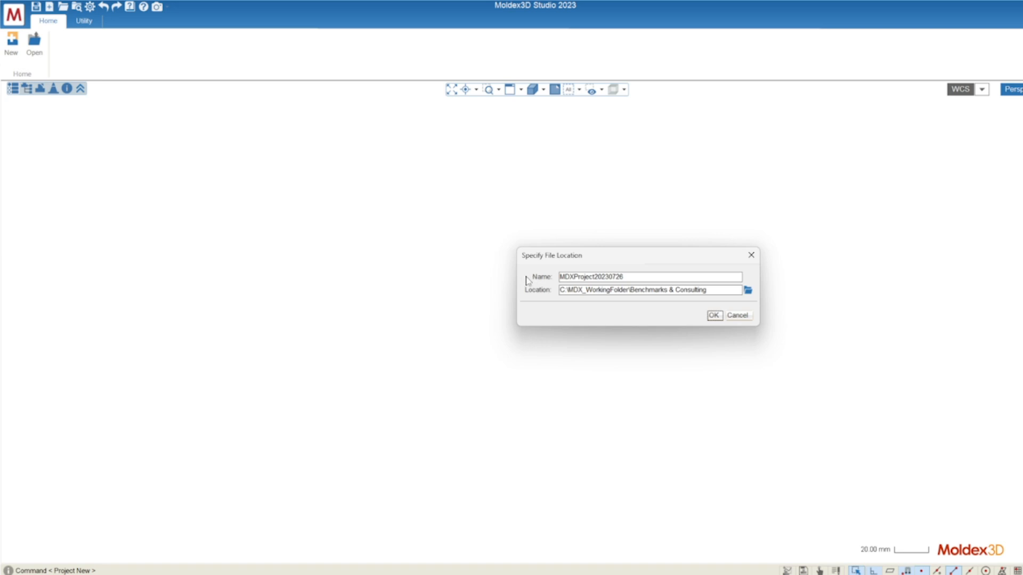
{"action": "mouse_move", "coordinate": [520, 294]}
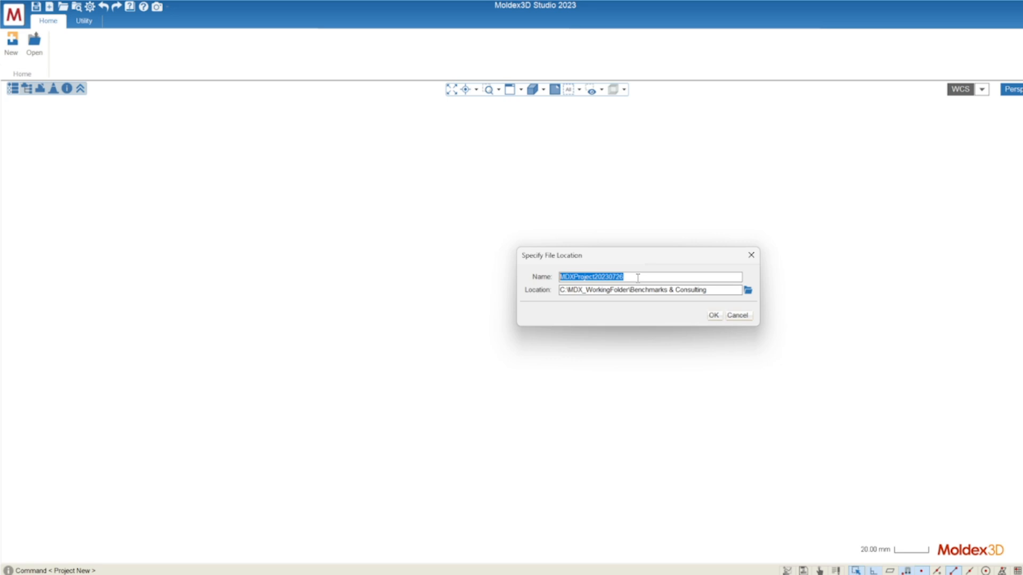
Name the project Simulation1, remove the Benchmarks & Consulting folder from the location, and confirm creation.
{"action": "type", "text": "Simulation1"}
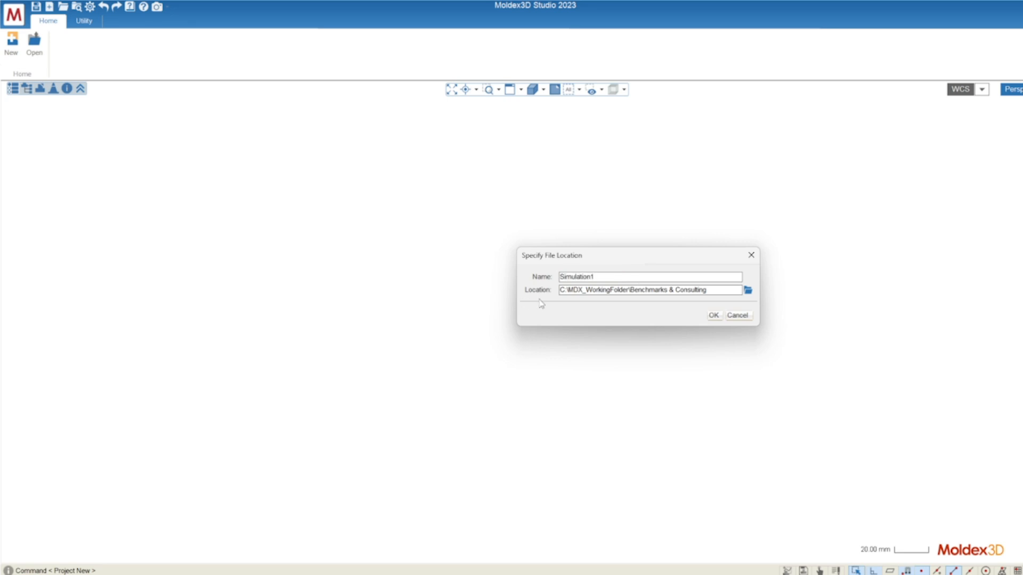
{"action": "mouse_move", "coordinate": [541, 298]}
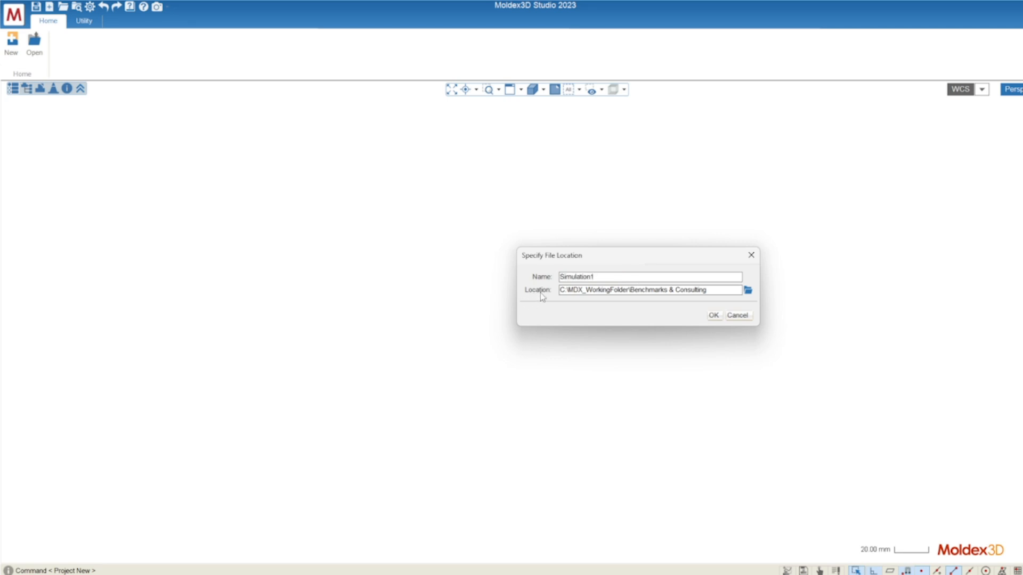
{"action": "left_click", "coordinate": [649, 277]}
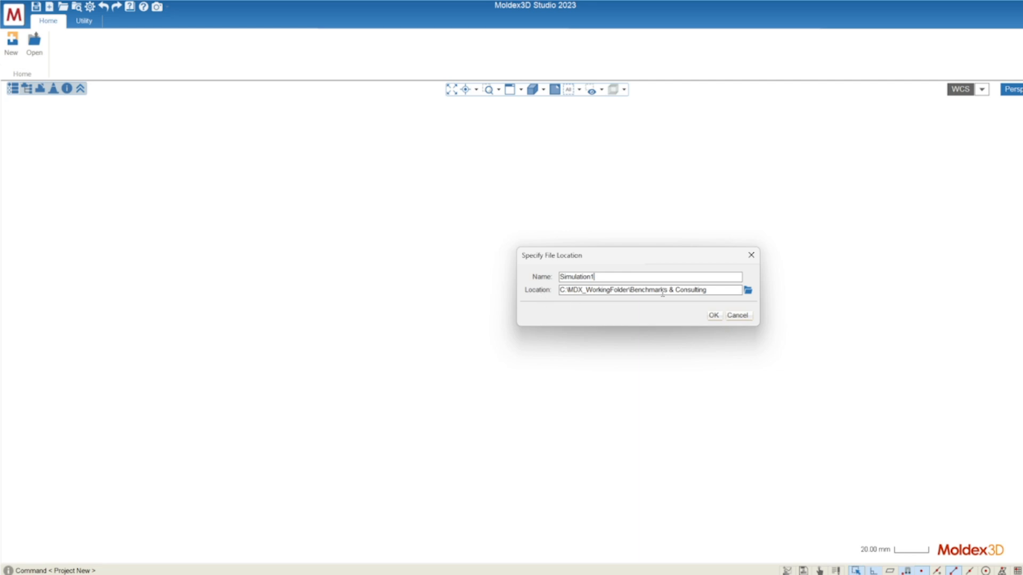
{"action": "double_click", "coordinate": [667, 290]}
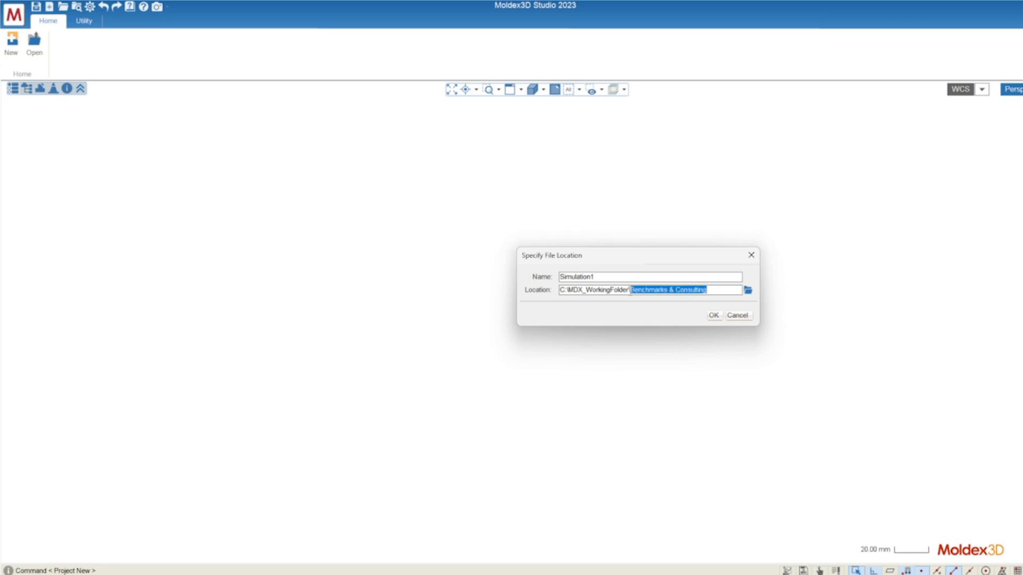
{"action": "key", "text": "Delete"}
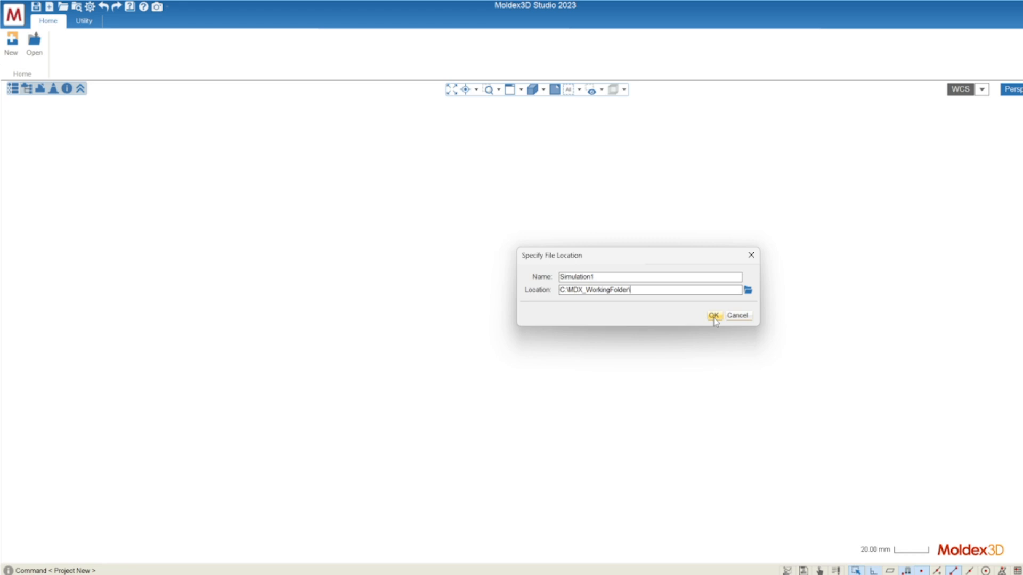
{"action": "left_click", "coordinate": [711, 315]}
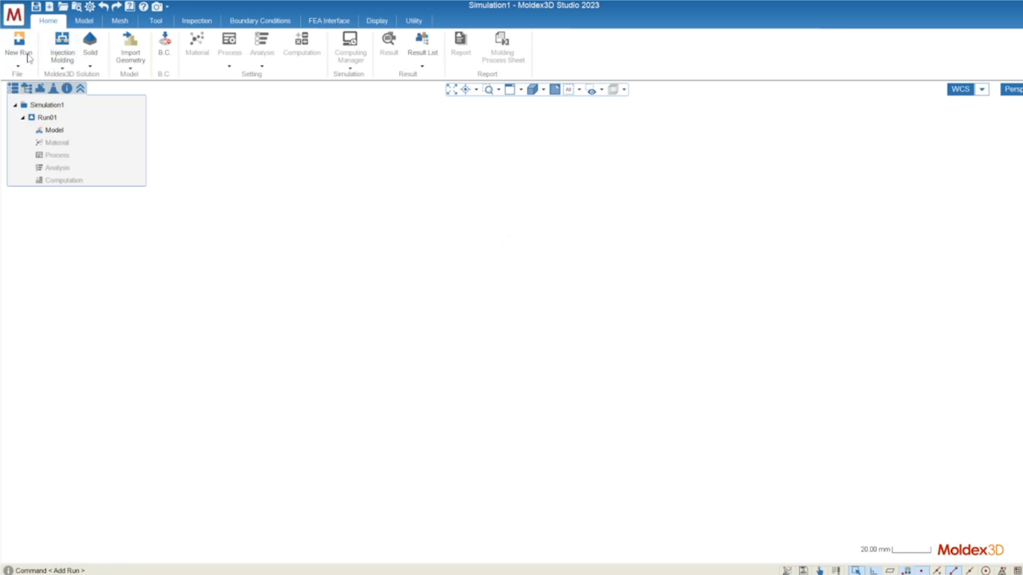
{"action": "mouse_move", "coordinate": [557, 58]}
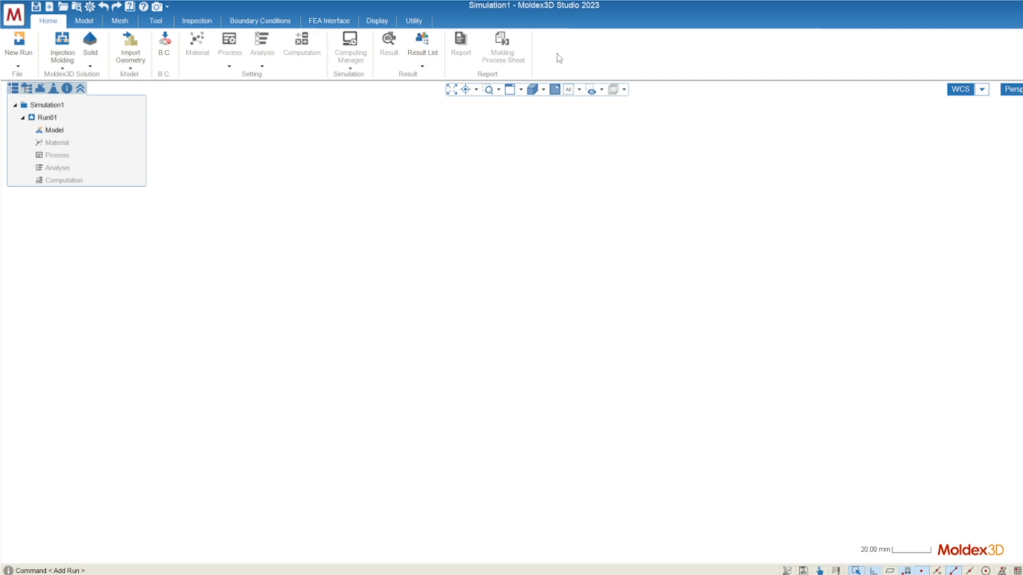
Select Run01's model entry and keep its mesh type as Solid injection molding.
{"action": "left_click", "coordinate": [54, 130]}
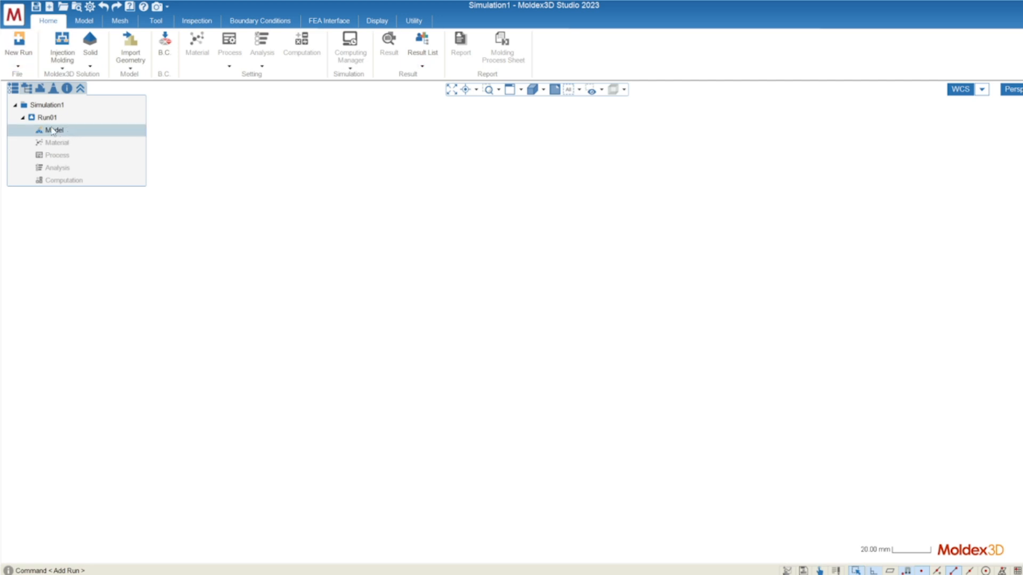
{"action": "left_click", "coordinate": [48, 117]}
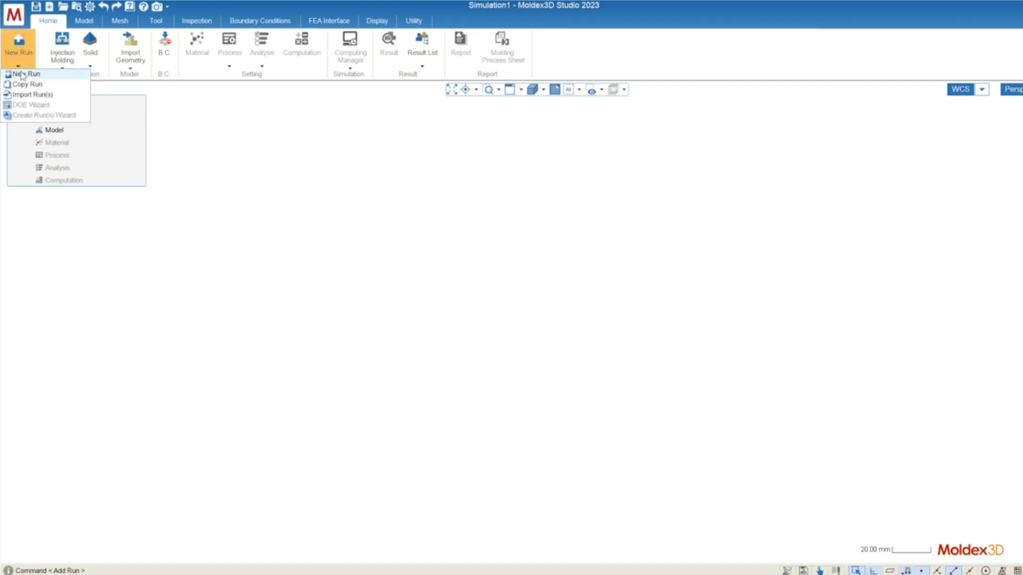
{"action": "mouse_move", "coordinate": [28, 85]}
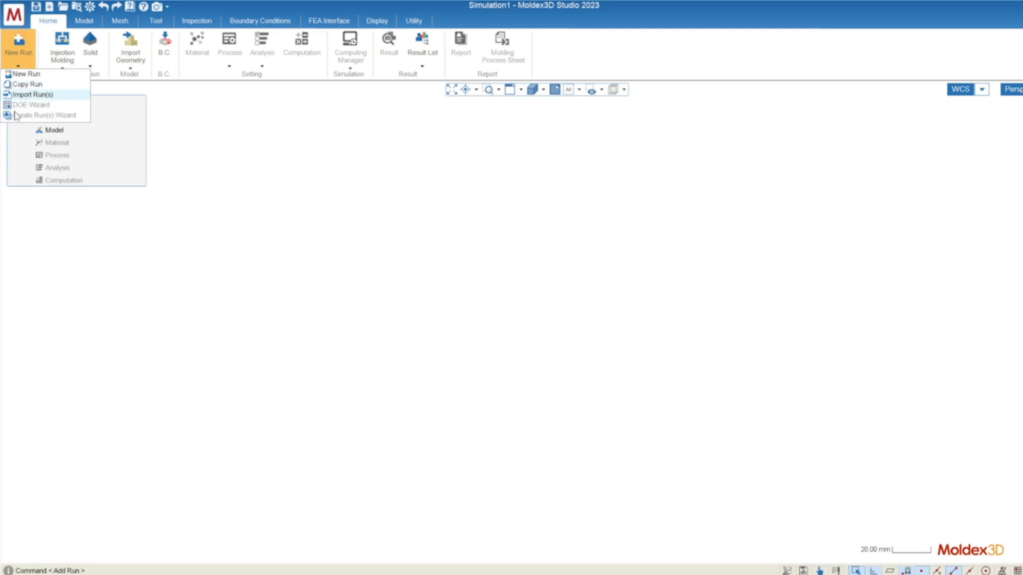
{"action": "mouse_move", "coordinate": [46, 116]}
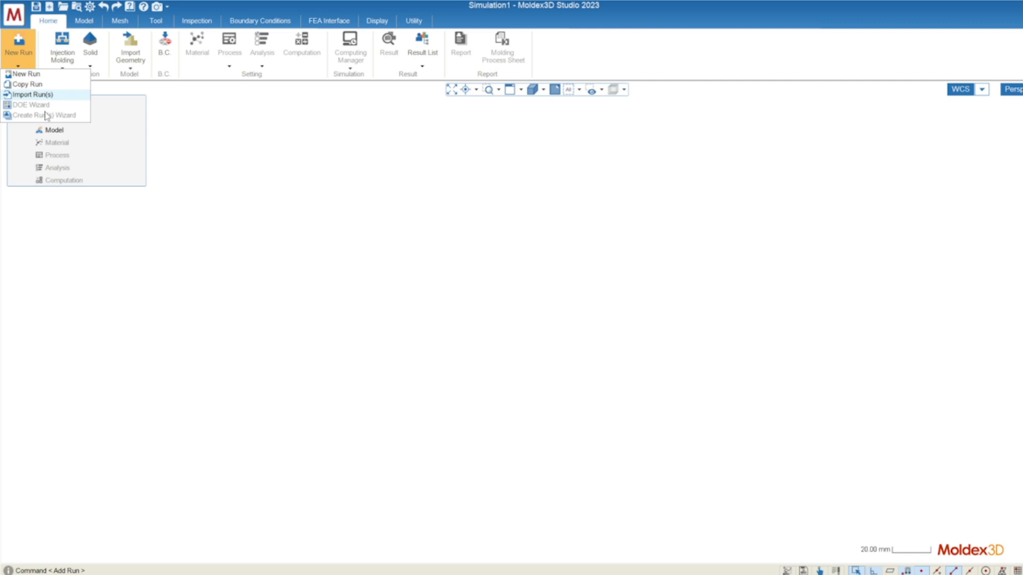
{"action": "mouse_move", "coordinate": [42, 115]}
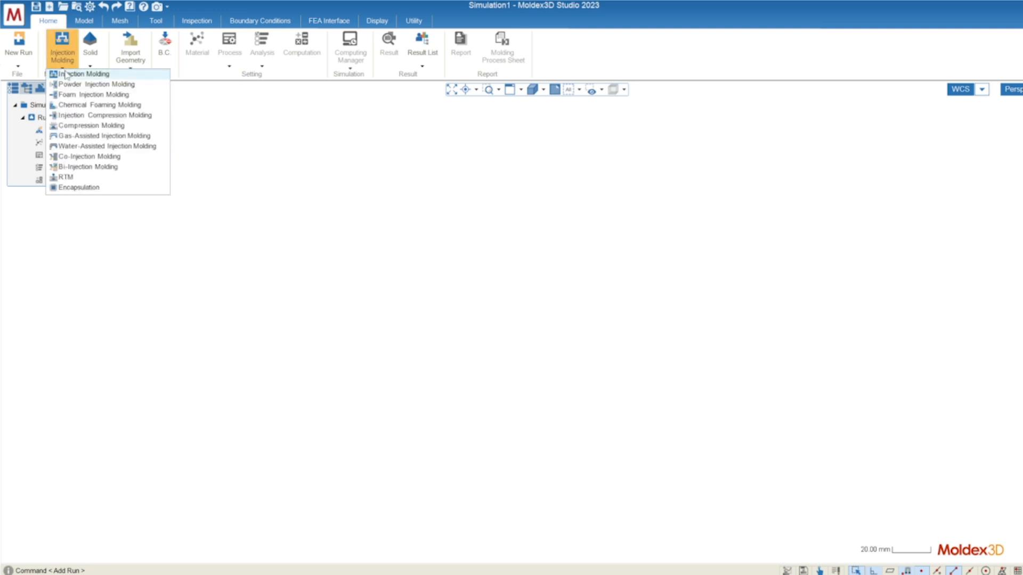
{"action": "mouse_move", "coordinate": [62, 58]}
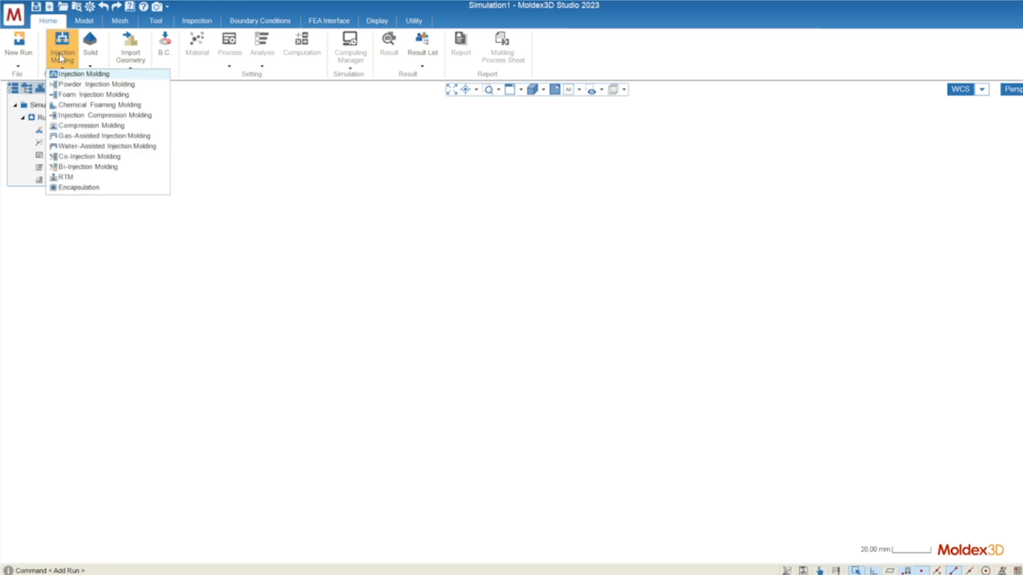
{"action": "mouse_move", "coordinate": [88, 167]}
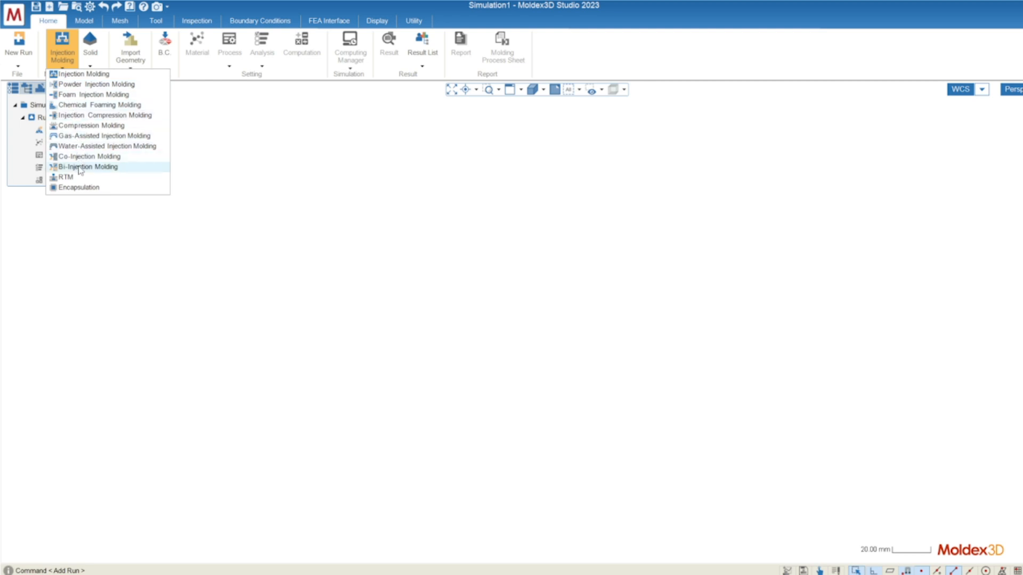
{"action": "mouse_move", "coordinate": [83, 73]}
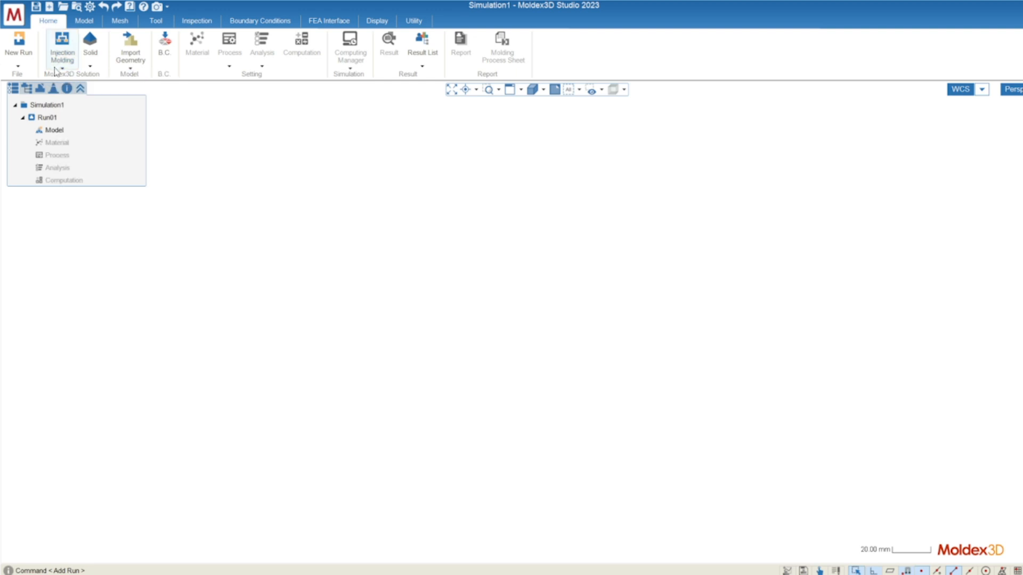
{"action": "left_click", "coordinate": [90, 48]}
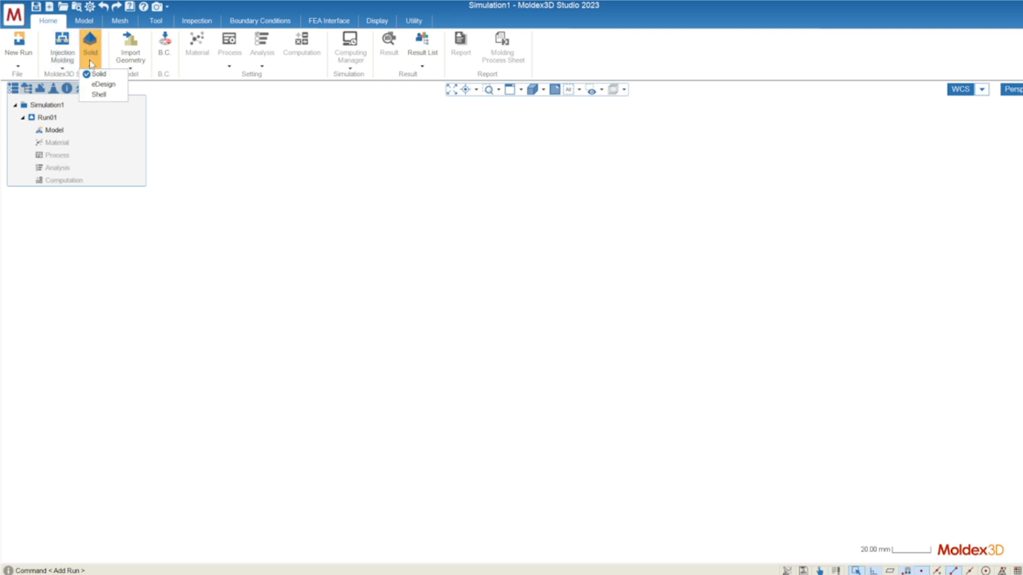
{"action": "mouse_move", "coordinate": [98, 74]}
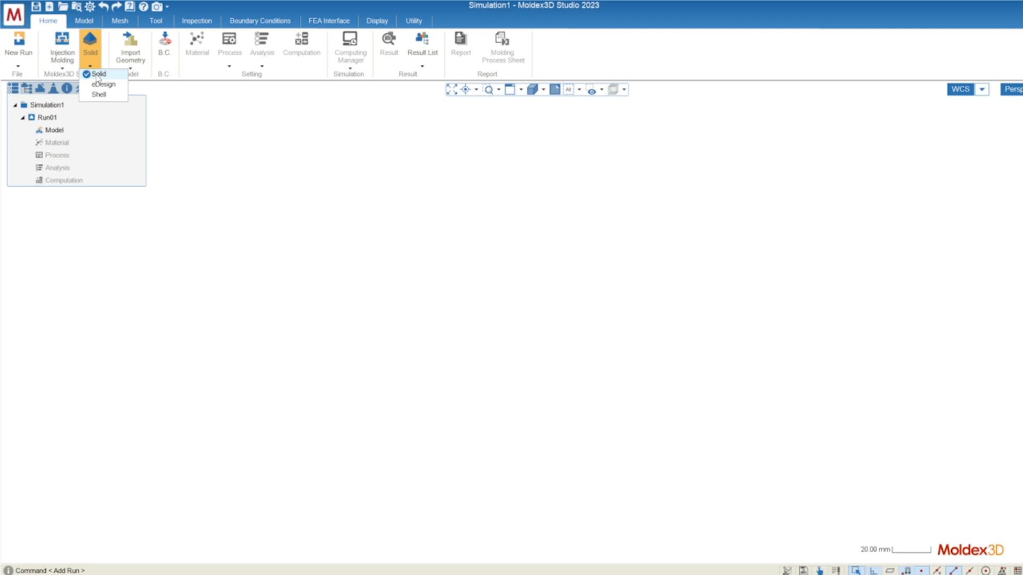
{"action": "mouse_move", "coordinate": [98, 77]}
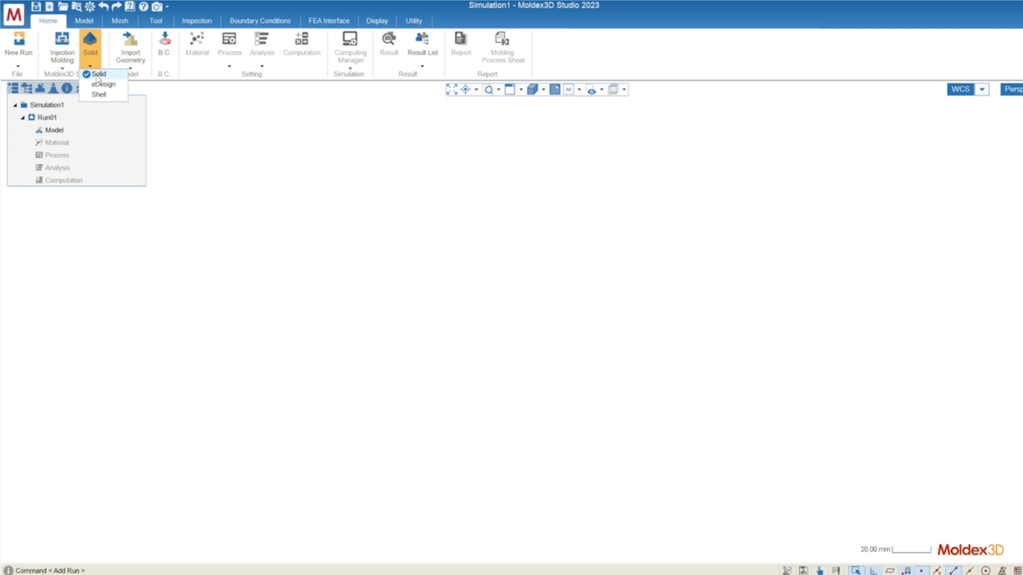
{"action": "mouse_move", "coordinate": [101, 80]}
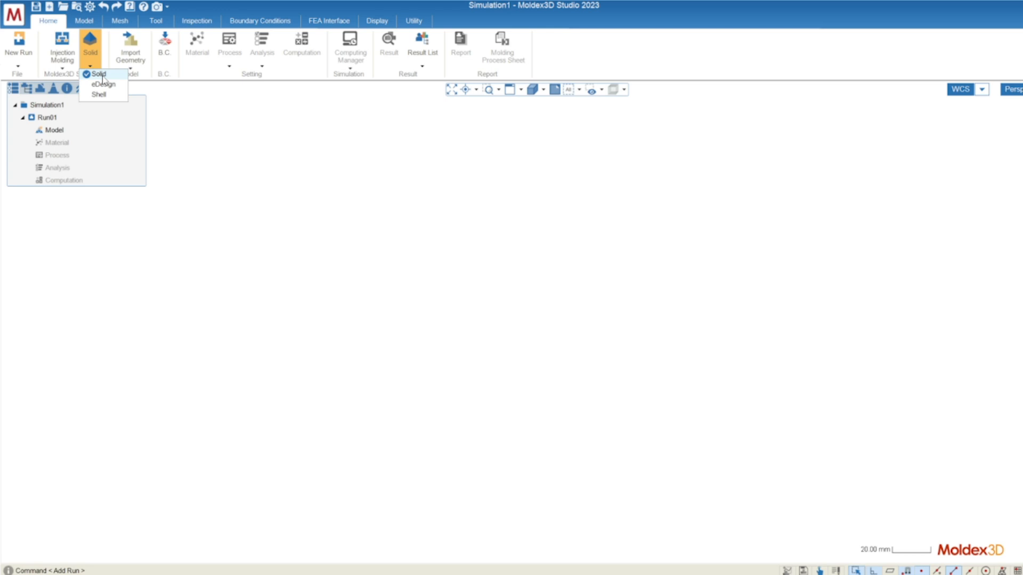
{"action": "mouse_move", "coordinate": [102, 84]}
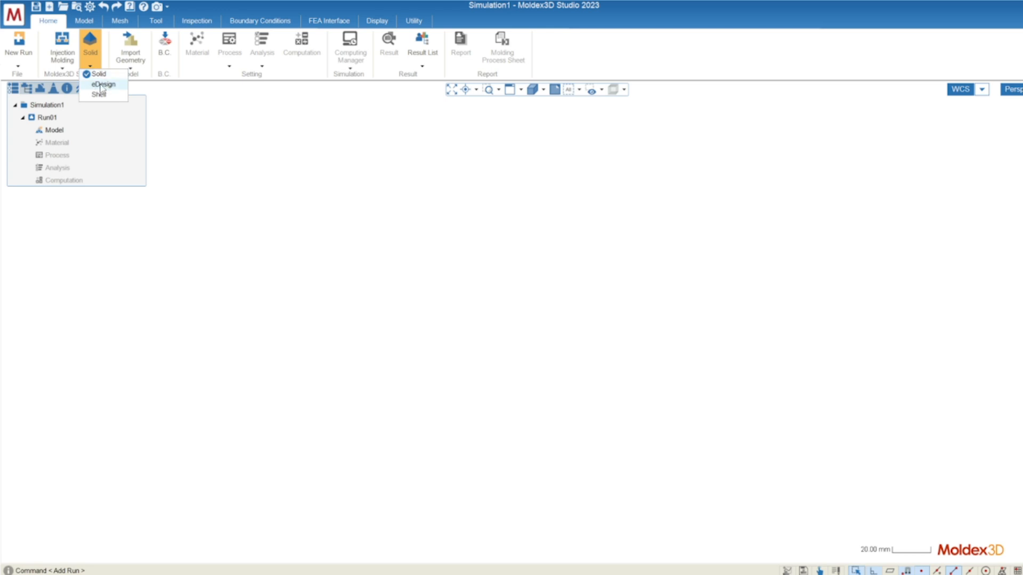
{"action": "mouse_move", "coordinate": [98, 74]}
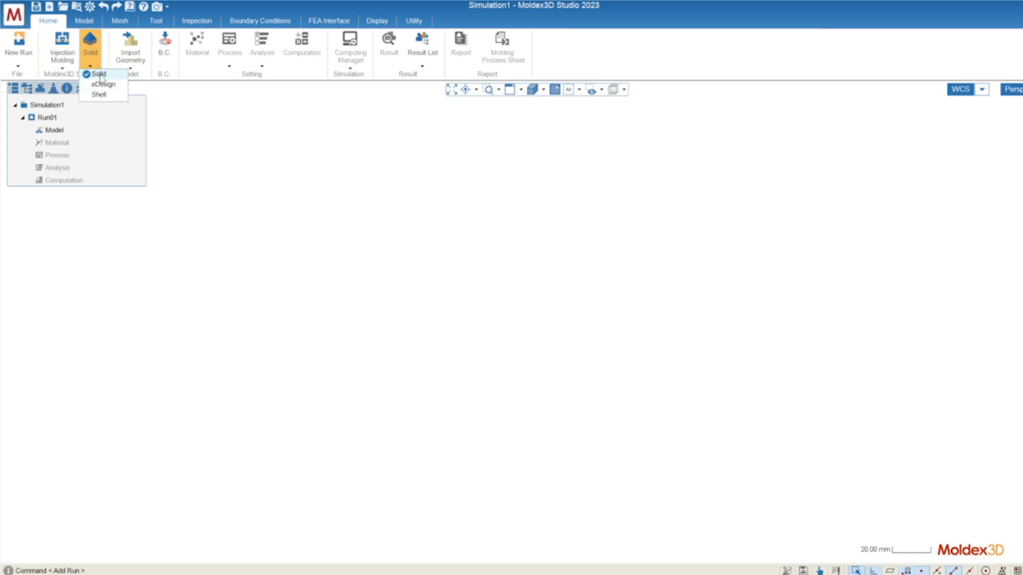
{"action": "left_click", "coordinate": [99, 73]}
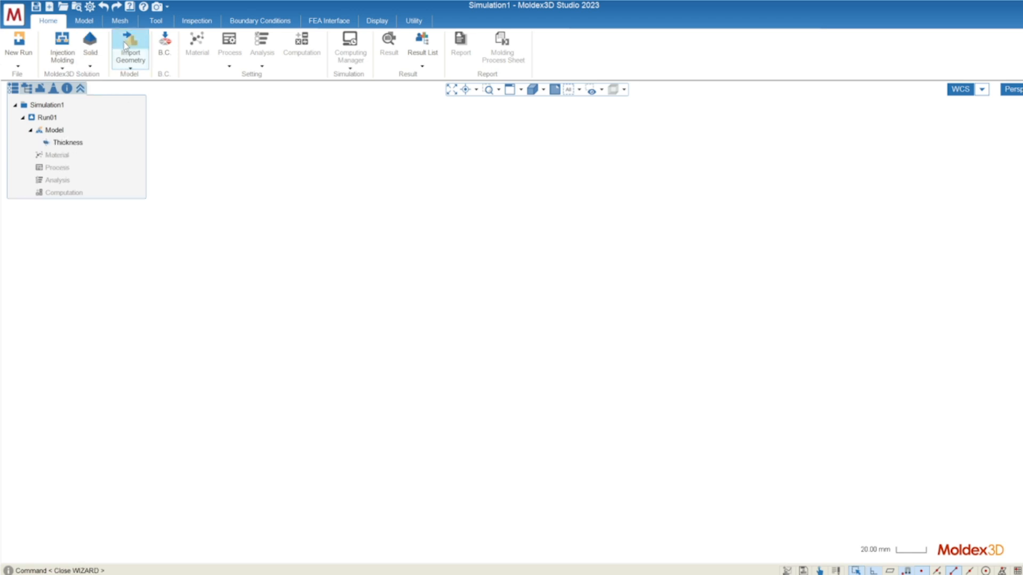
{"action": "left_click", "coordinate": [130, 48]}
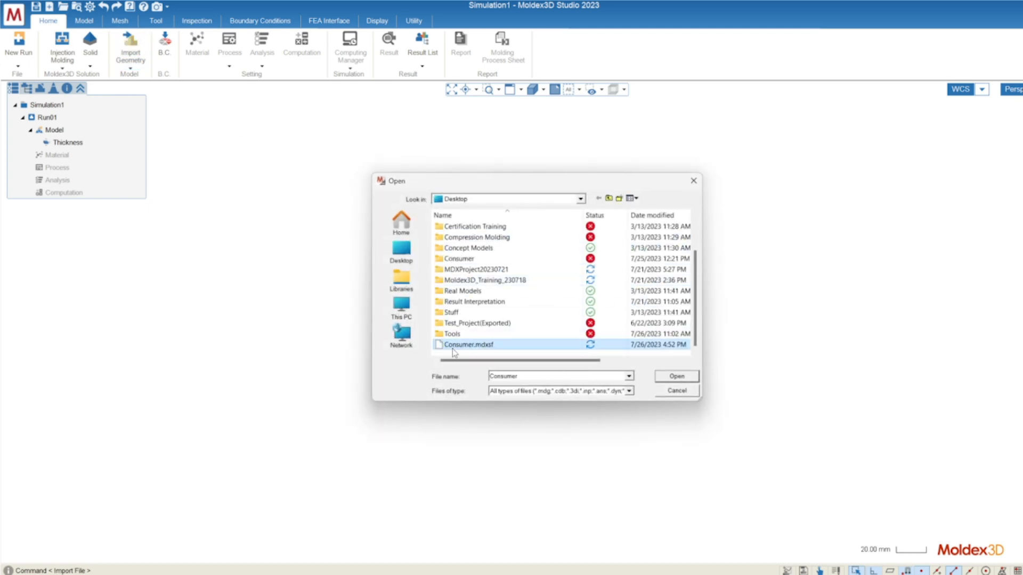
{"action": "left_click", "coordinate": [676, 376]}
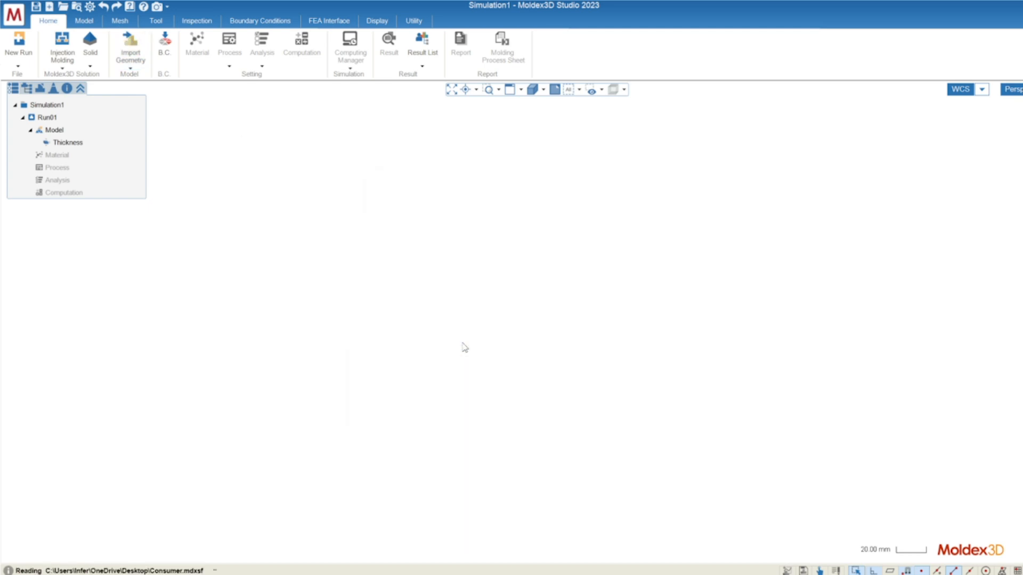
{"action": "left_click", "coordinate": [83, 20]}
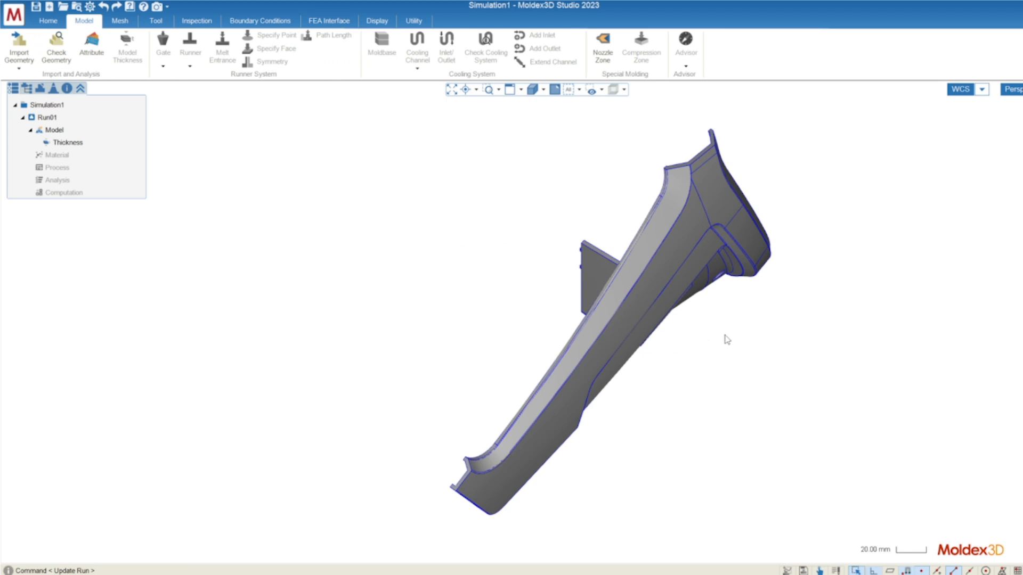
{"action": "left_click_drag", "start_coordinate": [728, 339], "coordinate": [703, 326]}
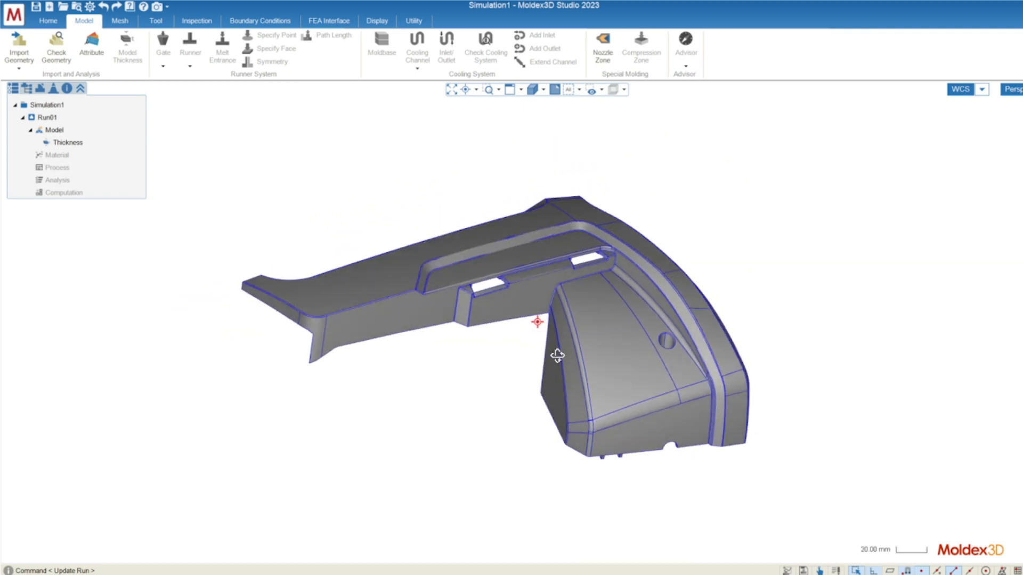
{"action": "left_click_drag", "start_coordinate": [557, 353], "coordinate": [532, 408]}
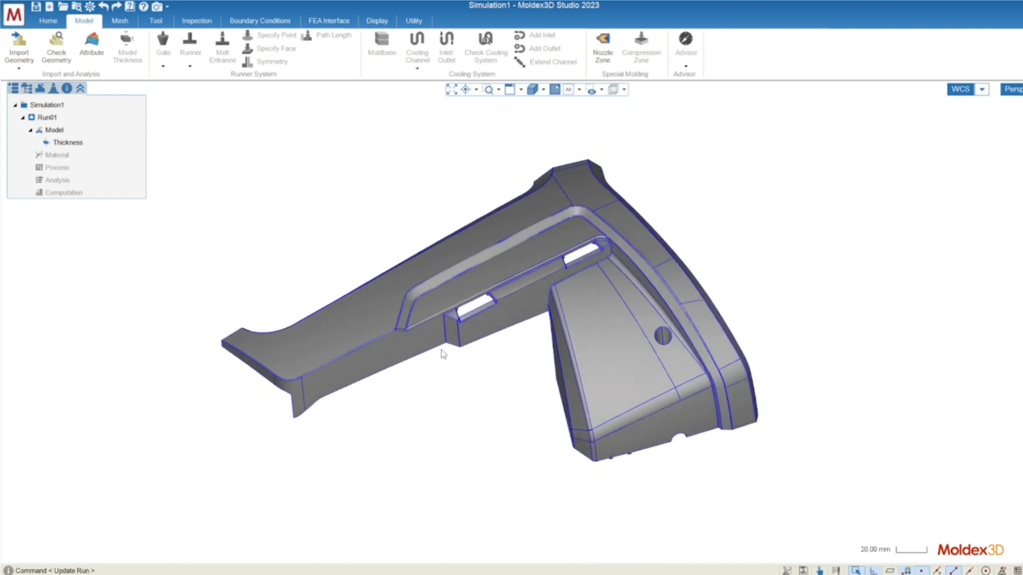
{"action": "mouse_move", "coordinate": [47, 20]}
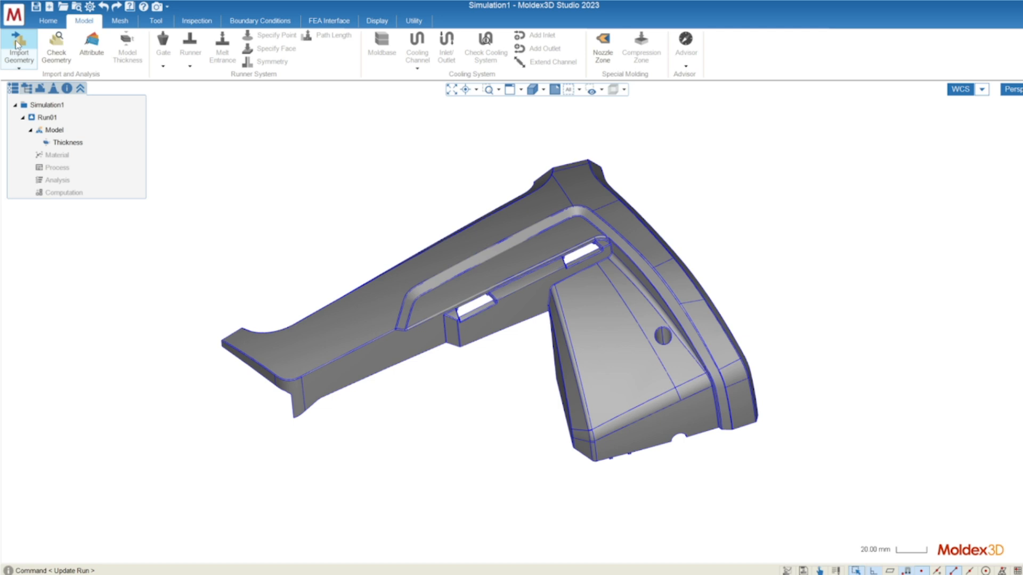
{"action": "mouse_move", "coordinate": [512, 261]}
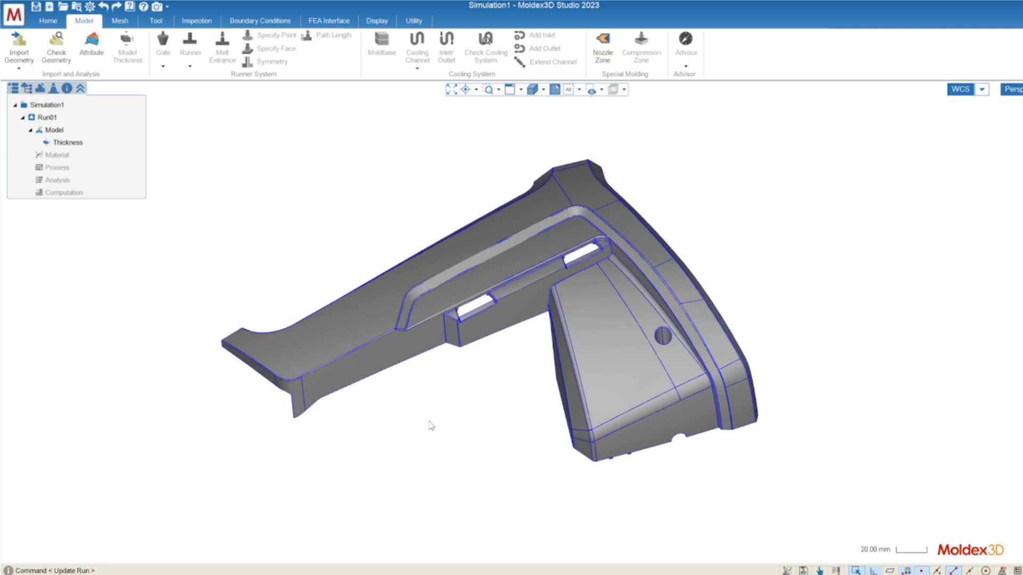
{"action": "mouse_move", "coordinate": [399, 371]}
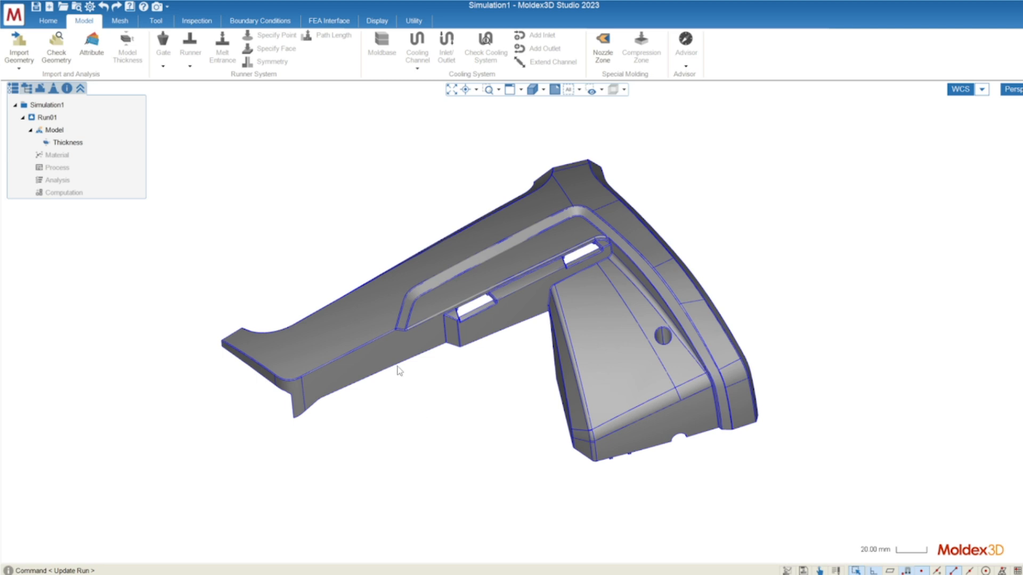
{"action": "mouse_move", "coordinate": [378, 296]}
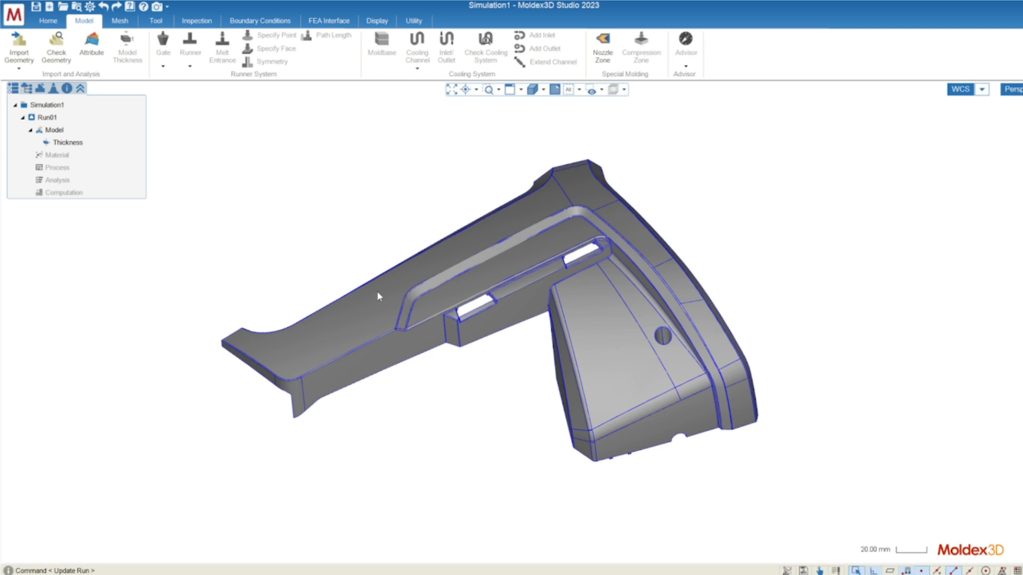
{"action": "mouse_move", "coordinate": [454, 286]}
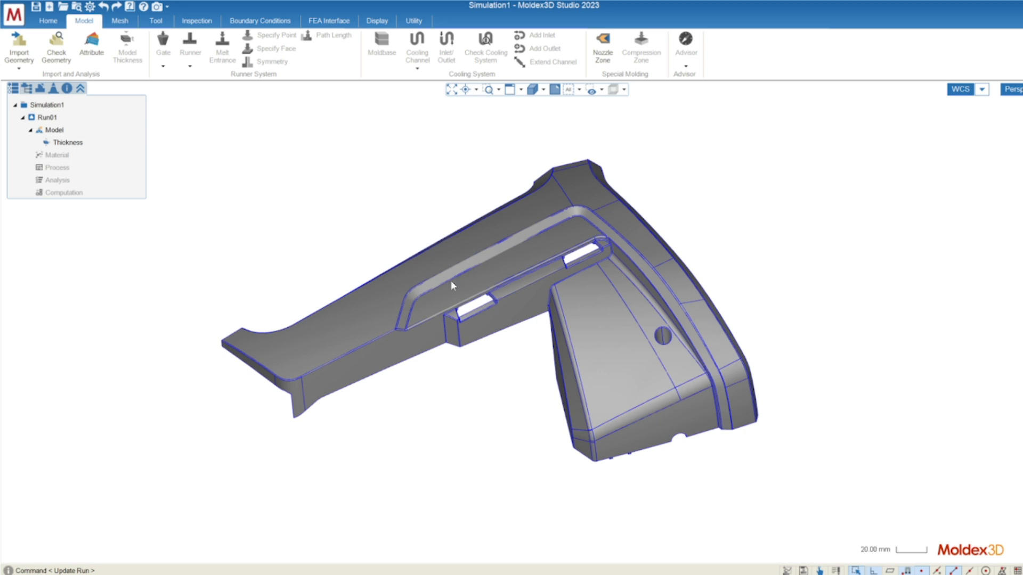
{"action": "mouse_move", "coordinate": [175, 158]}
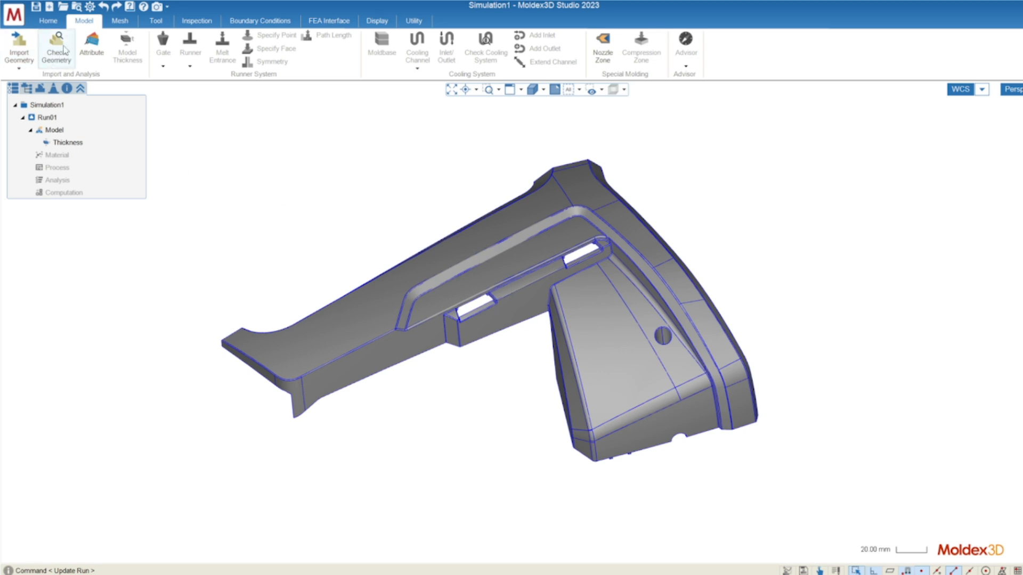
Run Check Geometry on the part and zoom to the single tiny edge defect.
{"action": "left_click", "coordinate": [56, 49]}
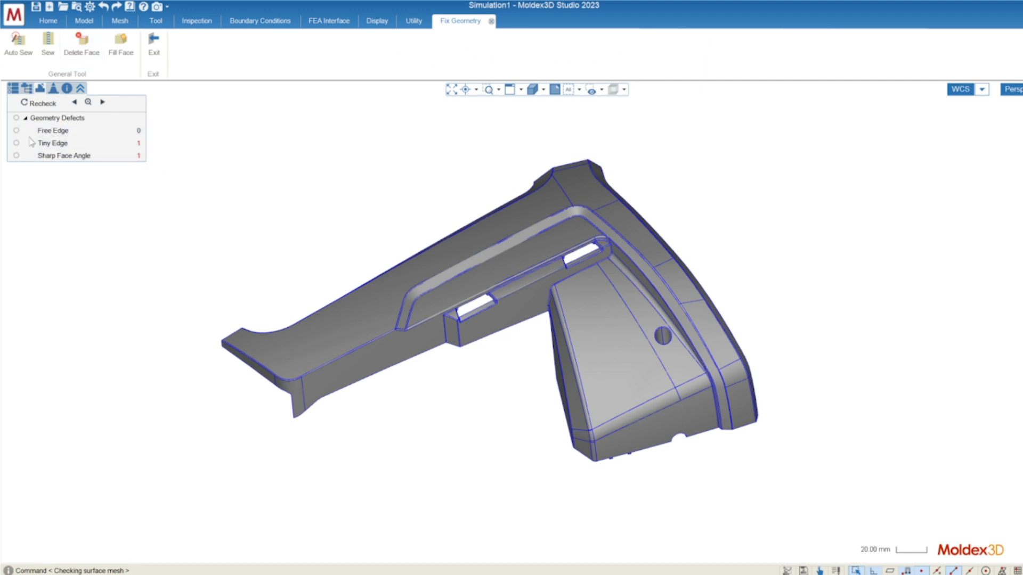
{"action": "left_click", "coordinate": [63, 156]}
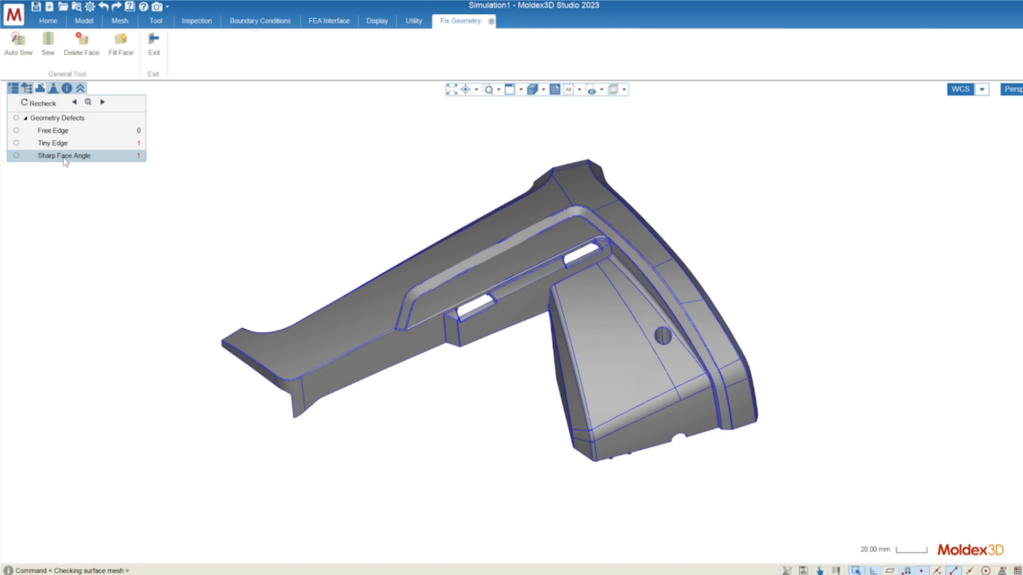
{"action": "left_click", "coordinate": [52, 130]}
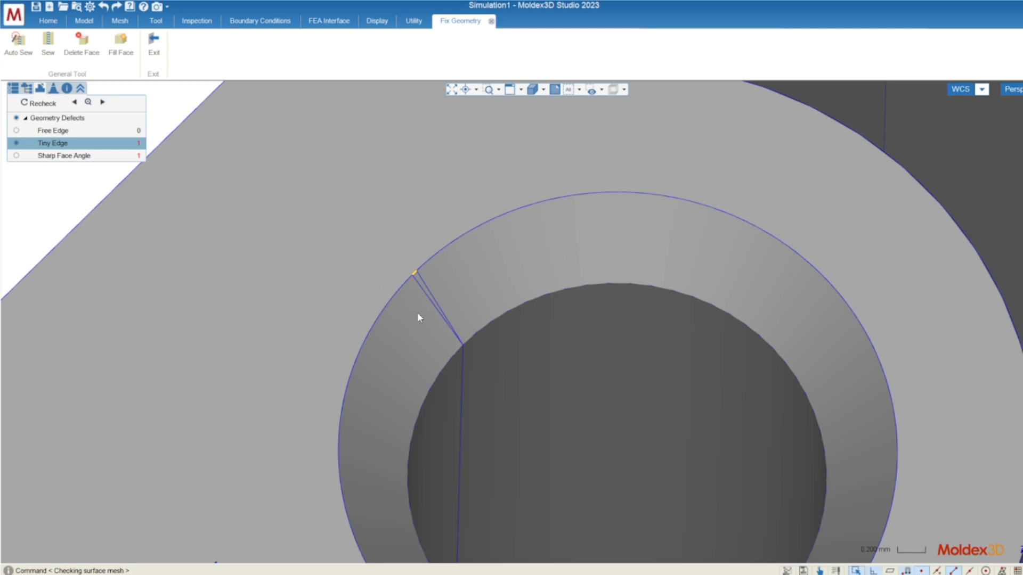
{"action": "mouse_move", "coordinate": [457, 288]}
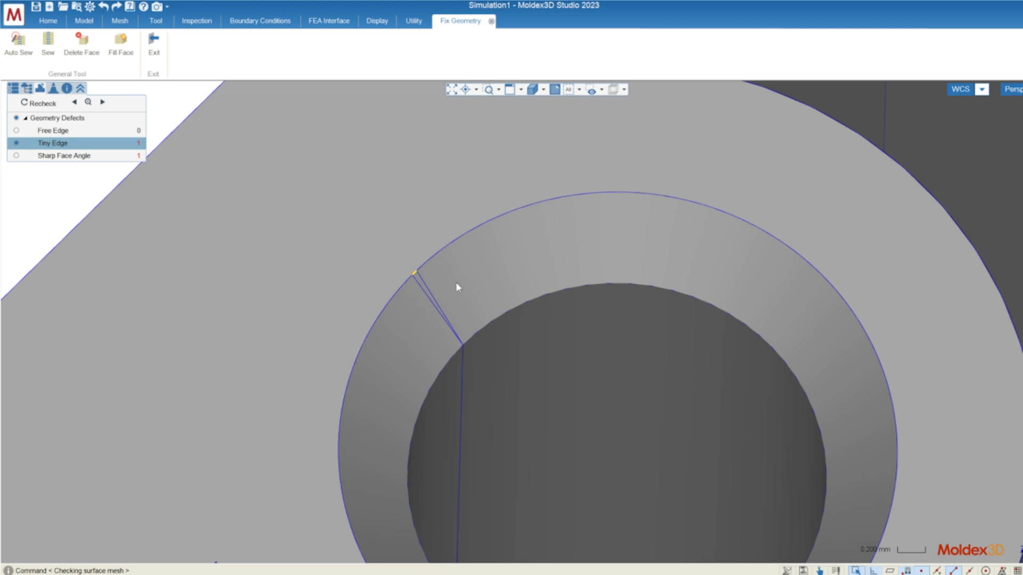
Zoom to the single sharp face angle defect, inspect it from several angles, then leave repair mode.
{"action": "left_click", "coordinate": [64, 156]}
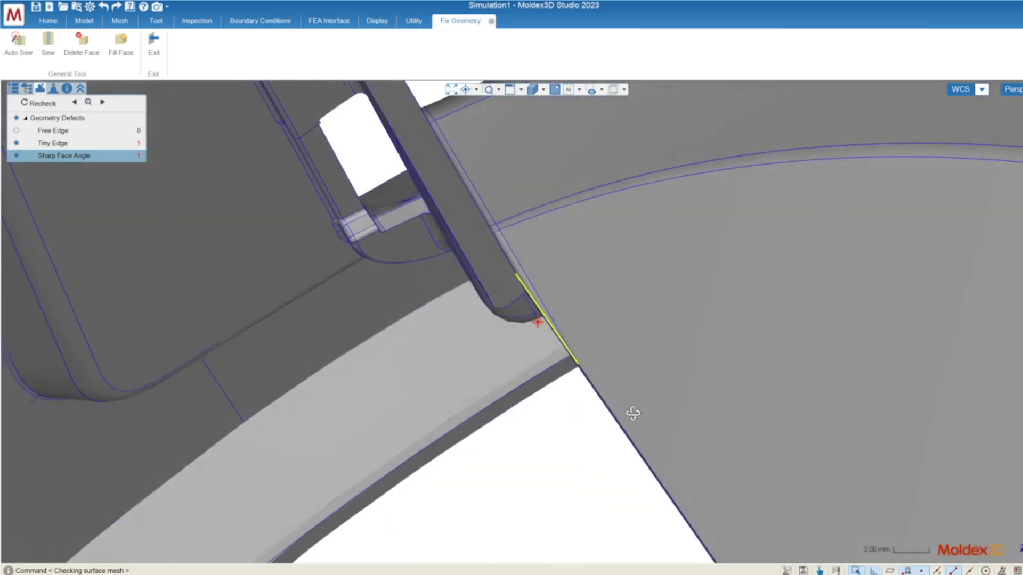
{"action": "left_click_drag", "start_coordinate": [633, 413], "coordinate": [736, 225]}
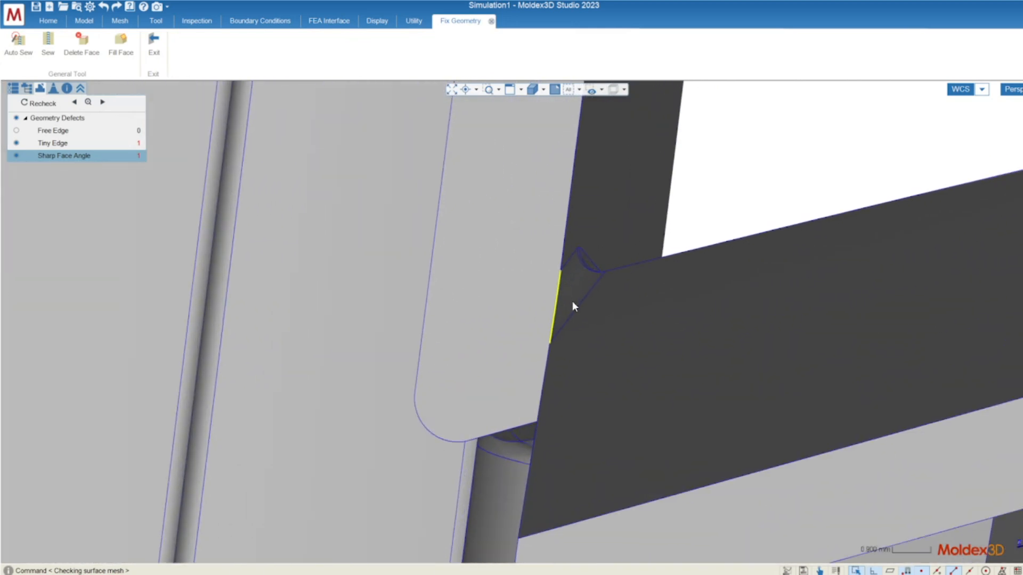
{"action": "scroll", "scroll_direction": "up", "scroll_amount": 3}
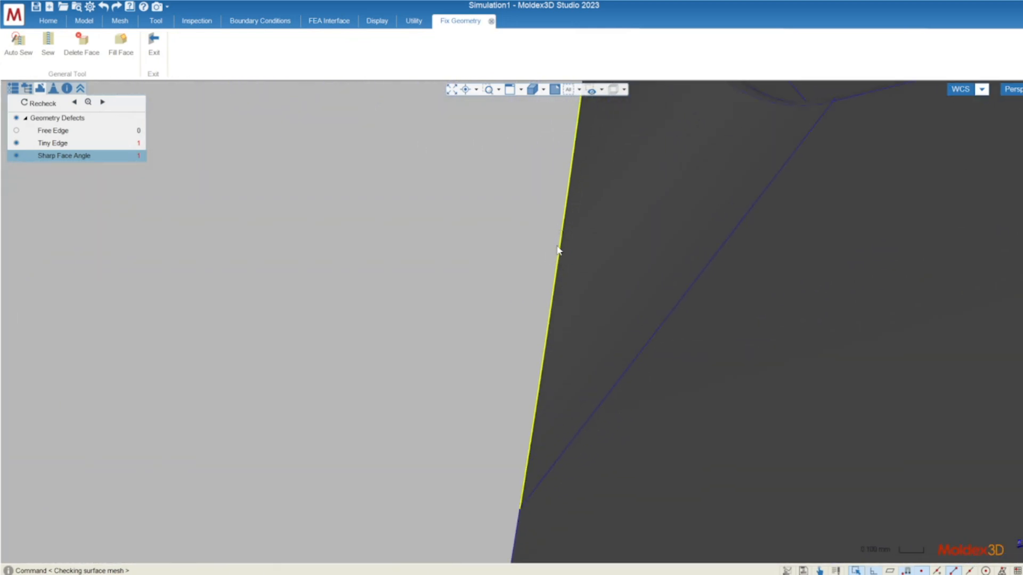
{"action": "scroll", "scroll_direction": "down", "scroll_amount": 3}
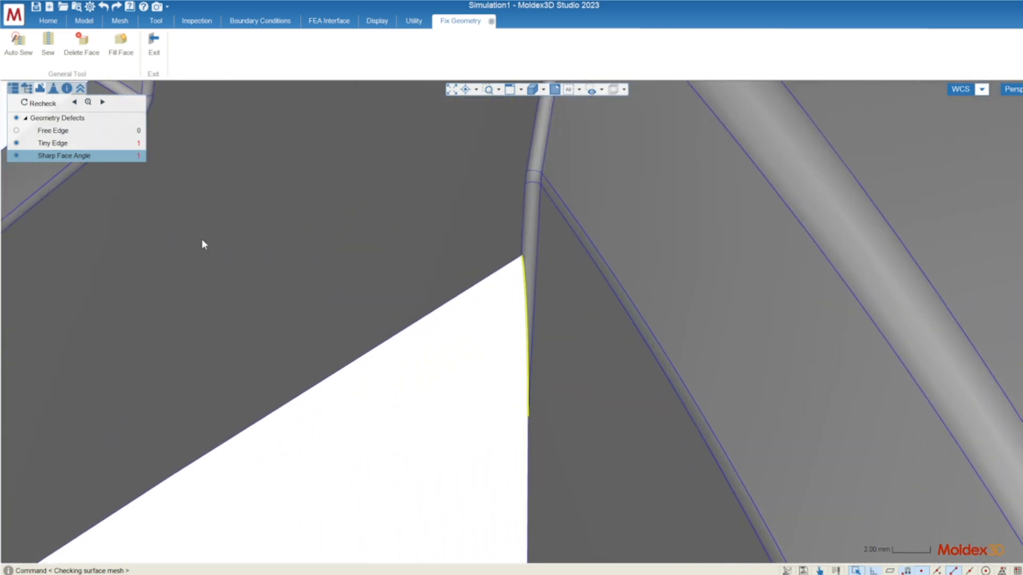
{"action": "left_click", "coordinate": [83, 20]}
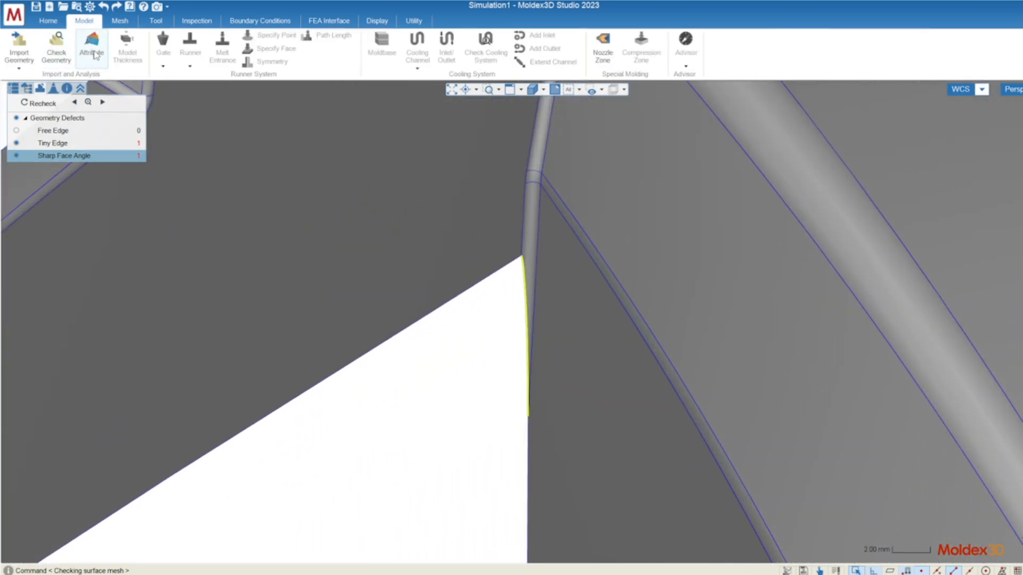
Assign the Part attribute to the whole model in the Attribute Wizard and close it.
{"action": "left_click", "coordinate": [92, 49]}
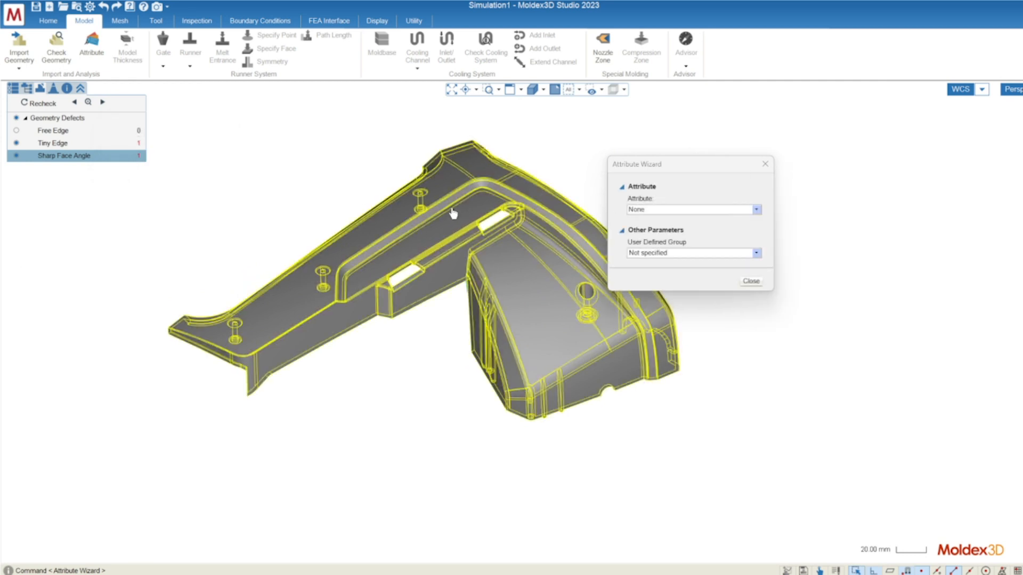
{"action": "mouse_move", "coordinate": [452, 219]}
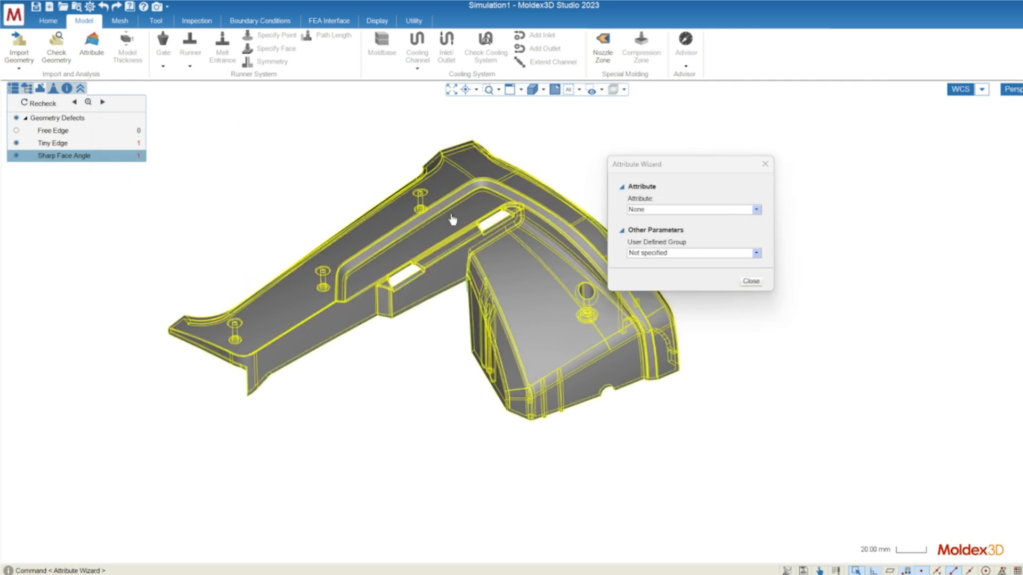
{"action": "left_click", "coordinate": [688, 210]}
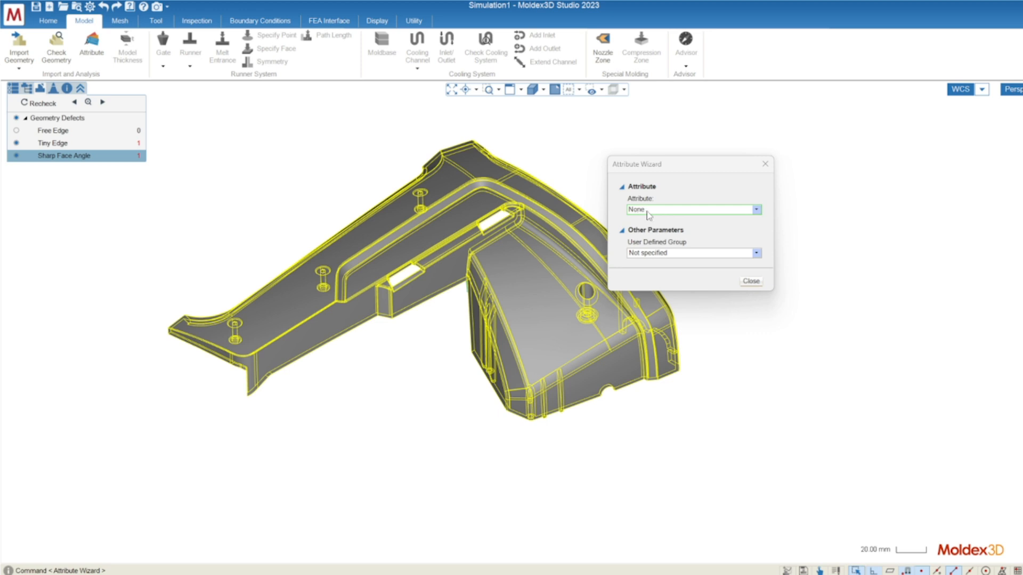
{"action": "mouse_move", "coordinate": [632, 216]}
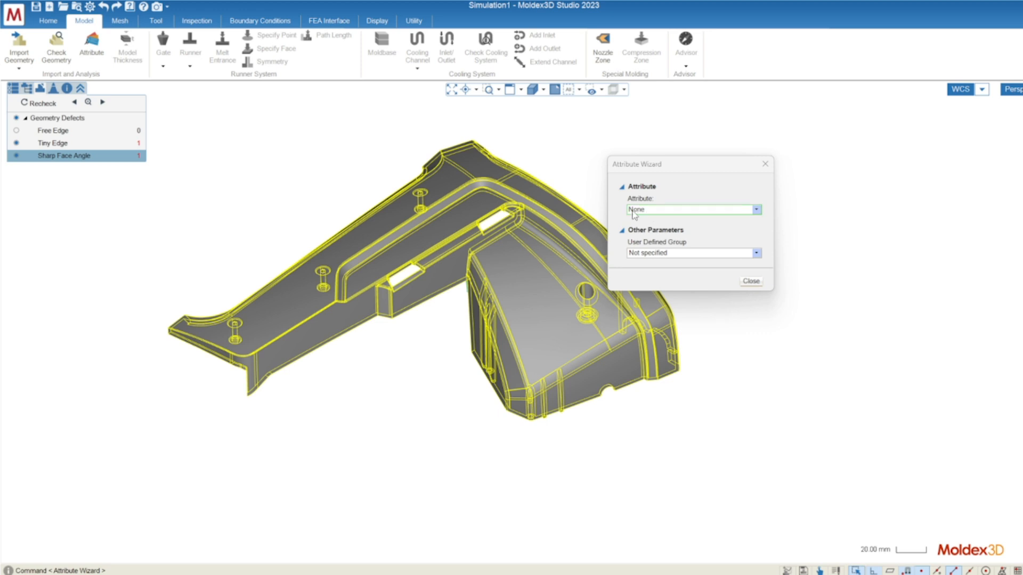
{"action": "left_click", "coordinate": [756, 210]}
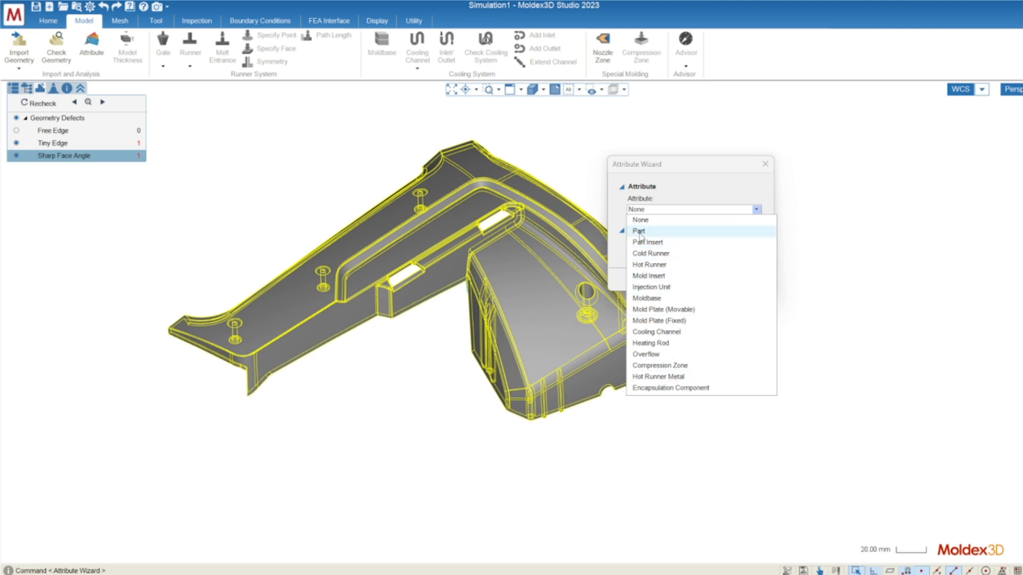
{"action": "left_click", "coordinate": [639, 231]}
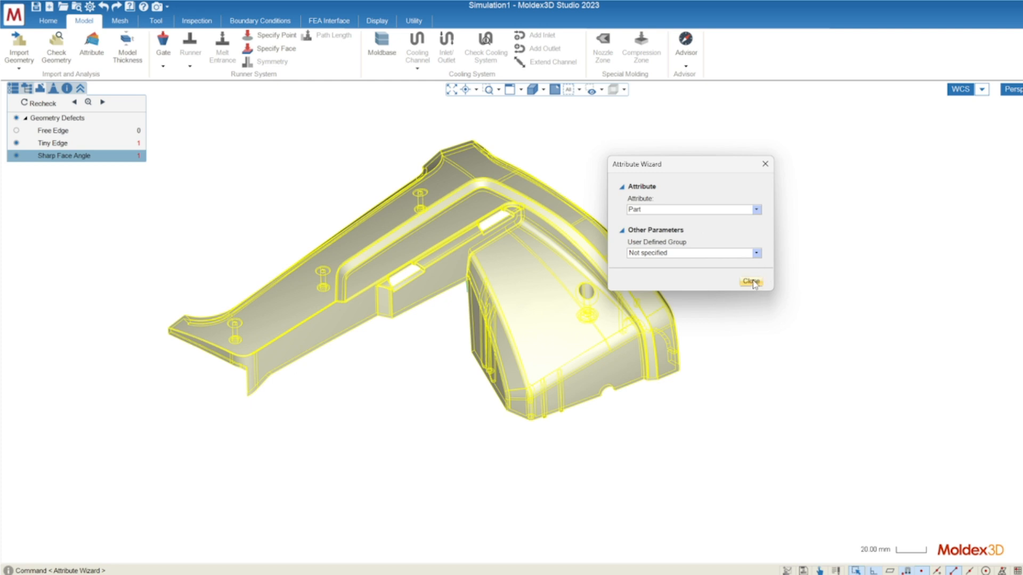
{"action": "left_click", "coordinate": [750, 282]}
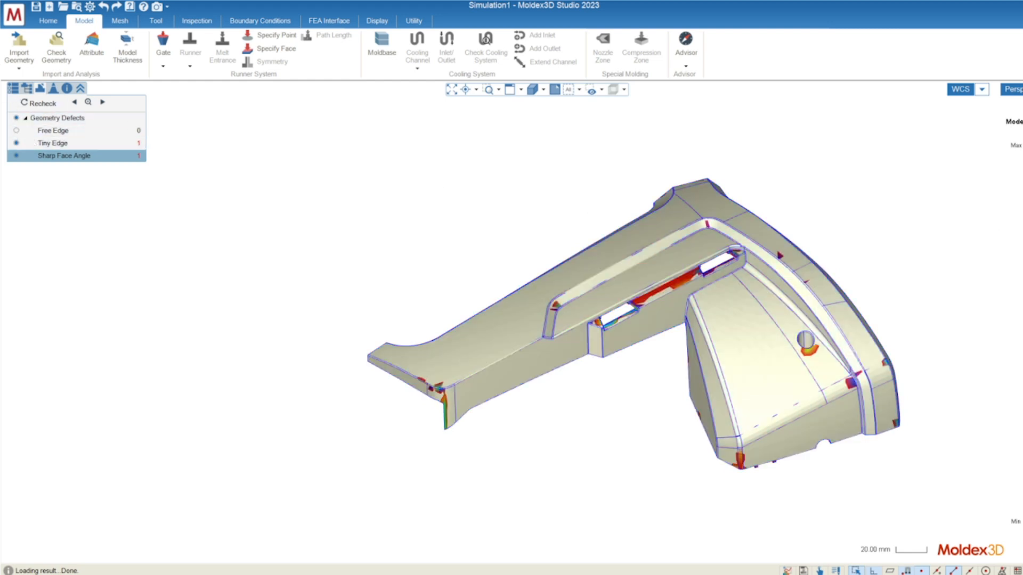
View the Thickness result from the project tree, then return to the plain model.
{"action": "left_click", "coordinate": [13, 88]}
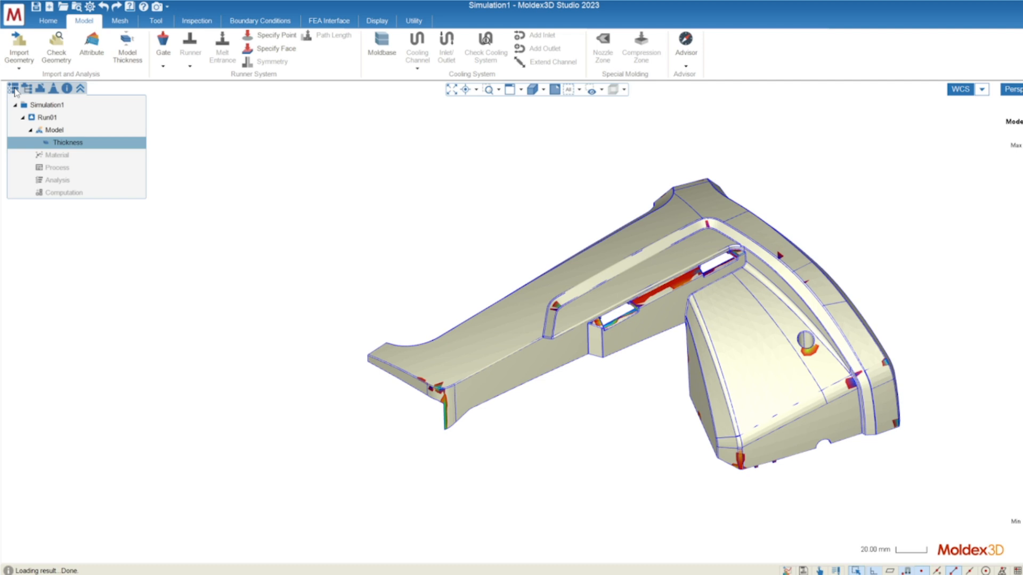
{"action": "left_click", "coordinate": [55, 130]}
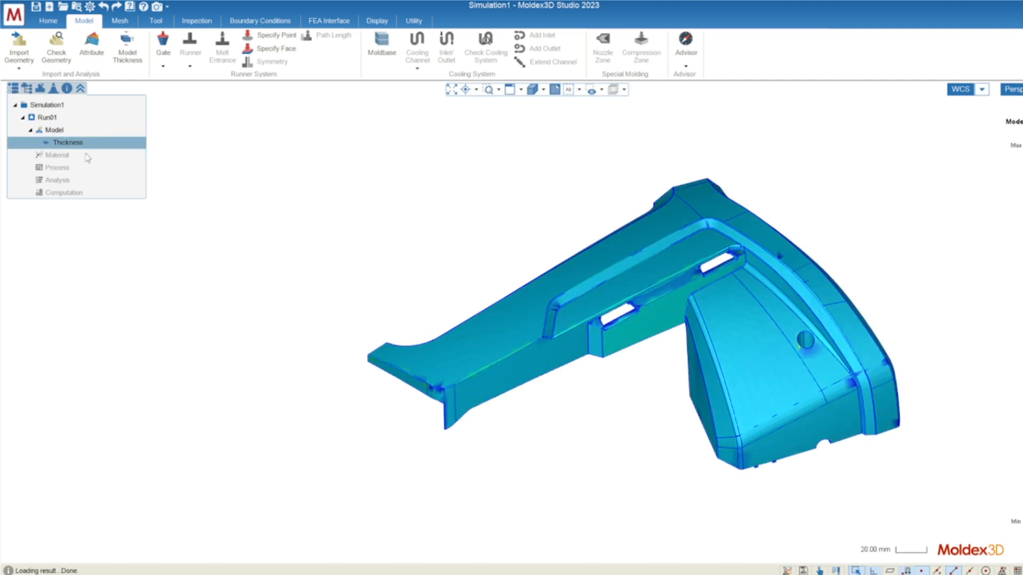
{"action": "left_click", "coordinate": [54, 130]}
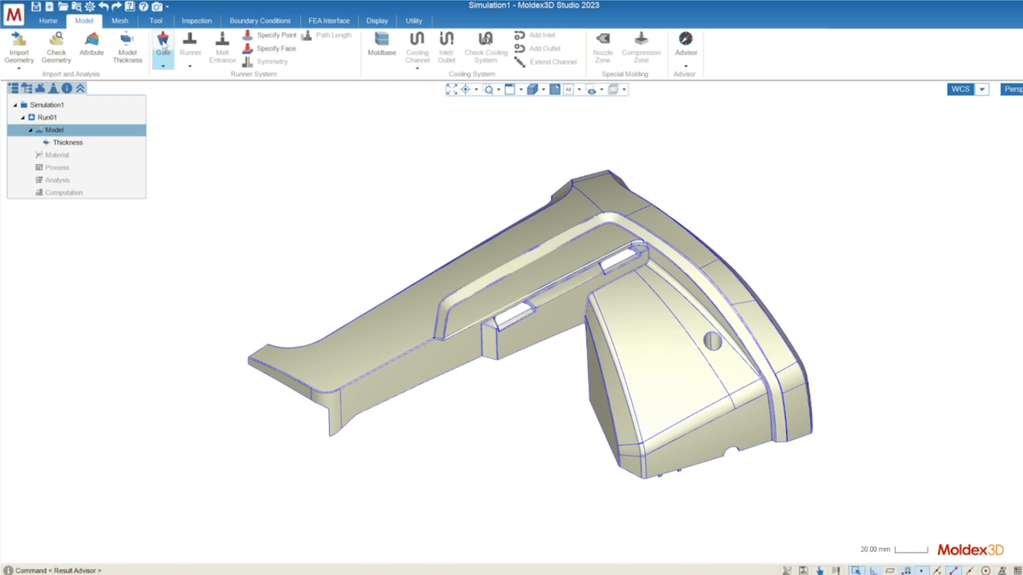
Place a pin gate on the rib top with gate size 3 and confirm it.
{"action": "left_click", "coordinate": [162, 47]}
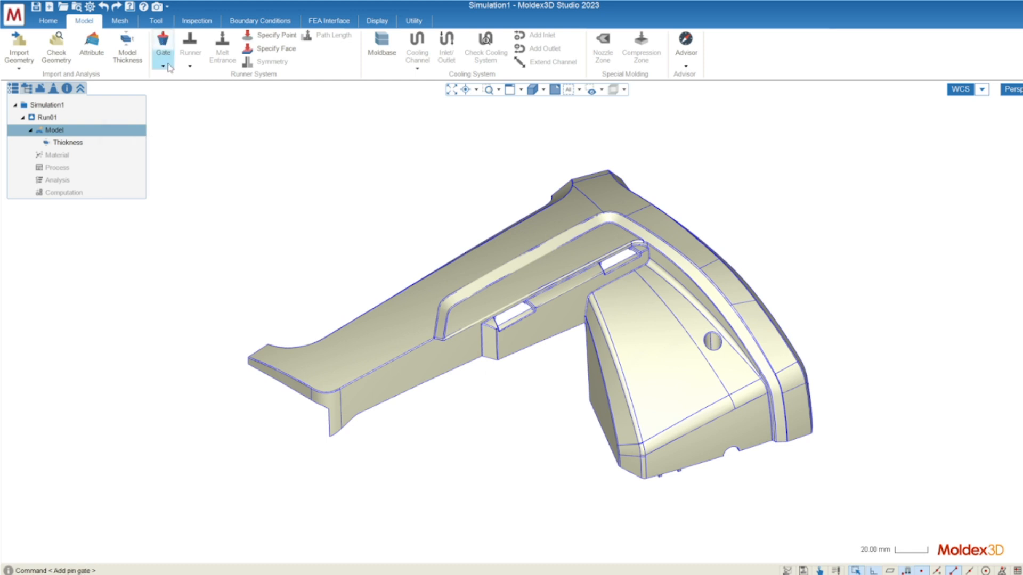
{"action": "left_click", "coordinate": [162, 65]}
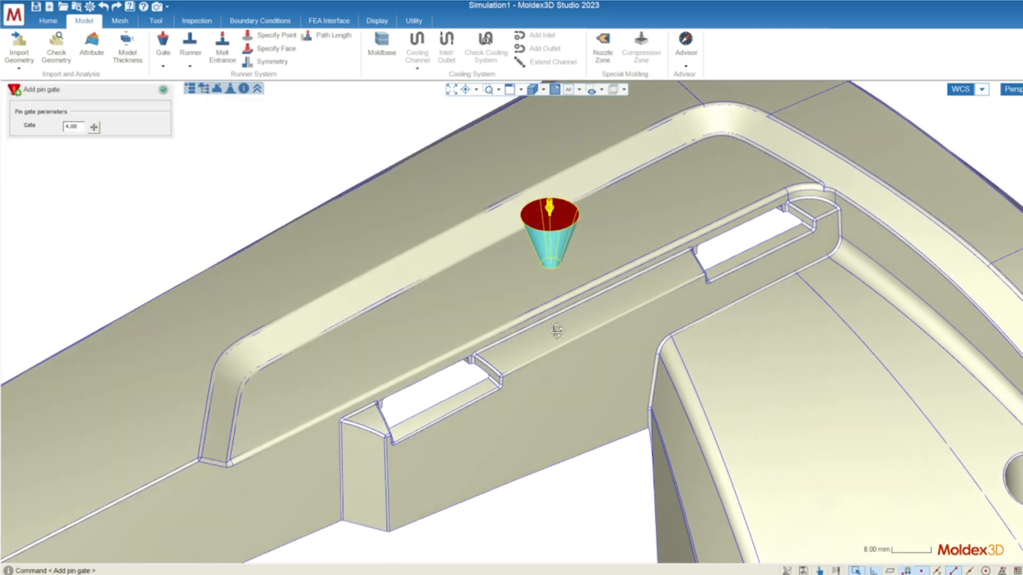
{"action": "left_click_drag", "start_coordinate": [556, 332], "coordinate": [640, 313]}
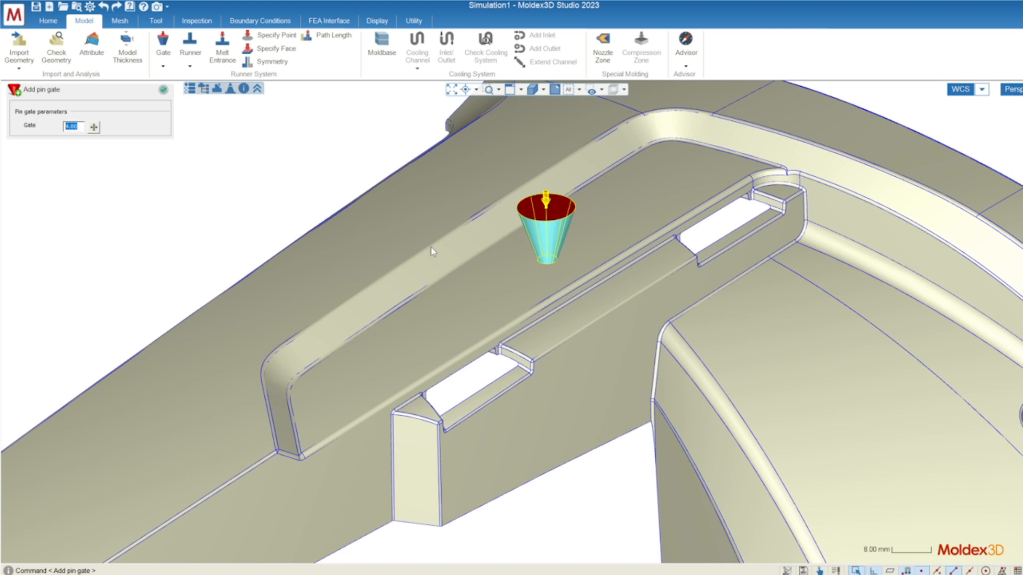
{"action": "type", "text": "3"}
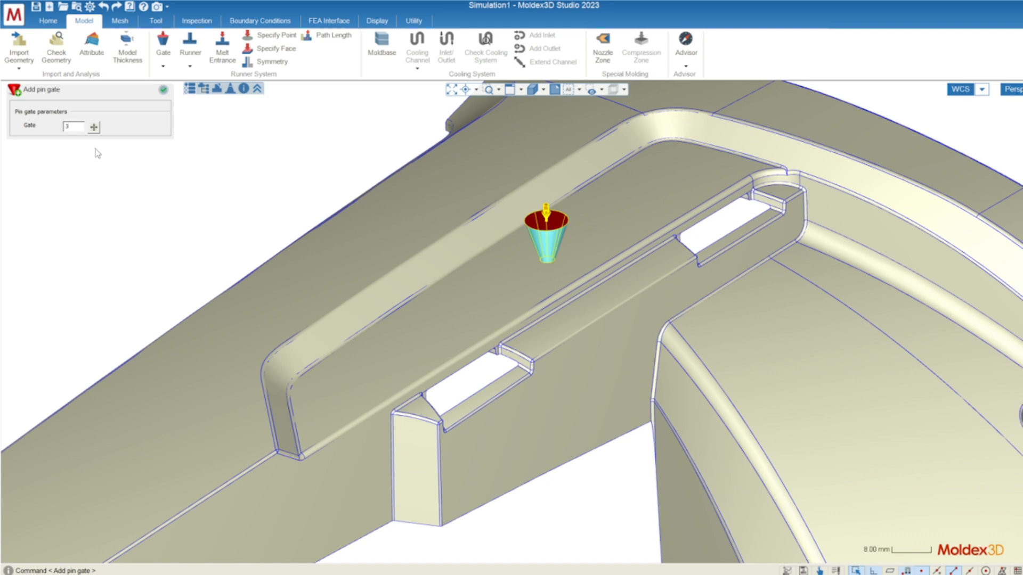
{"action": "left_click", "coordinate": [93, 127]}
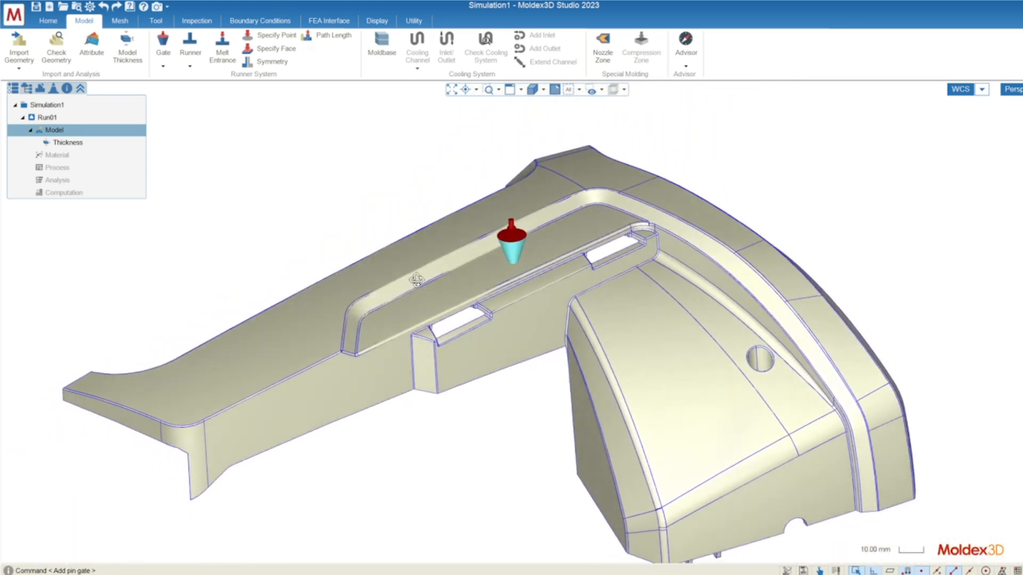
{"action": "scroll", "scroll_direction": "down", "scroll_amount": 3}
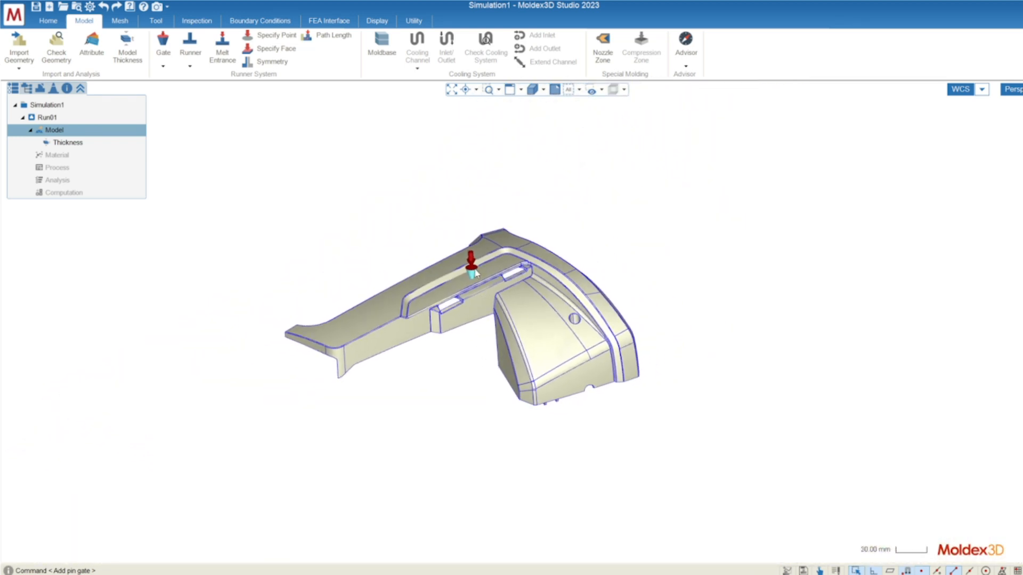
{"action": "left_click", "coordinate": [189, 46]}
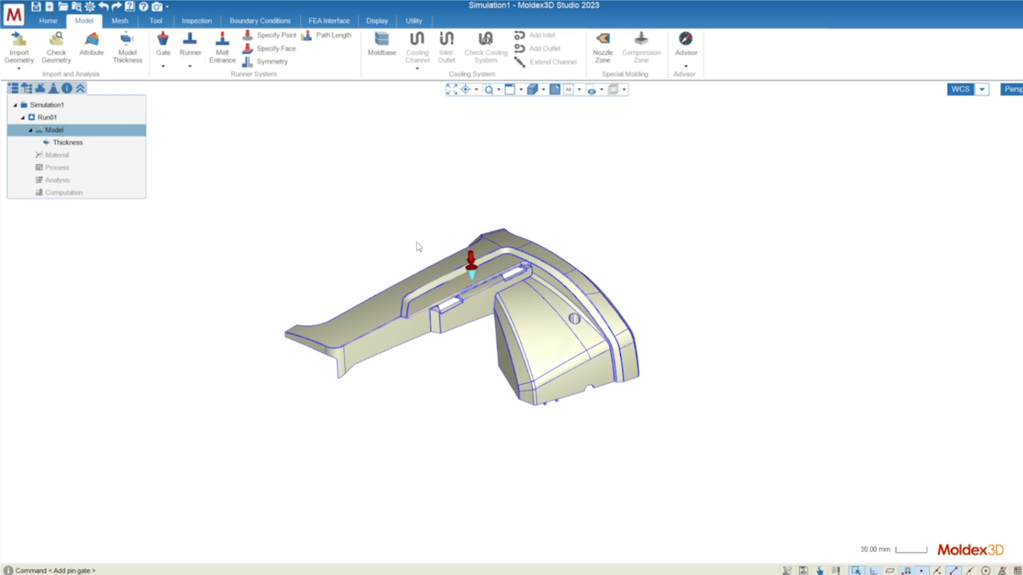
{"action": "left_click_drag", "start_coordinate": [417, 246], "coordinate": [489, 403]}
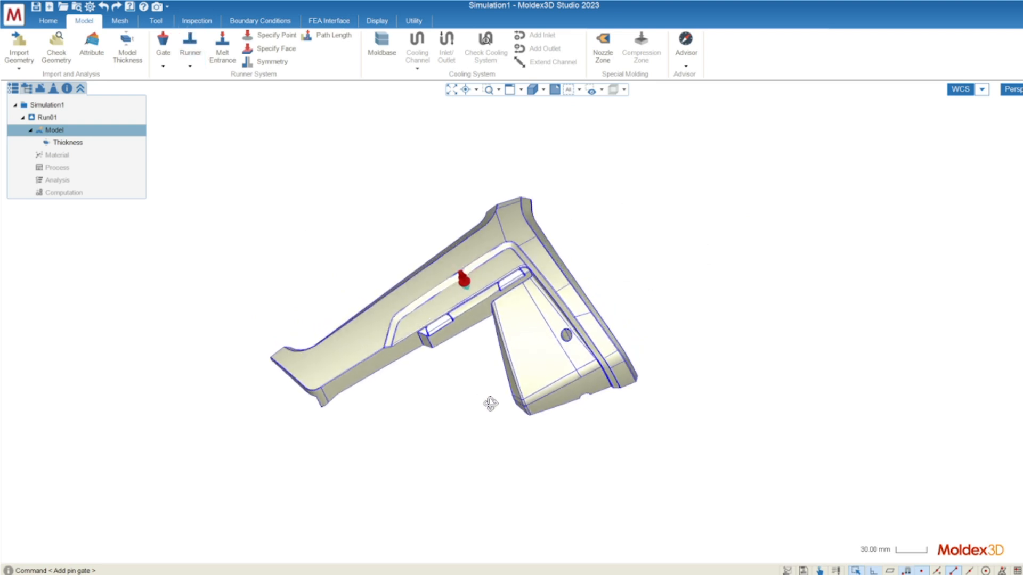
{"action": "left_click_drag", "start_coordinate": [489, 403], "coordinate": [421, 268]}
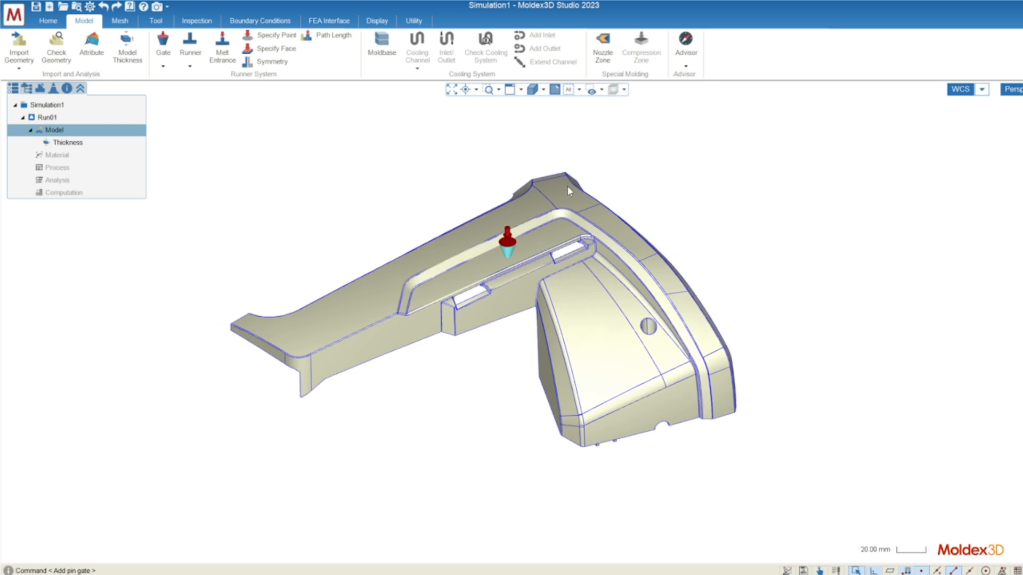
{"action": "mouse_move", "coordinate": [475, 302]}
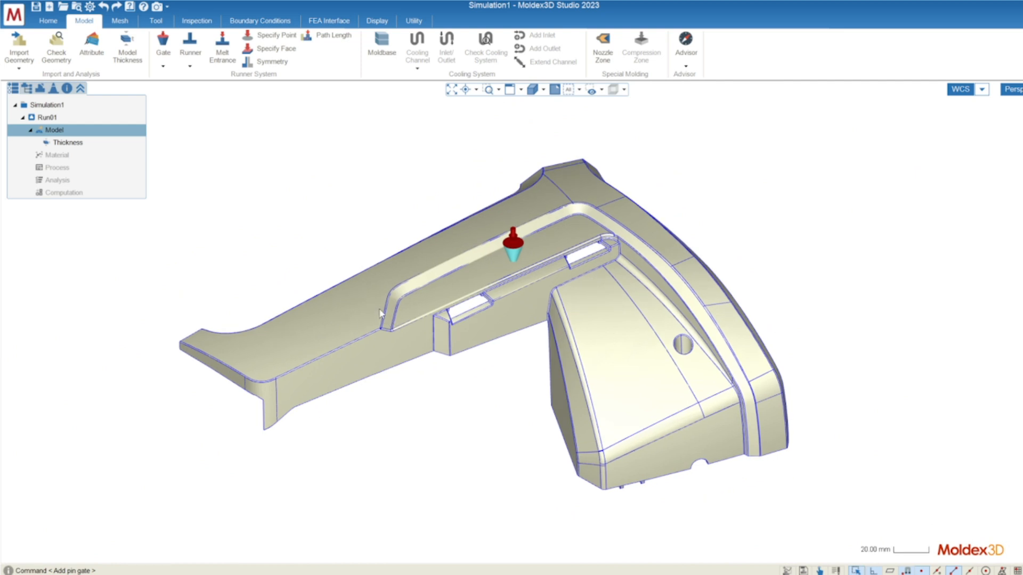
{"action": "mouse_move", "coordinate": [391, 286]}
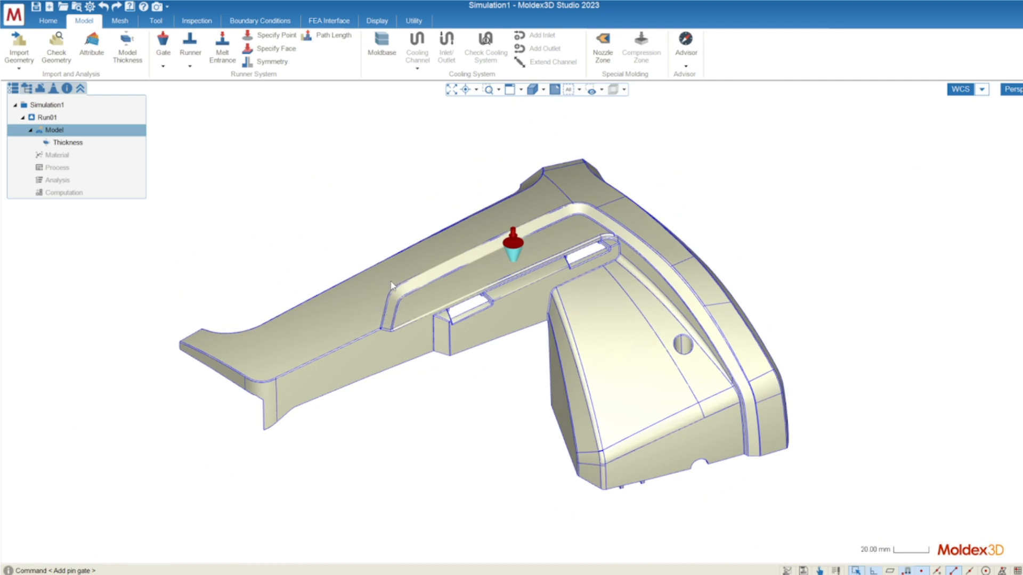
{"action": "mouse_move", "coordinate": [441, 279]}
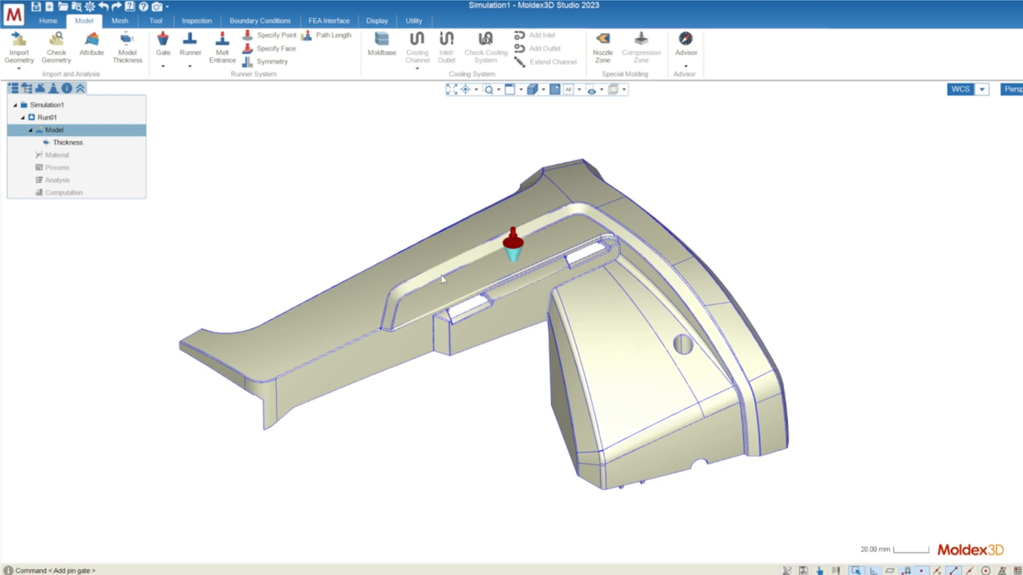
{"action": "left_click_drag", "start_coordinate": [443, 279], "coordinate": [417, 342]}
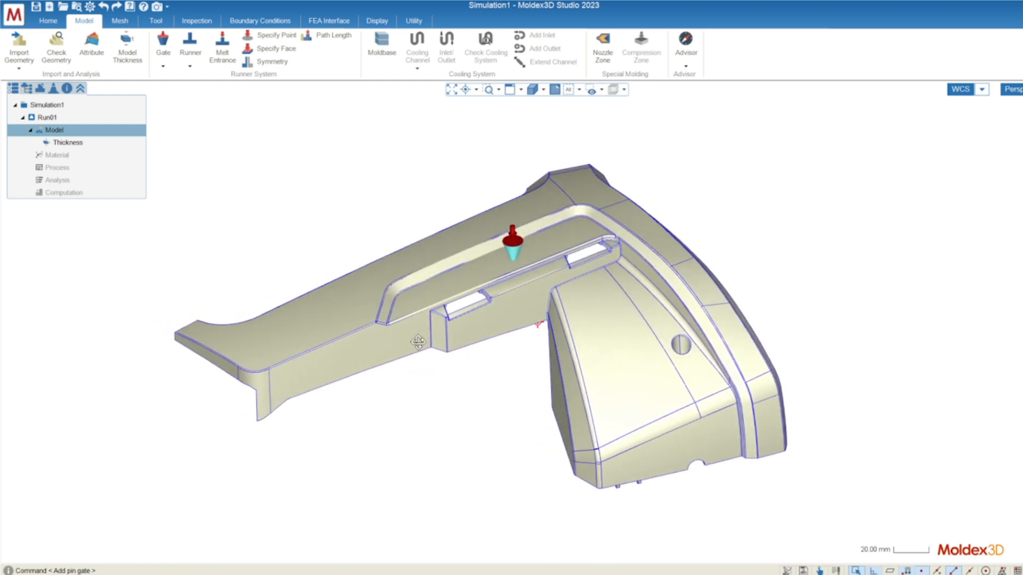
{"action": "left_click_drag", "start_coordinate": [418, 342], "coordinate": [505, 352]}
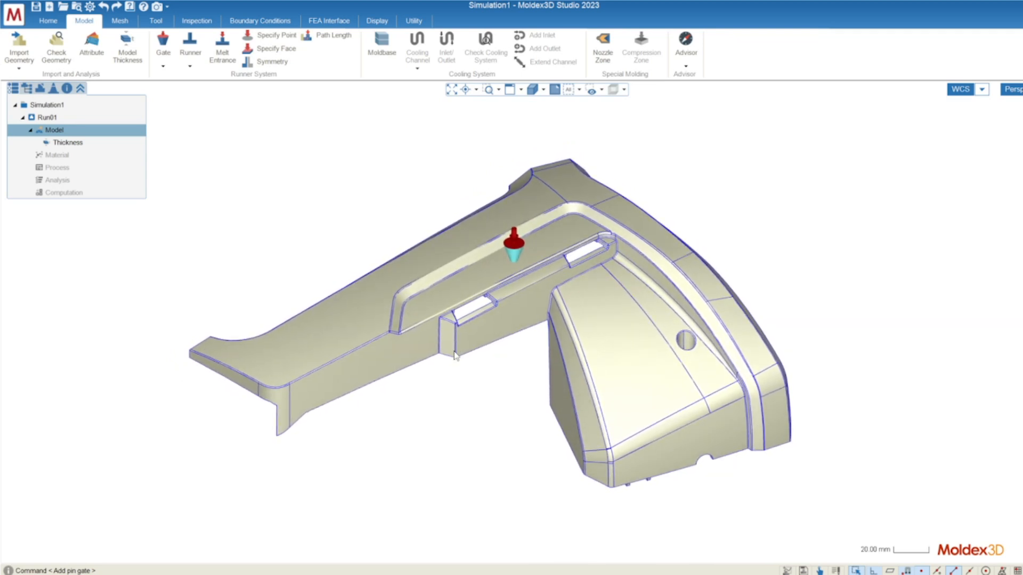
{"action": "mouse_move", "coordinate": [446, 338]}
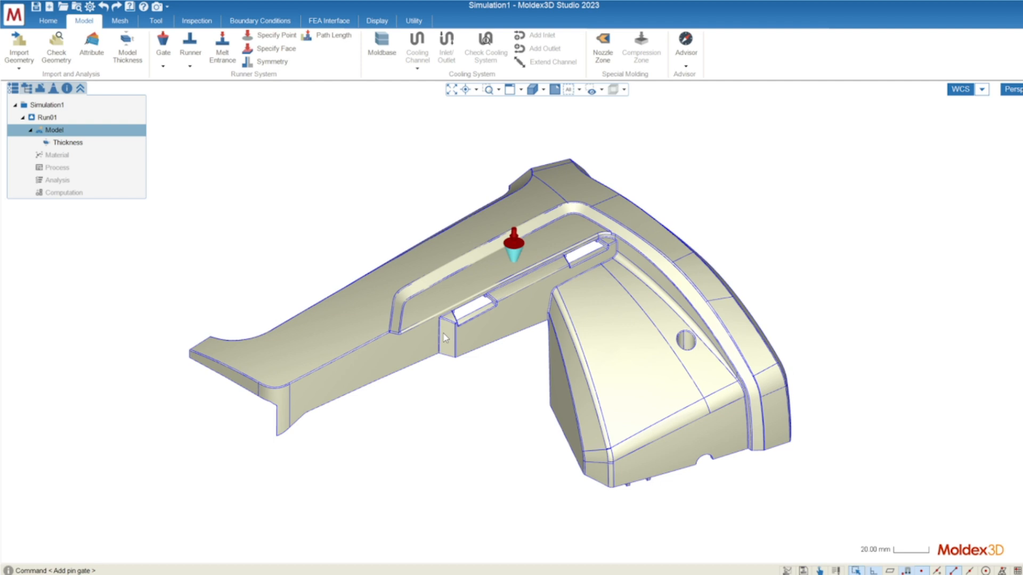
{"action": "mouse_move", "coordinate": [480, 332]}
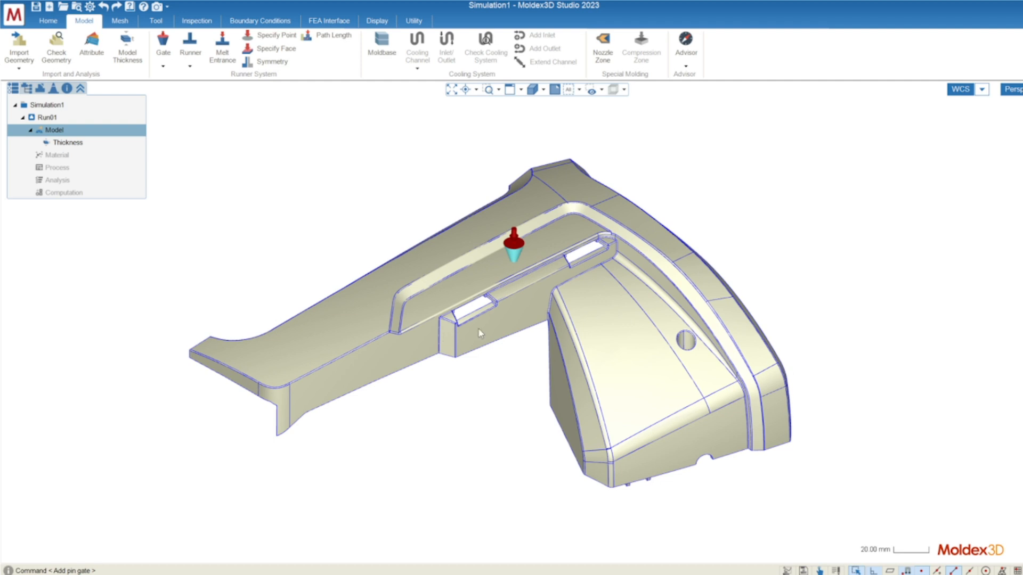
{"action": "left_click_drag", "start_coordinate": [480, 333], "coordinate": [428, 314]}
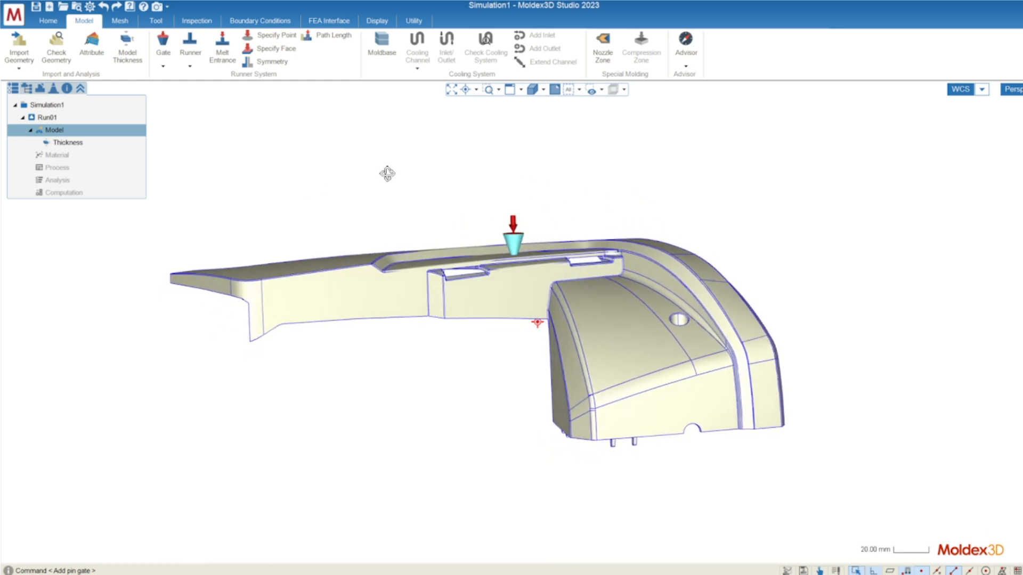
{"action": "left_click_drag", "start_coordinate": [387, 172], "coordinate": [553, 195]}
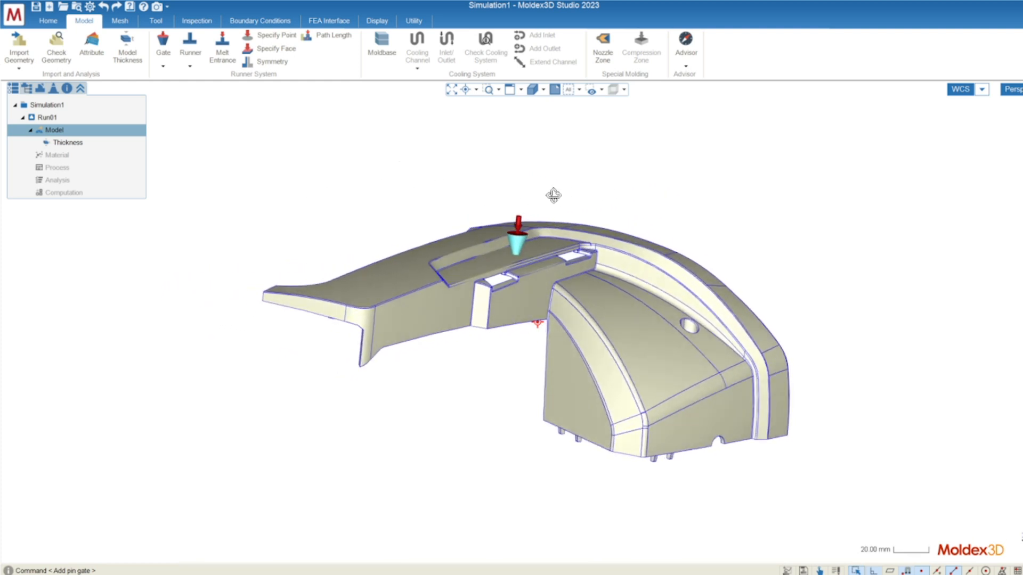
{"action": "left_click_drag", "start_coordinate": [554, 195], "coordinate": [427, 234]}
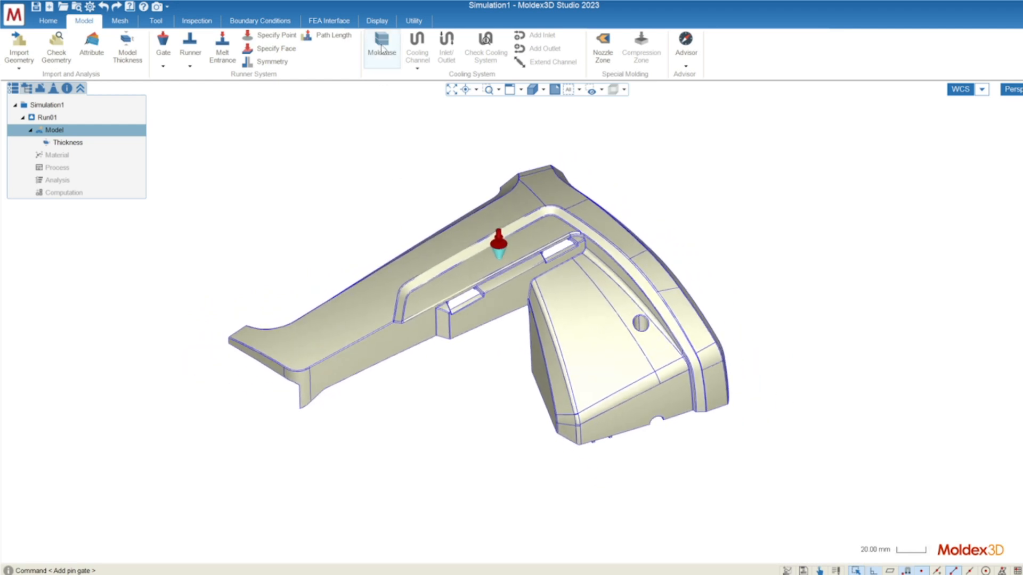
Add a moldbase with X-axis parting direction, default L/W and equal cavity and core heights, about 539.8 per side.
{"action": "left_click", "coordinate": [382, 47]}
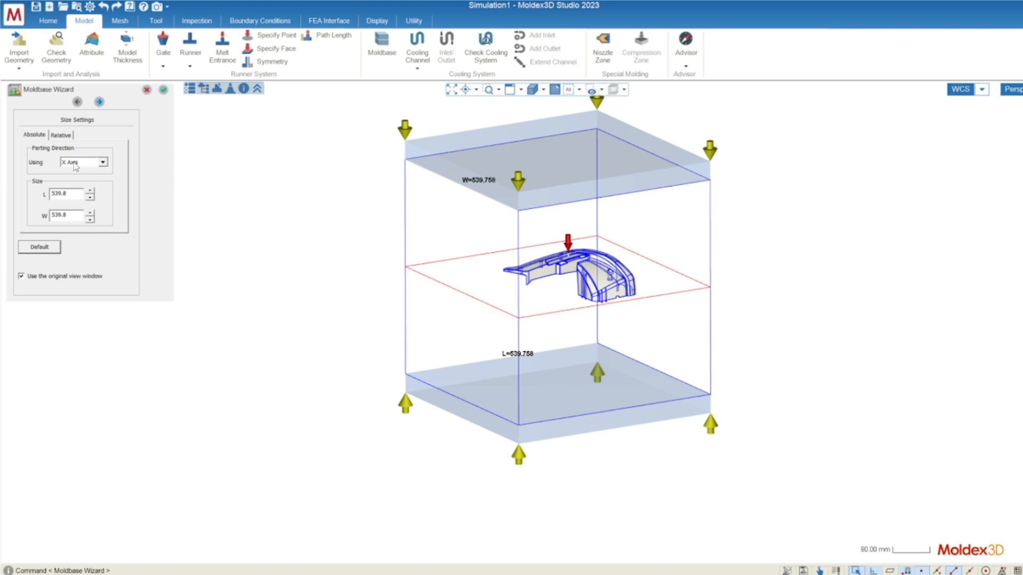
{"action": "left_click", "coordinate": [102, 161]}
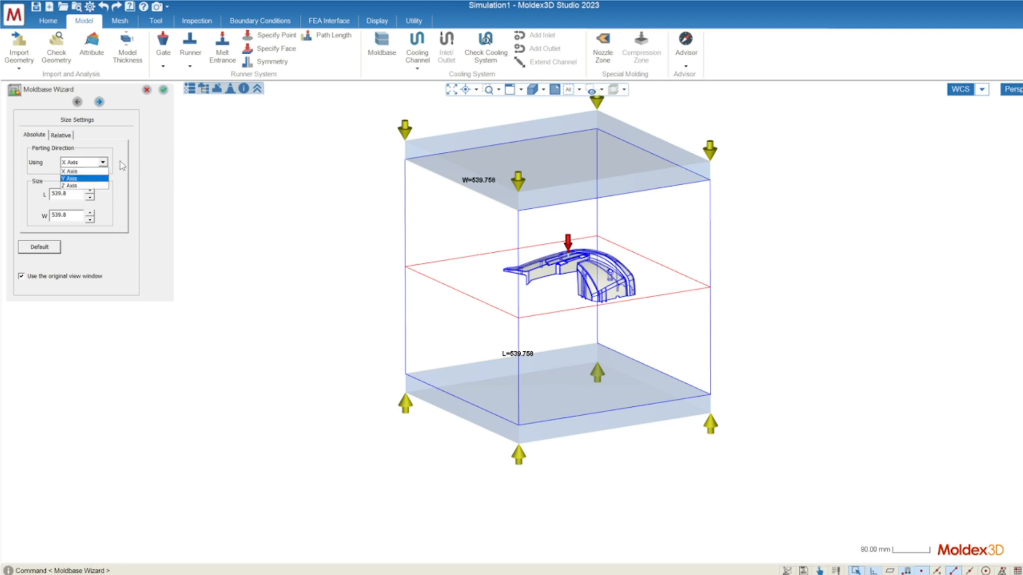
{"action": "mouse_move", "coordinate": [70, 186]}
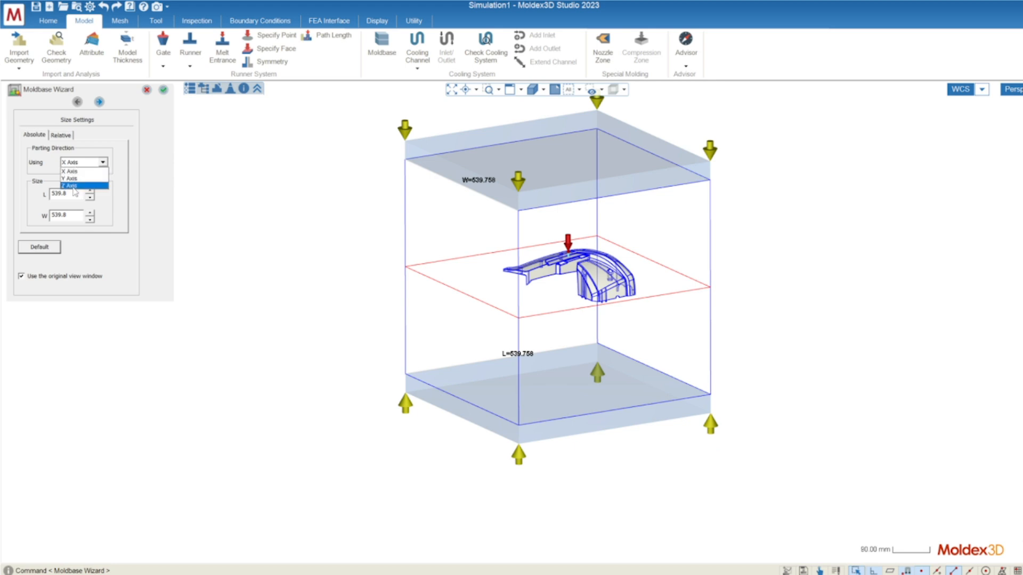
{"action": "left_click", "coordinate": [69, 171]}
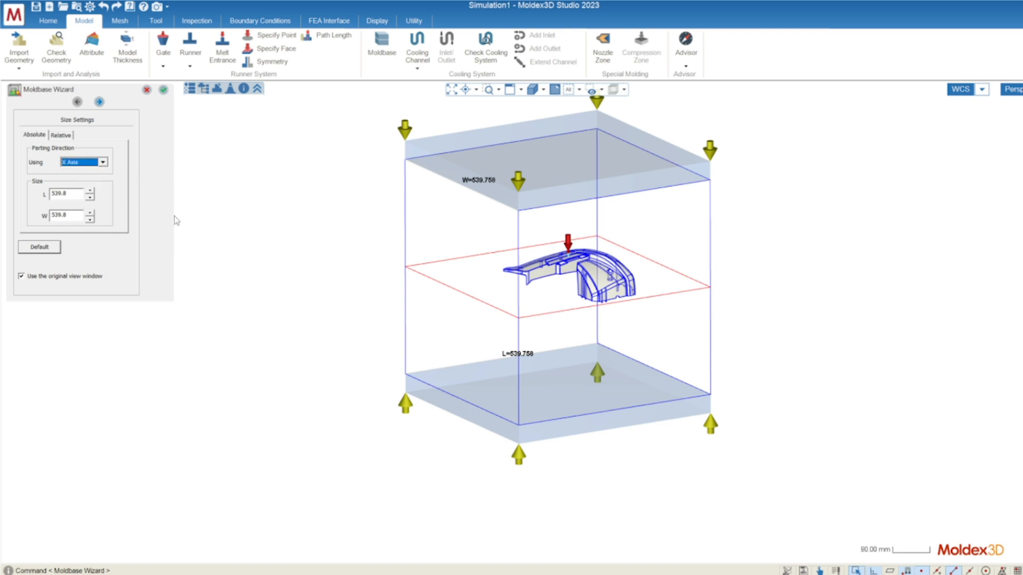
{"action": "left_click", "coordinate": [65, 197]}
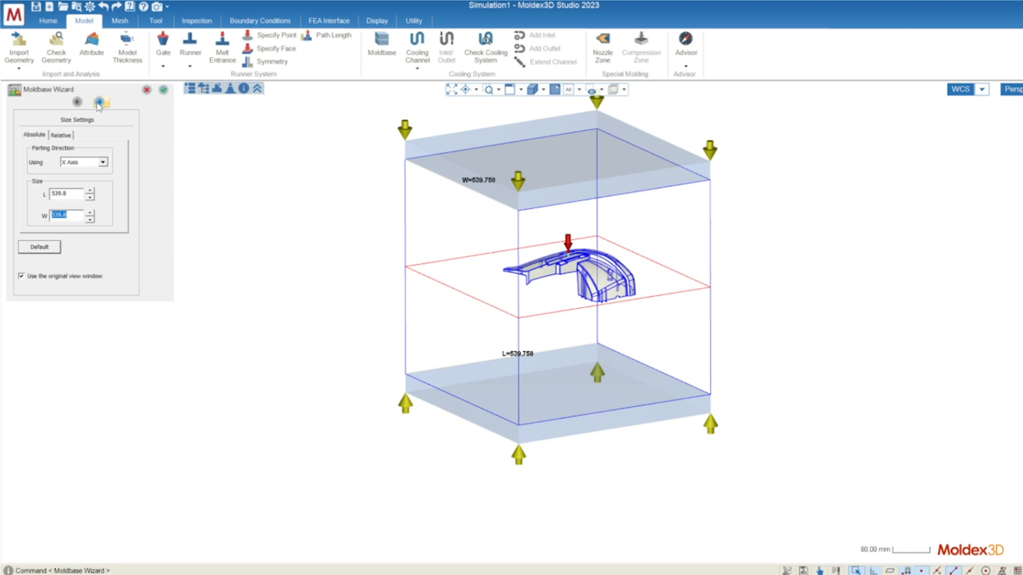
{"action": "left_click", "coordinate": [100, 102]}
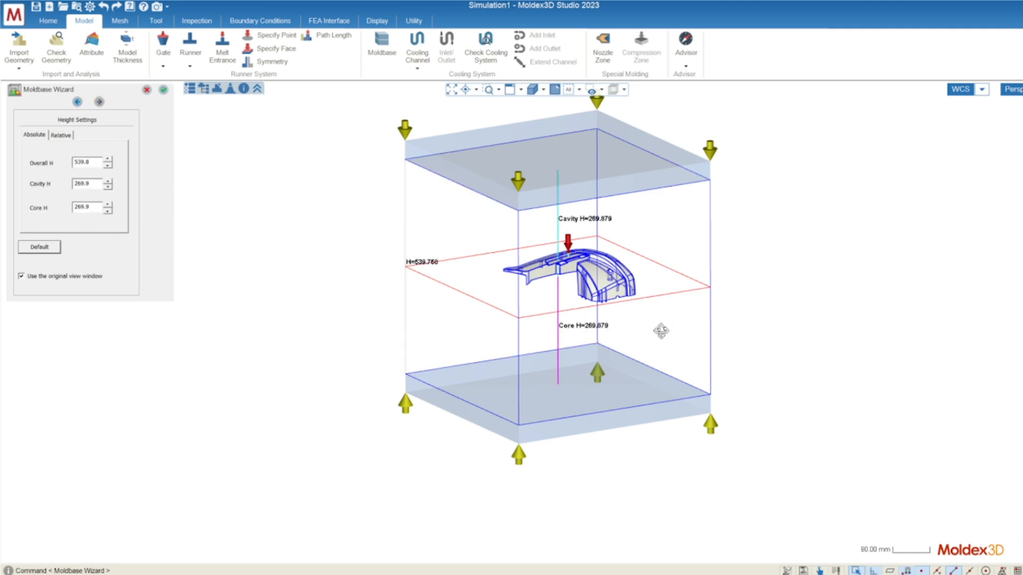
{"action": "left_click_drag", "start_coordinate": [662, 330], "coordinate": [826, 313]}
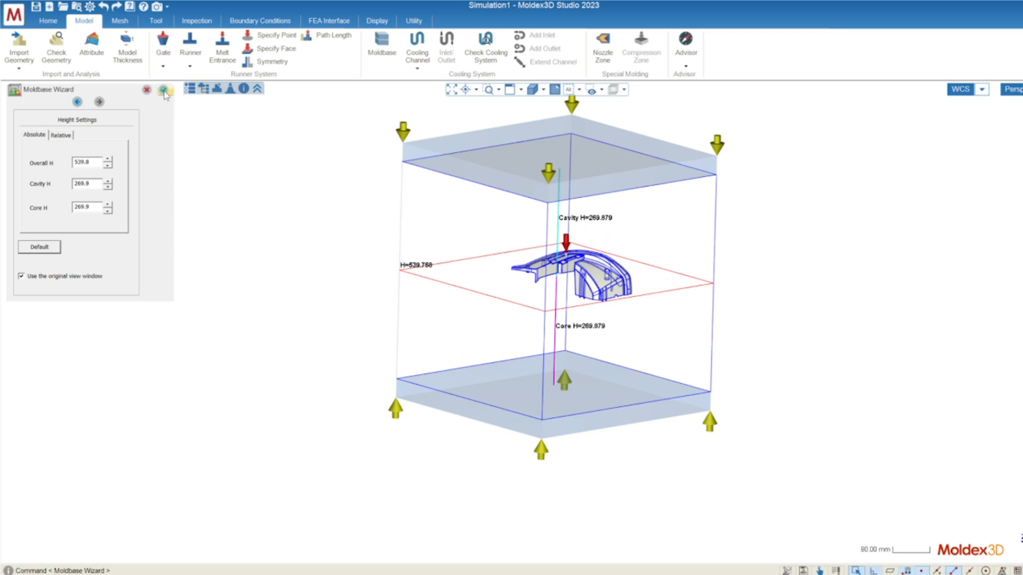
{"action": "left_click", "coordinate": [165, 90]}
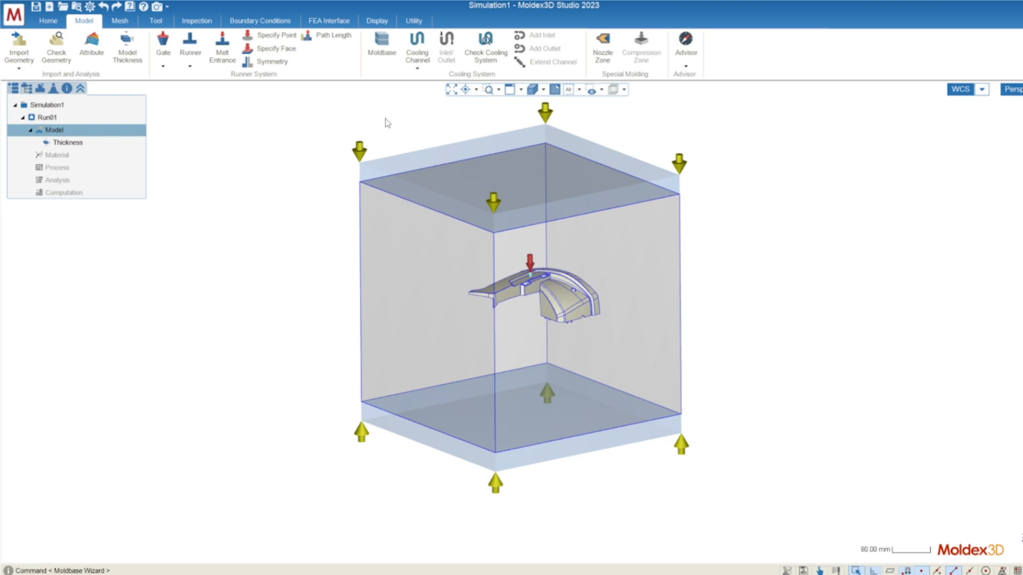
Create eight straight Z-axis cooling channels via the layout wizard with spacing values 12.000 and 60.
{"action": "left_click", "coordinate": [417, 47]}
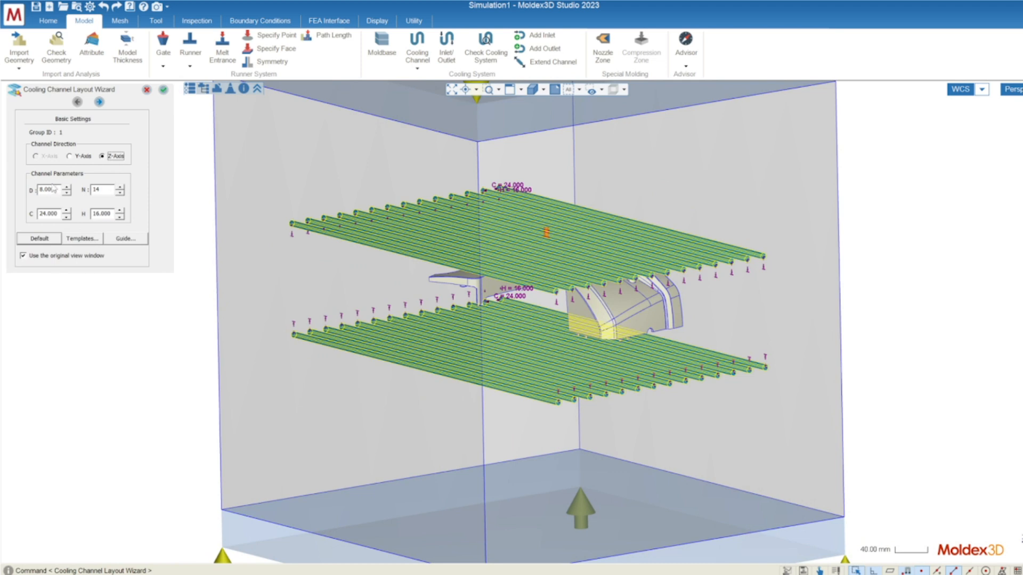
{"action": "type", "text": "12.000"}
{"action": "left_click", "coordinate": [108, 190]}
{"action": "type", "text": "4"}
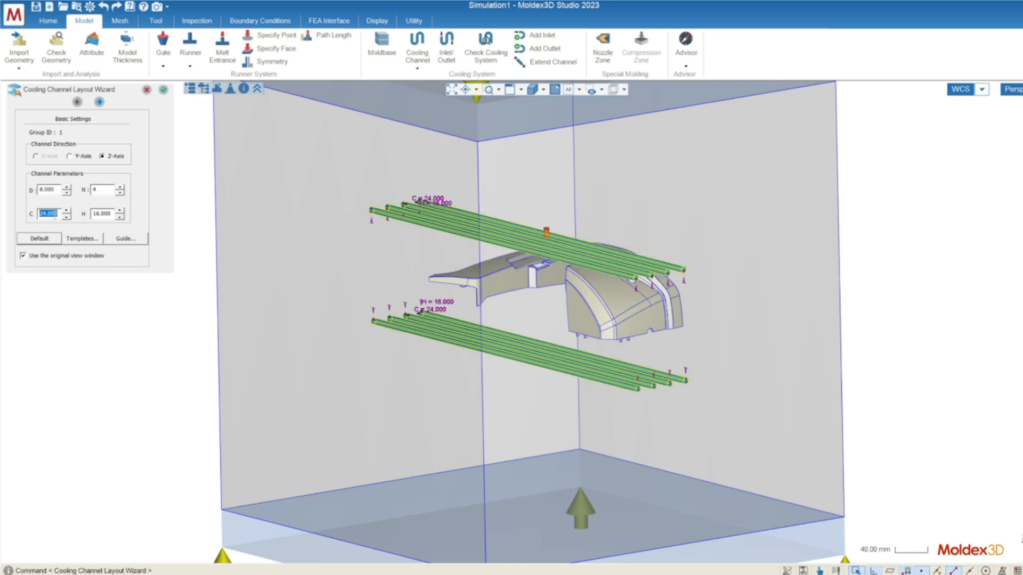
{"action": "type", "text": "60"}
{"action": "left_click", "coordinate": [108, 214]}
{"action": "type", "text": "80"}
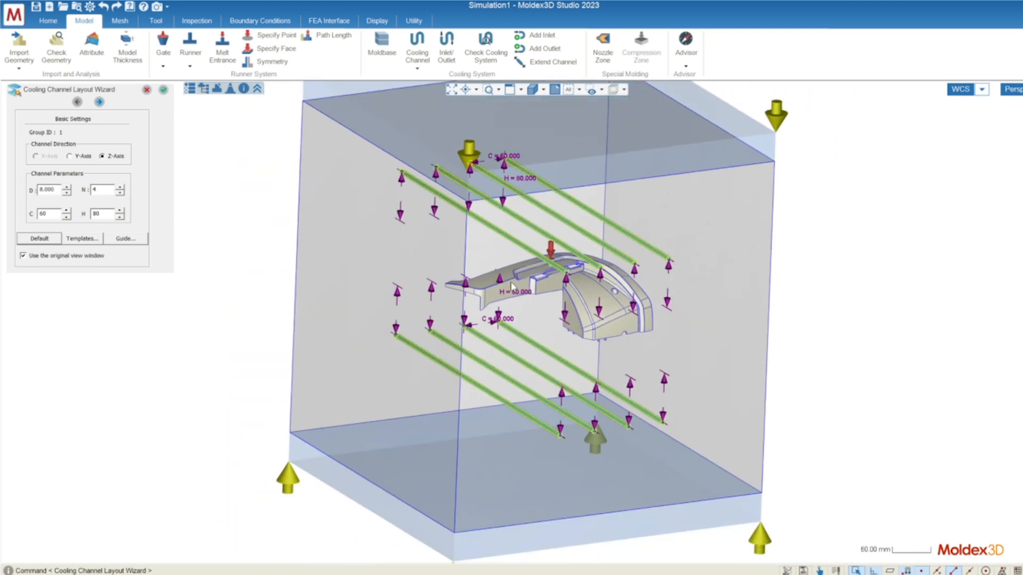
{"action": "left_click", "coordinate": [164, 89]}
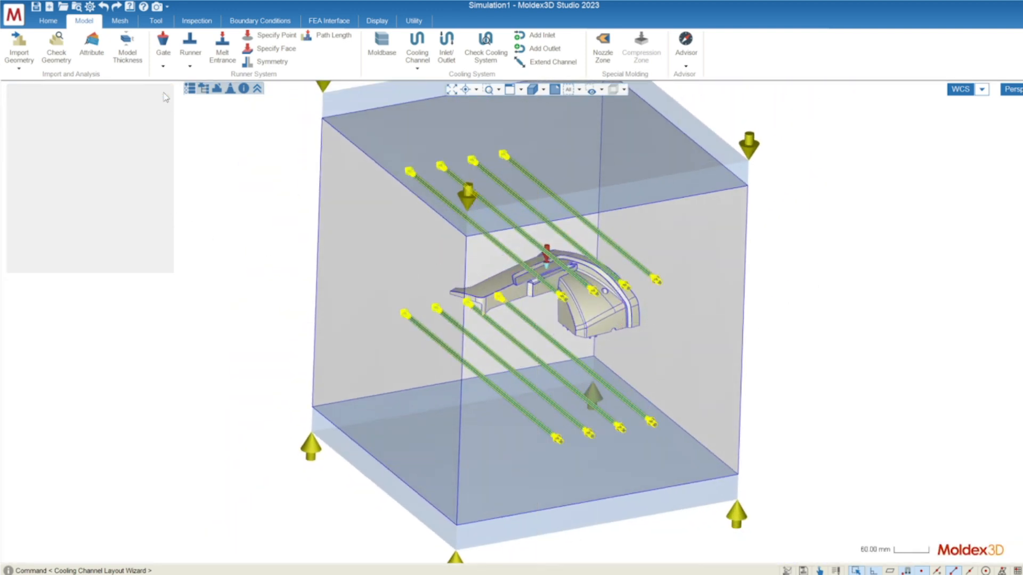
{"action": "left_click", "coordinate": [485, 48]}
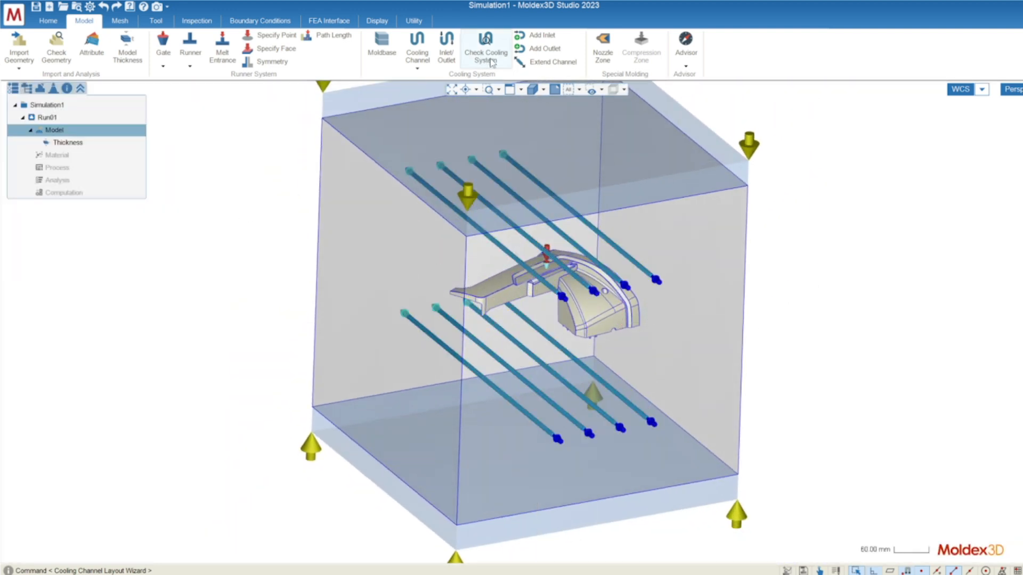
Run Check Cooling System and confirm the eight channels report OK.
{"action": "left_click", "coordinate": [485, 49]}
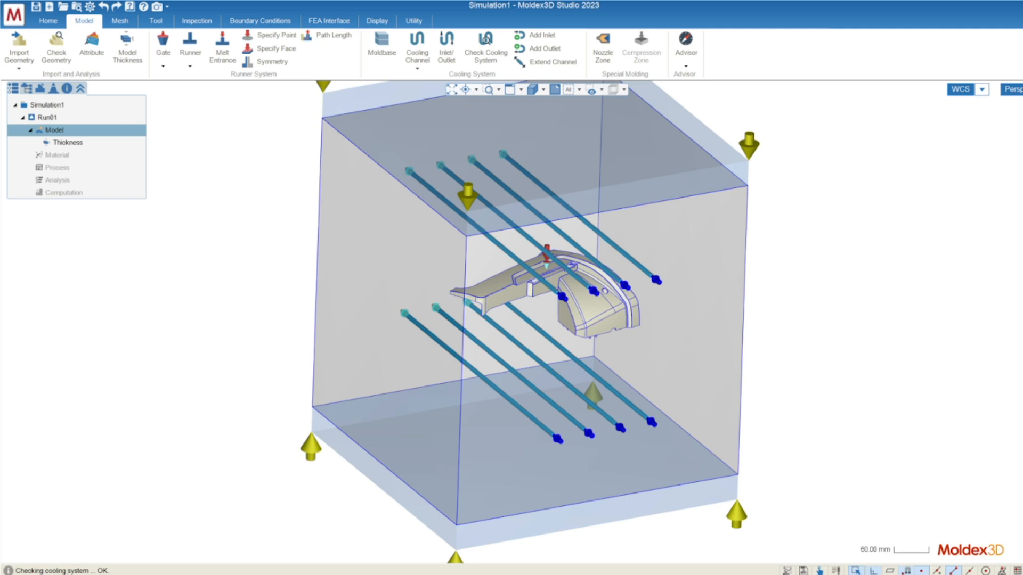
{"action": "mouse_move", "coordinate": [83, 528]}
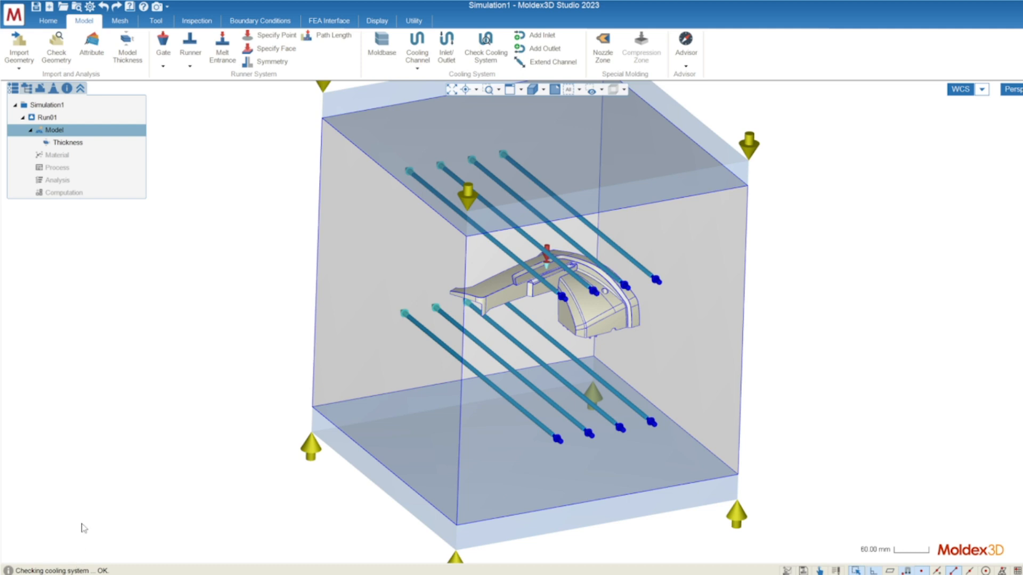
{"action": "mouse_move", "coordinate": [181, 324]}
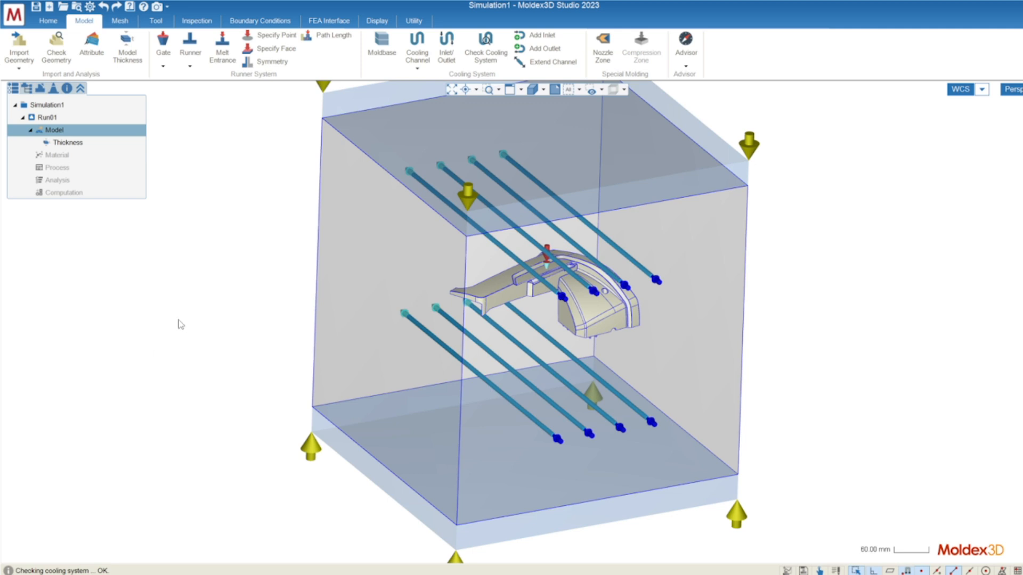
{"action": "mouse_move", "coordinate": [194, 216]}
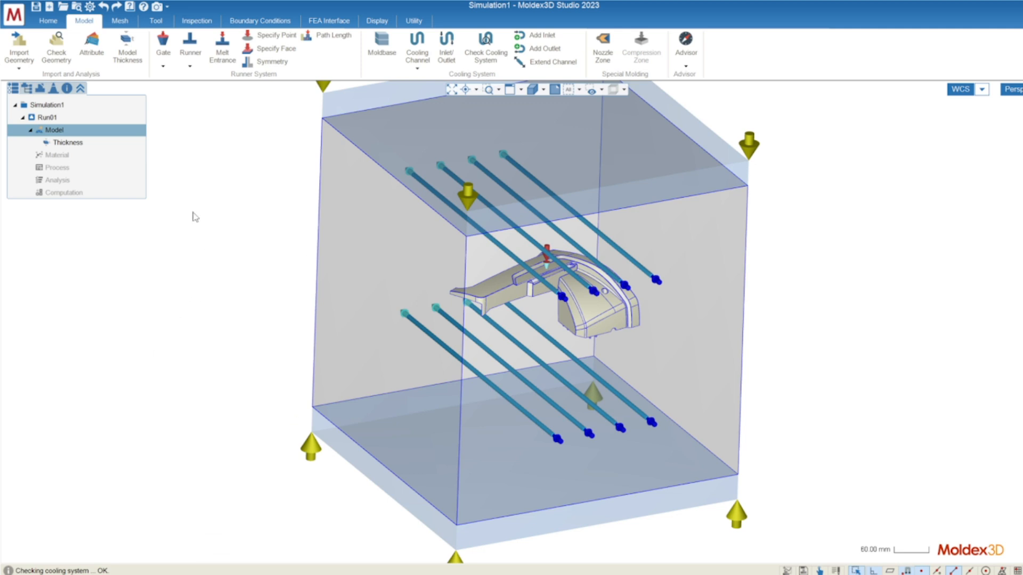
{"action": "left_click", "coordinate": [119, 21]}
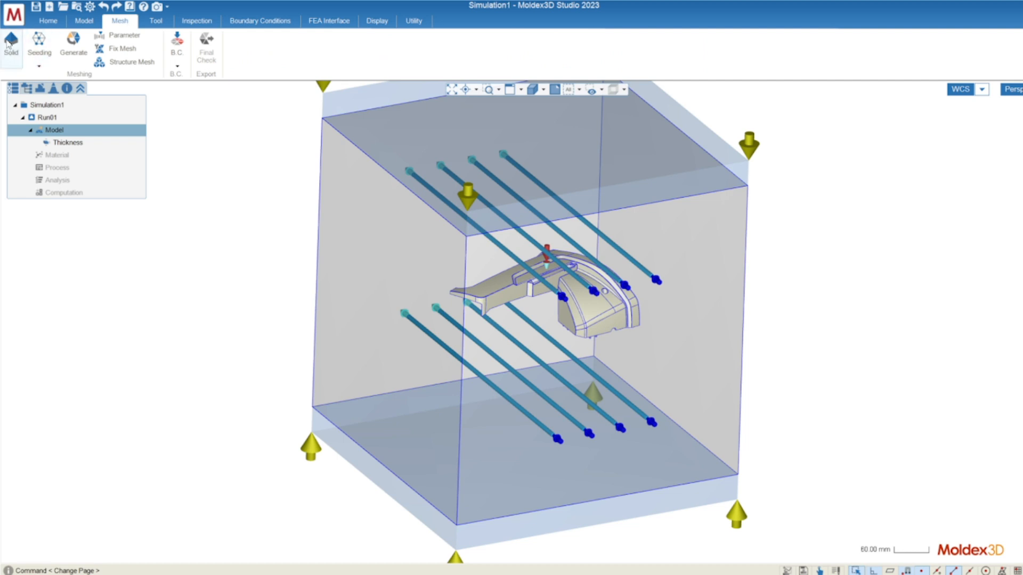
{"action": "mouse_move", "coordinate": [10, 53]}
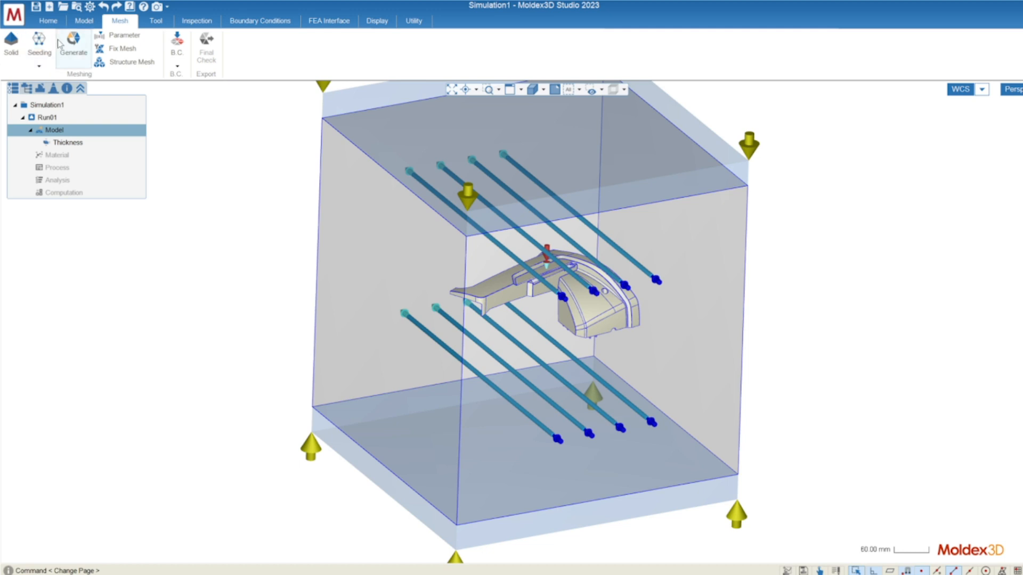
{"action": "mouse_move", "coordinate": [71, 51]}
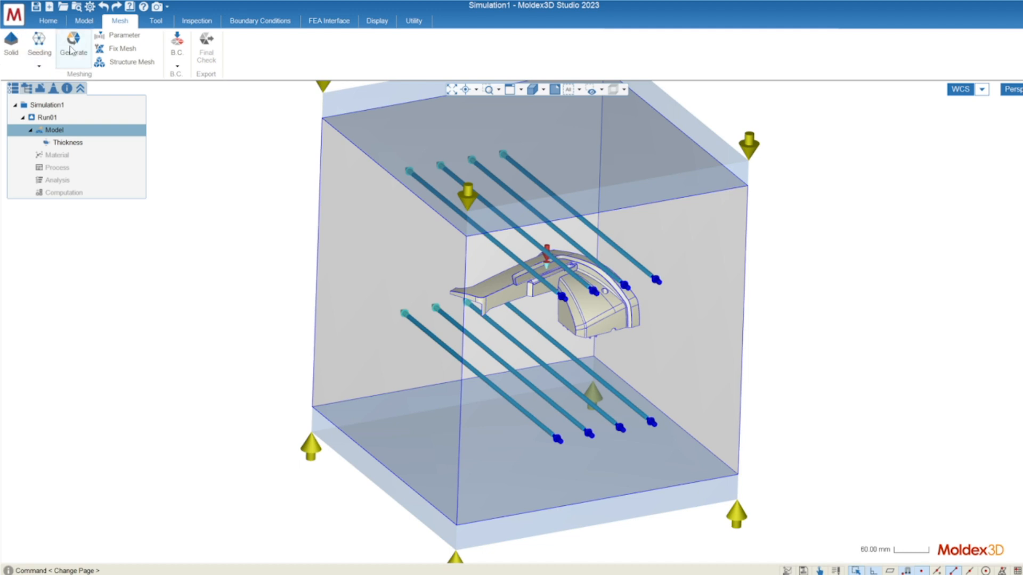
Generate the full BLM solid mesh over the part, runner, cooling channels and moldbase.
{"action": "left_click", "coordinate": [73, 43]}
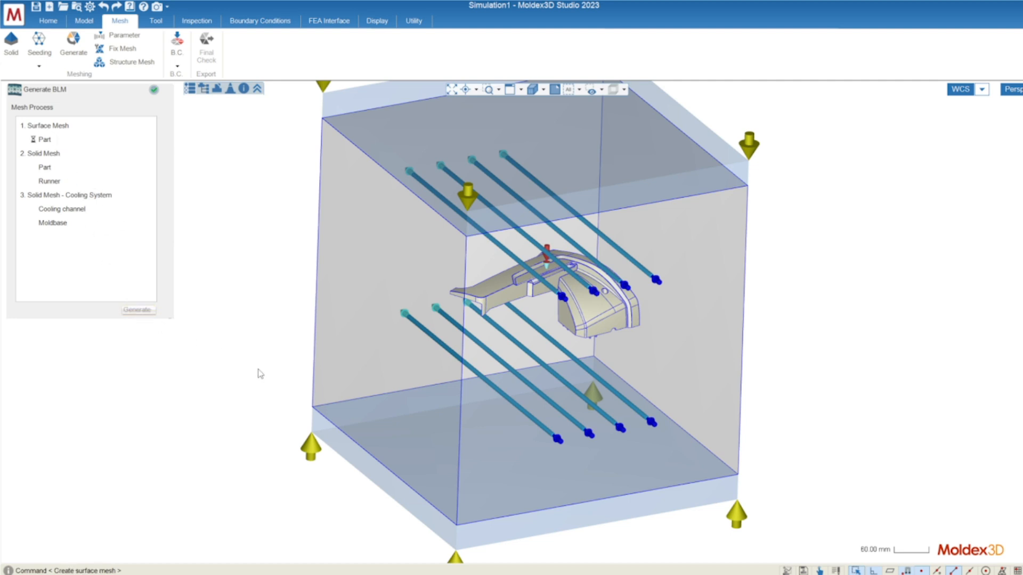
{"action": "left_click", "coordinate": [137, 310]}
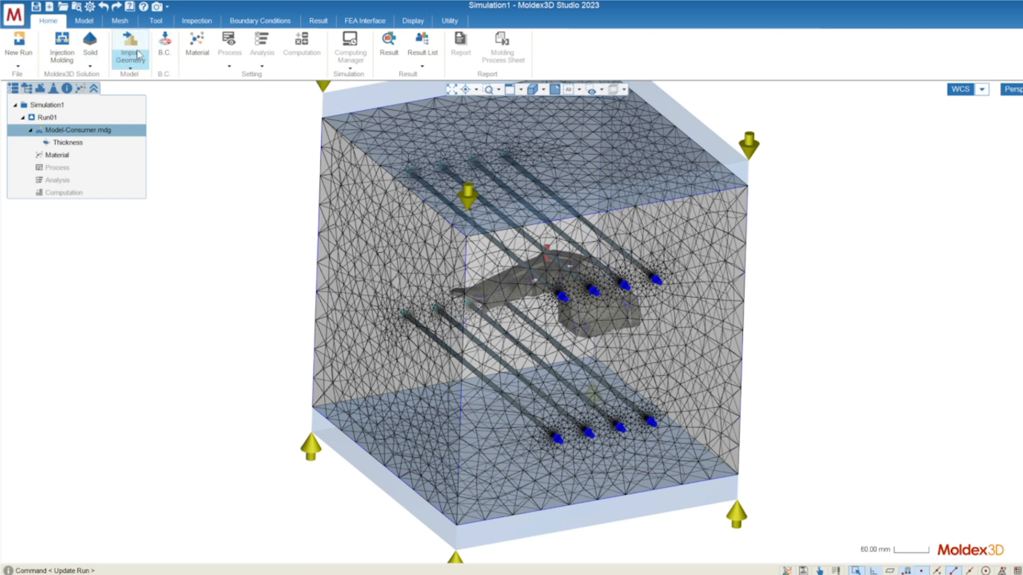
{"action": "mouse_move", "coordinate": [165, 49]}
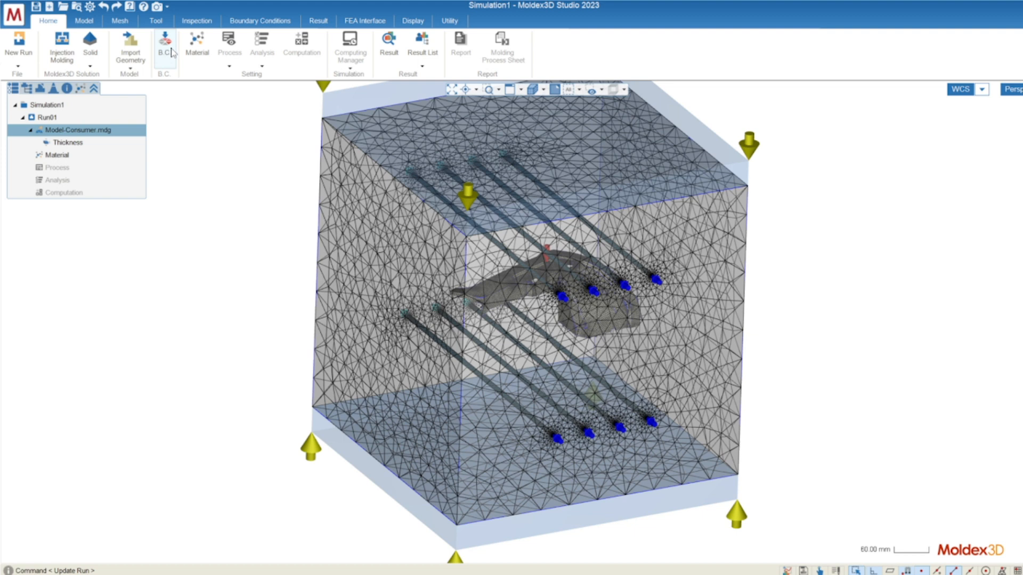
{"action": "mouse_move", "coordinate": [173, 53]}
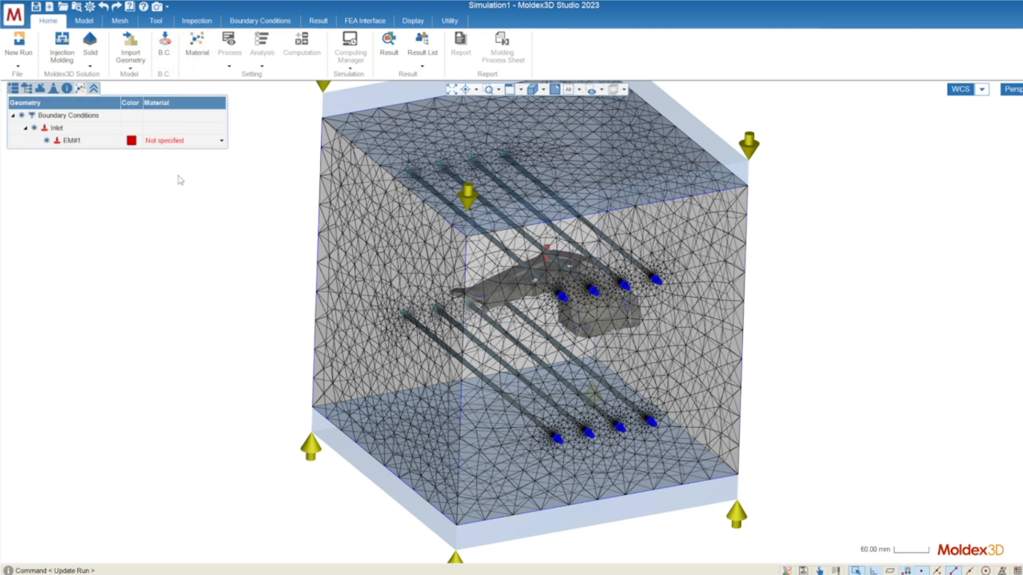
Launch the Material Wizard from the inlet EM#1 material dropdown in B.C. settings.
{"action": "left_click", "coordinate": [220, 141]}
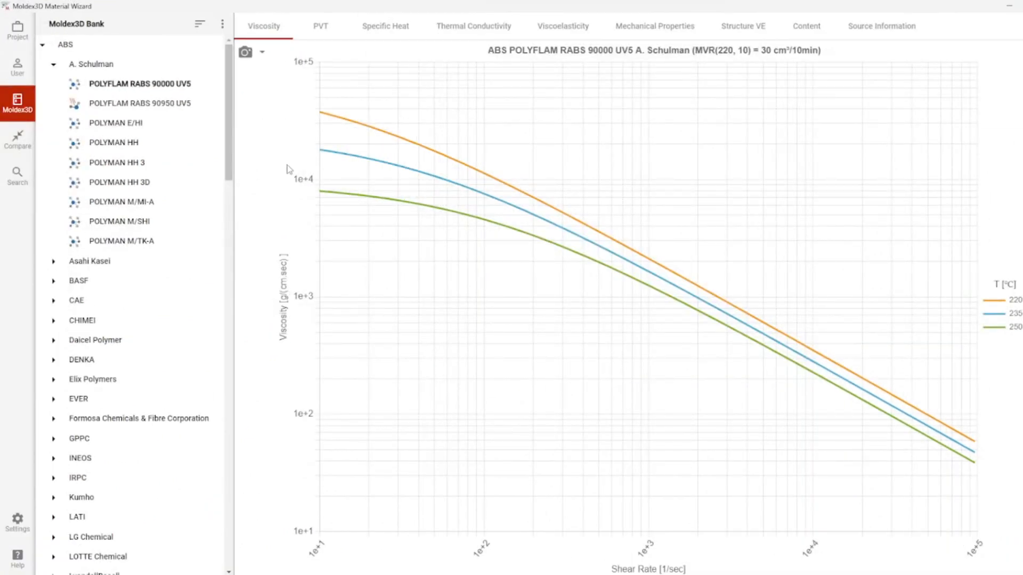
{"action": "mouse_move", "coordinate": [265, 187]}
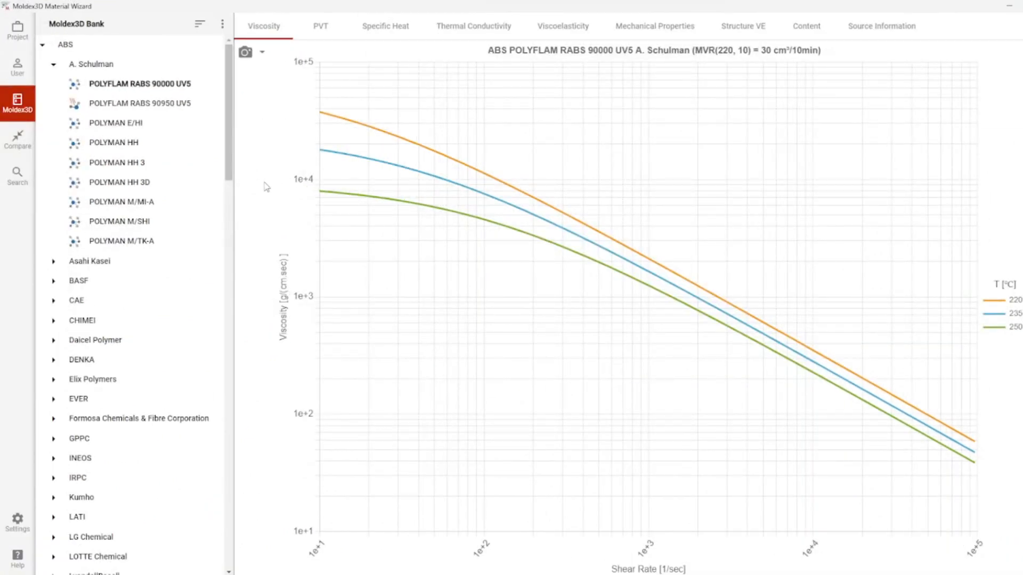
{"action": "mouse_move", "coordinate": [19, 176]}
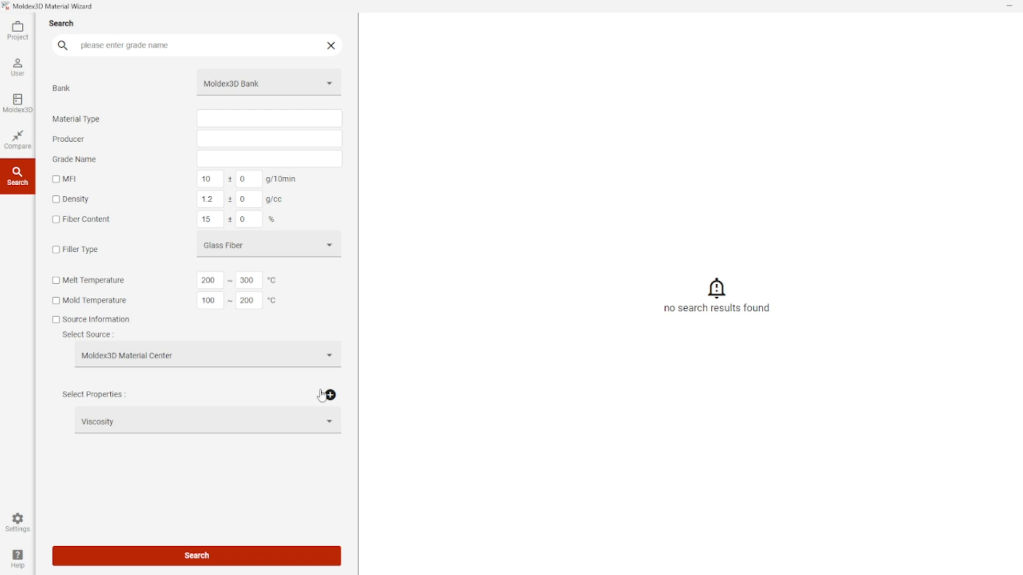
{"action": "mouse_move", "coordinate": [329, 60]}
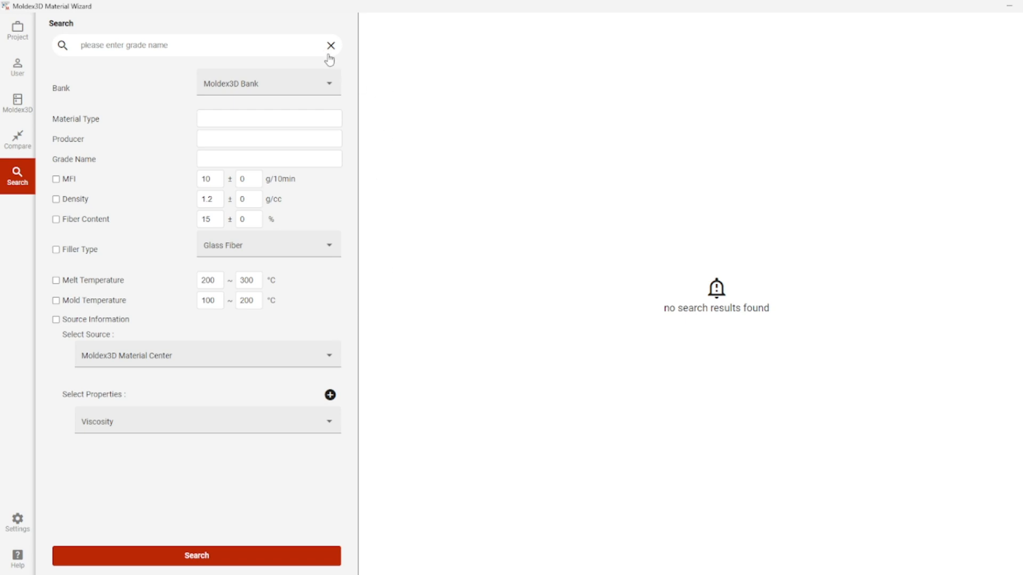
{"action": "mouse_move", "coordinate": [18, 104]}
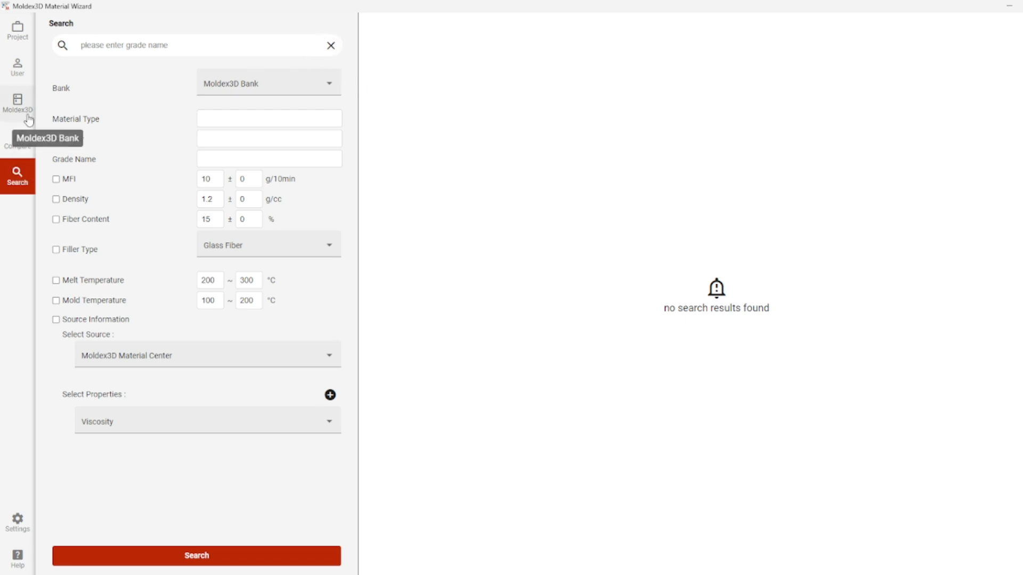
Add ABS POLYFLAM RABS 90000 UV5 from A. Schulman to the user bank as the inlet material.
{"action": "left_click", "coordinate": [18, 103]}
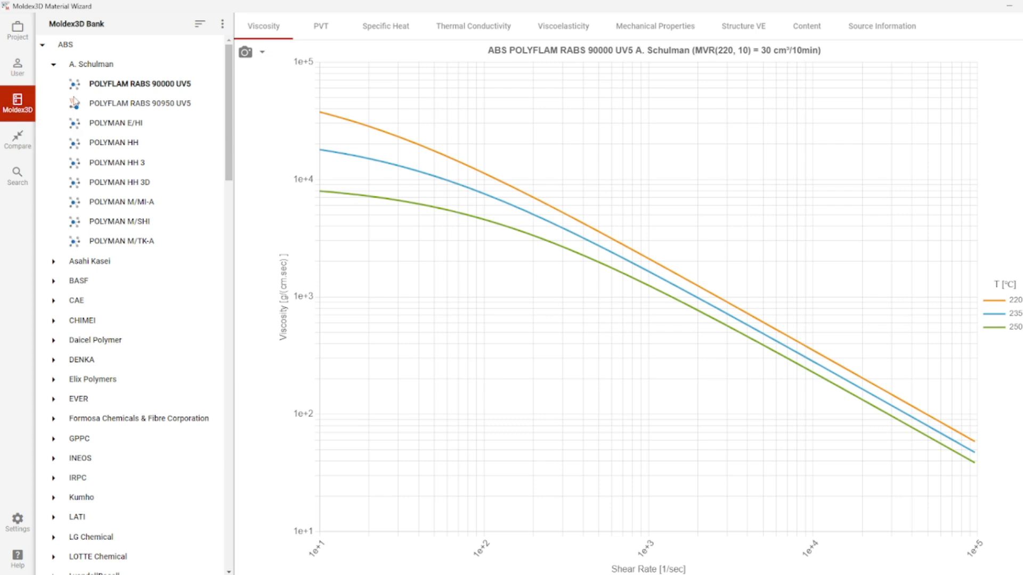
{"action": "left_click", "coordinate": [55, 45]}
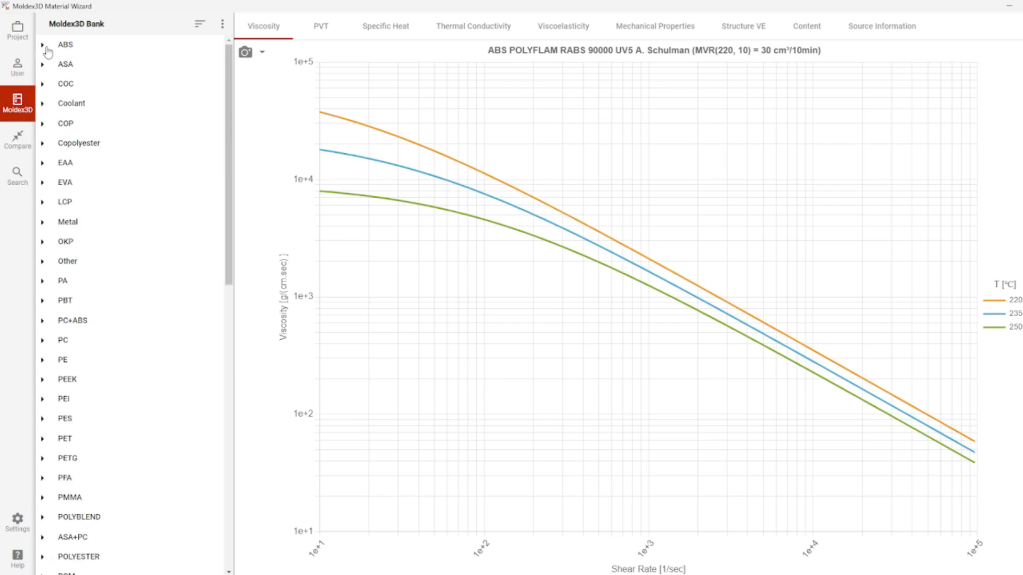
{"action": "left_click", "coordinate": [42, 45]}
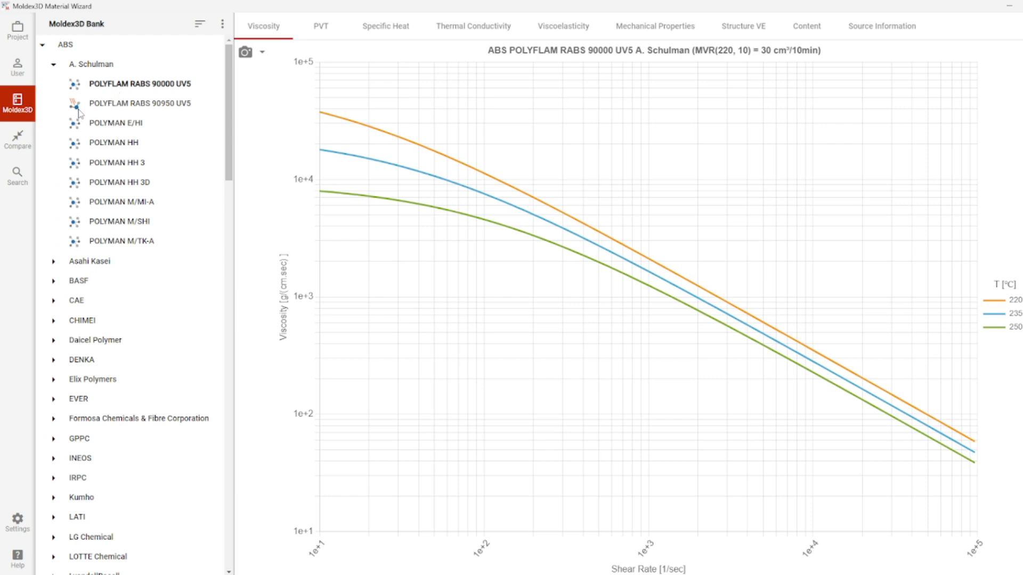
{"action": "right_click", "coordinate": [138, 83]}
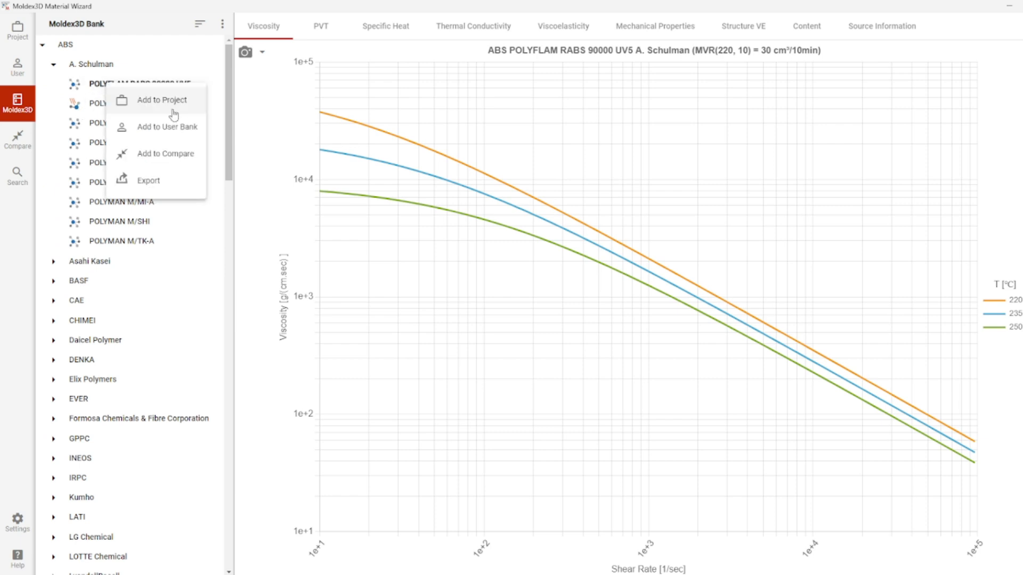
{"action": "mouse_move", "coordinate": [164, 134]}
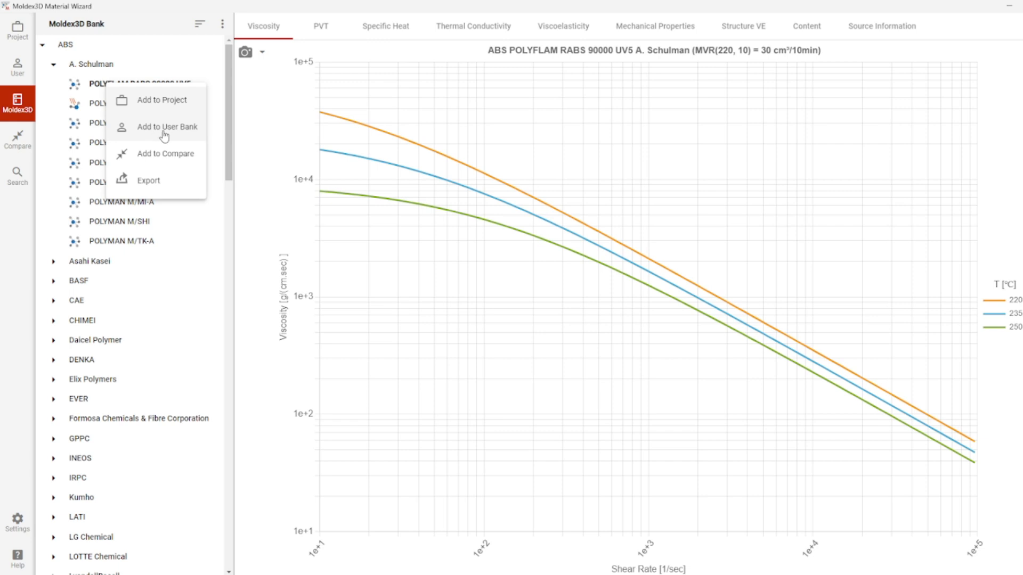
{"action": "left_click", "coordinate": [160, 100]}
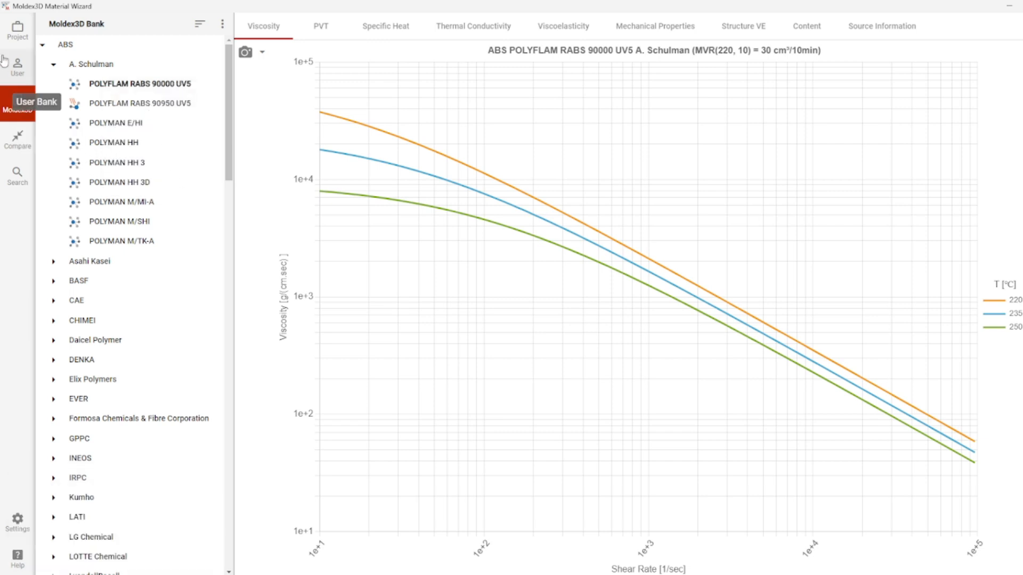
{"action": "left_click", "coordinate": [19, 30]}
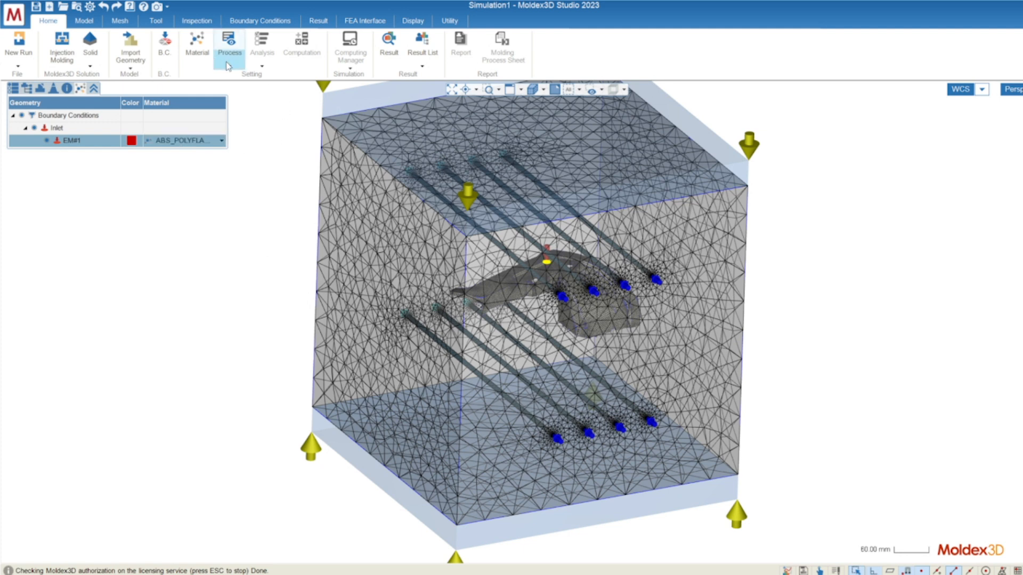
Apply the default process conditions and list the analysis sequences for Transient Analysis.
{"action": "left_click", "coordinate": [230, 46]}
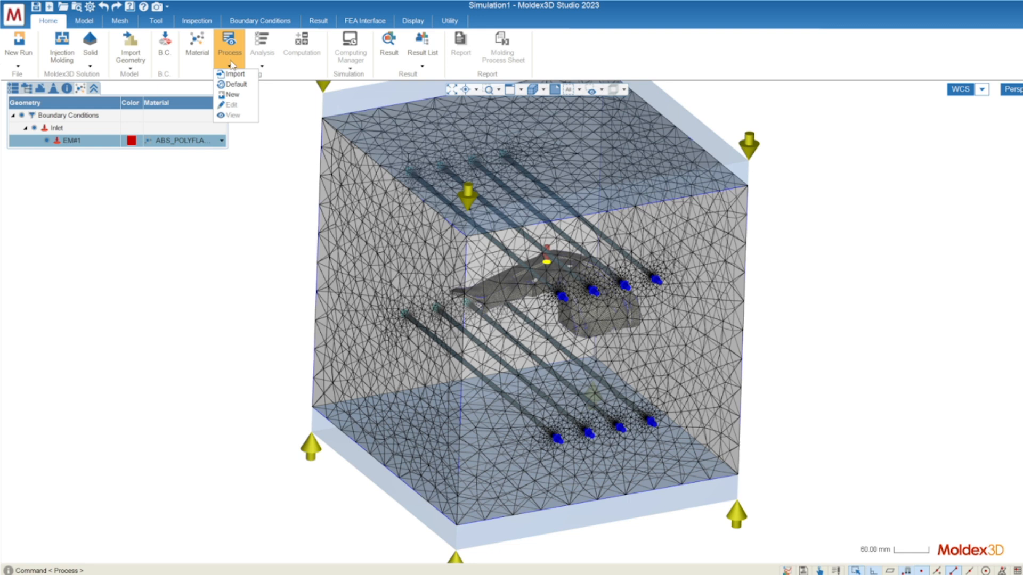
{"action": "left_click", "coordinate": [235, 73]}
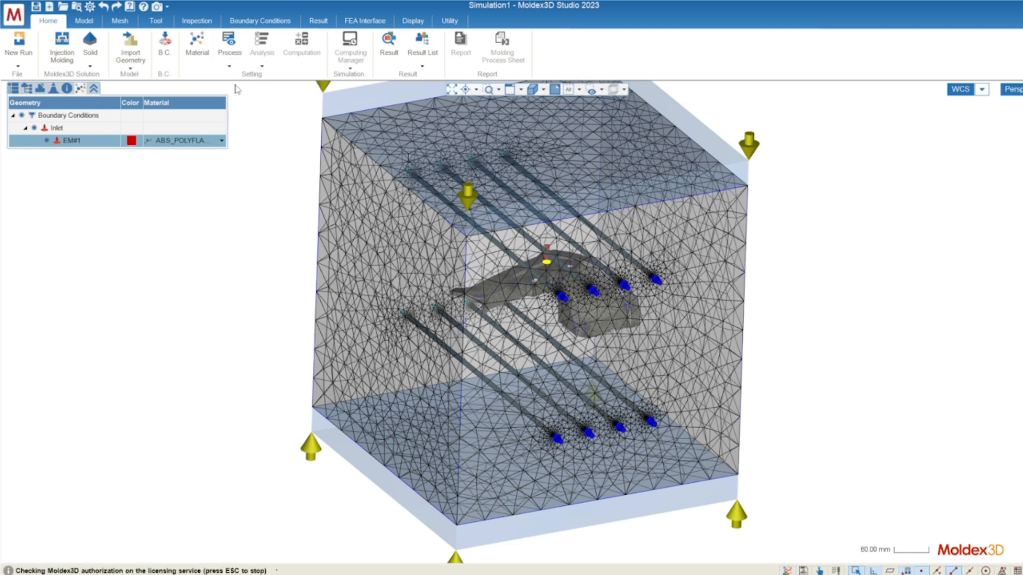
{"action": "left_click", "coordinate": [230, 46]}
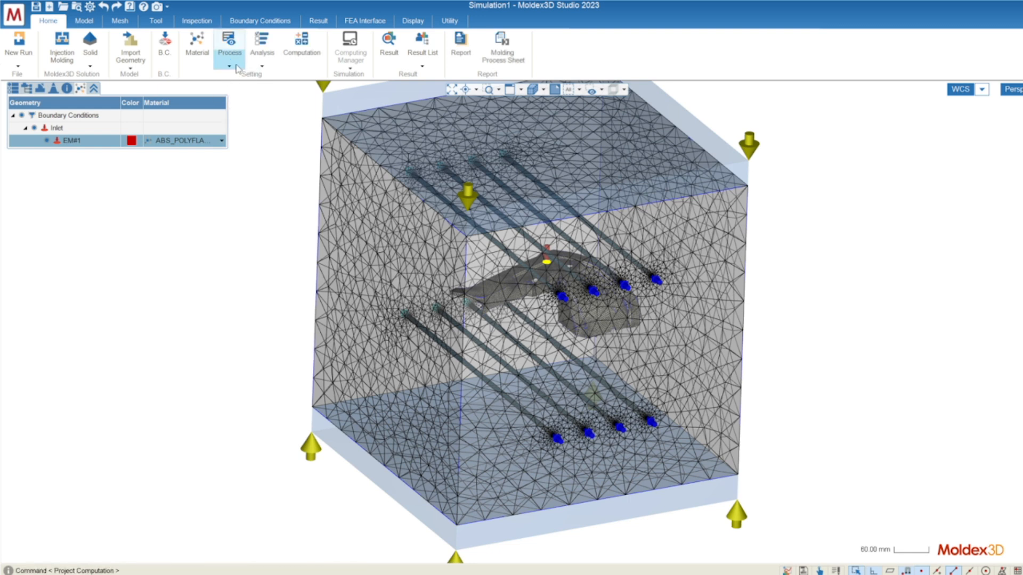
{"action": "mouse_move", "coordinate": [262, 39]}
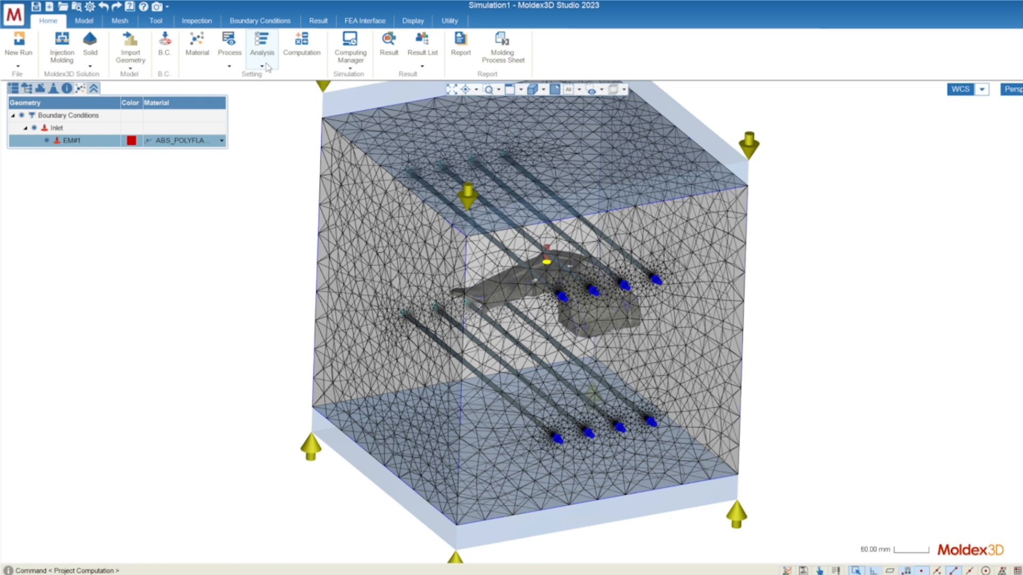
{"action": "left_click", "coordinate": [262, 47]}
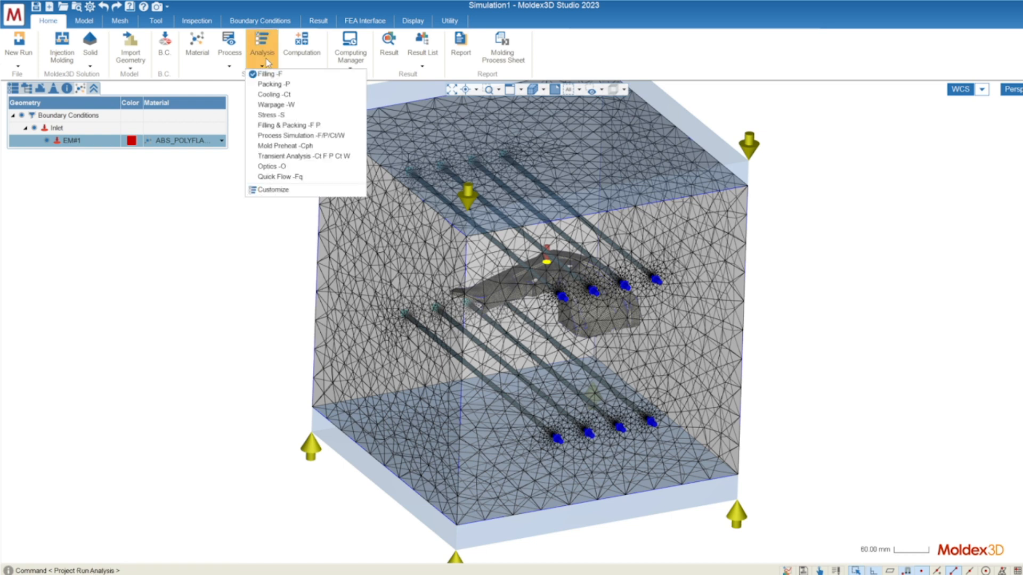
{"action": "mouse_move", "coordinate": [268, 73]}
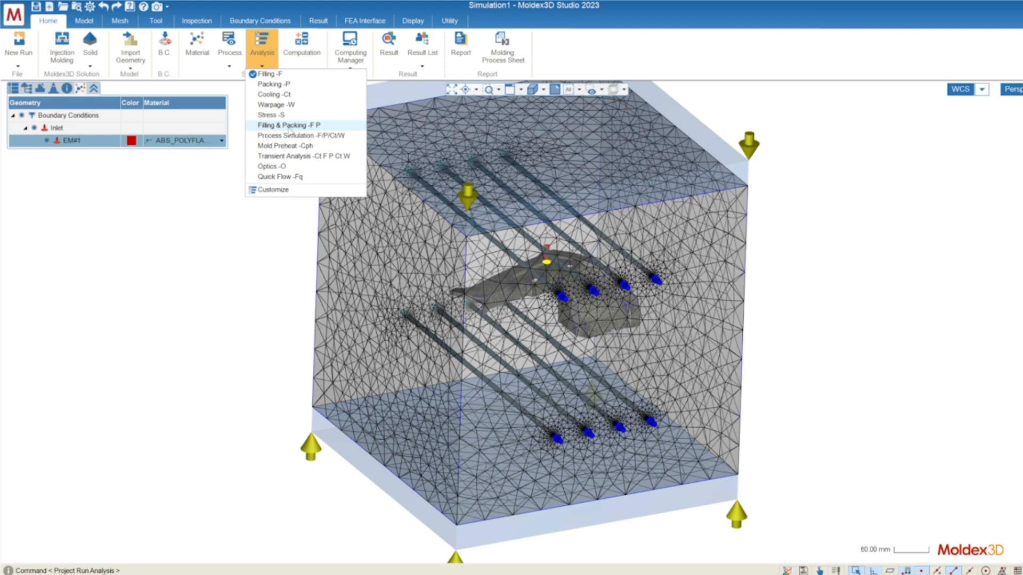
{"action": "mouse_move", "coordinate": [274, 106]}
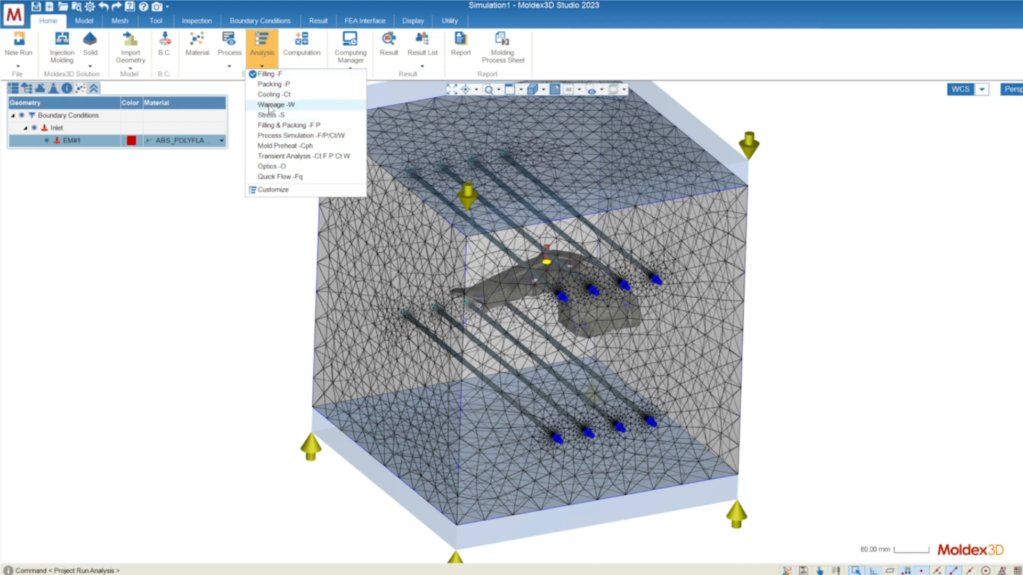
{"action": "mouse_move", "coordinate": [288, 126]}
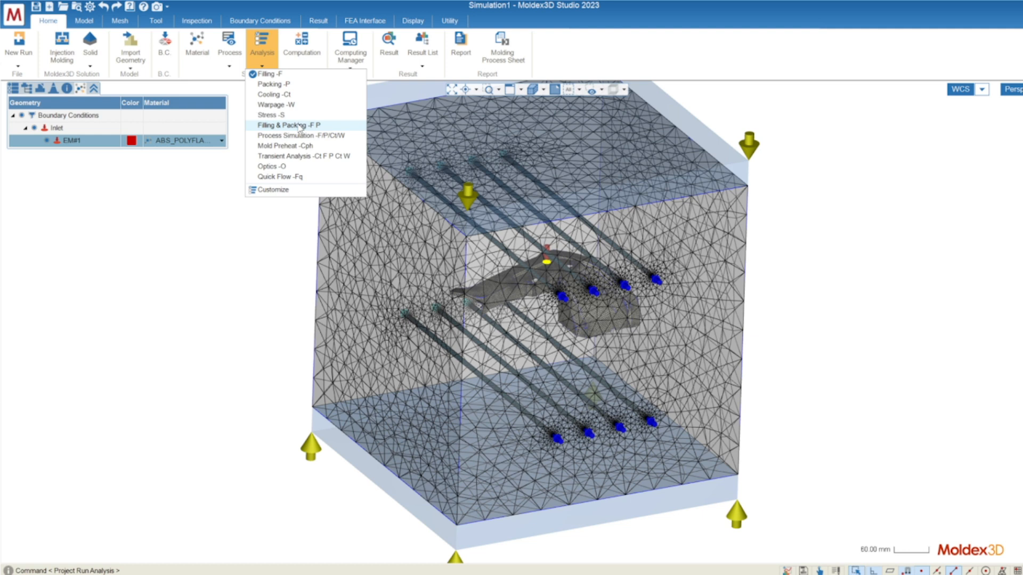
{"action": "mouse_move", "coordinate": [303, 156]}
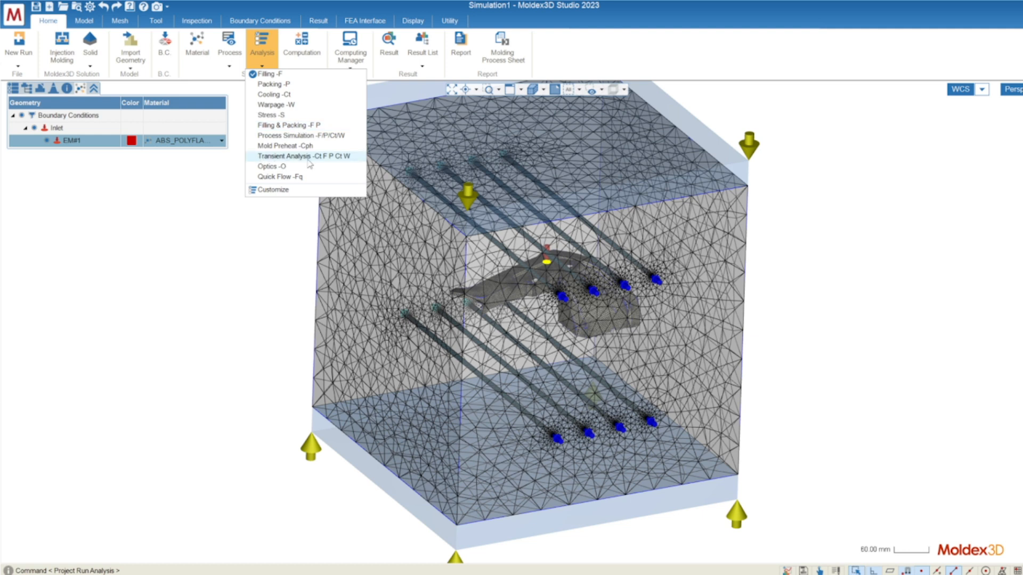
{"action": "mouse_move", "coordinate": [321, 162]}
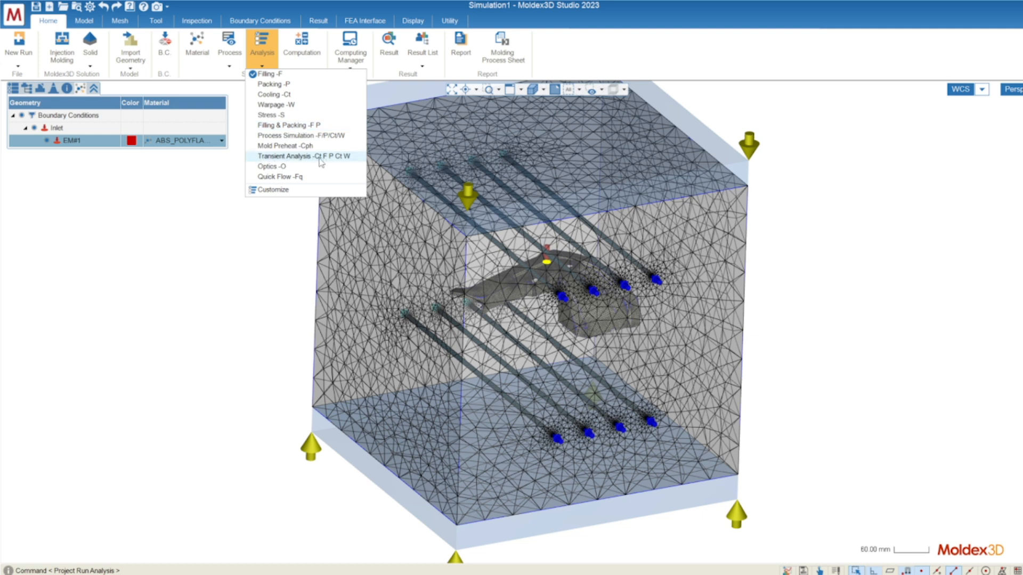
{"action": "mouse_move", "coordinate": [289, 125]}
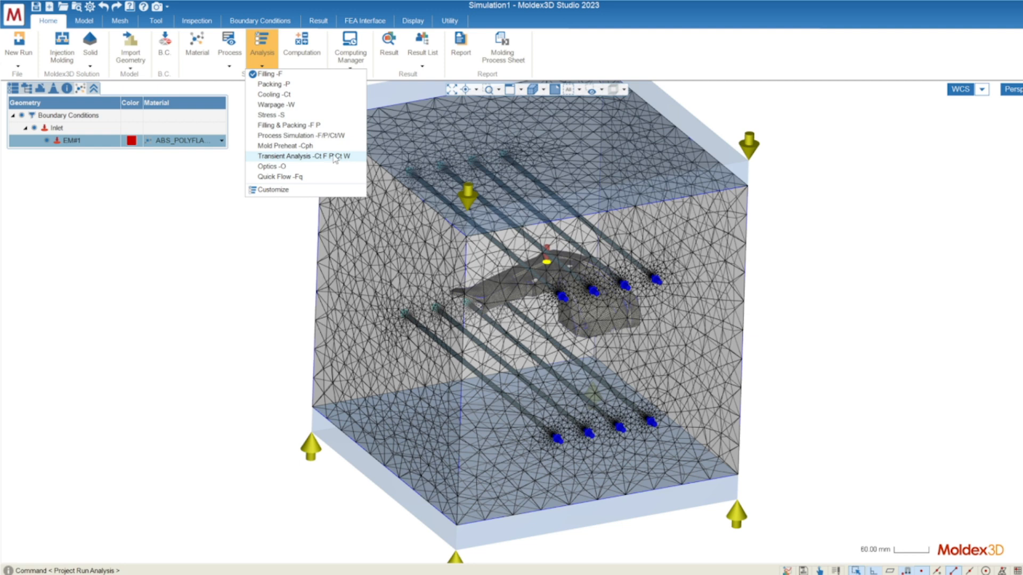
{"action": "mouse_move", "coordinate": [340, 164]}
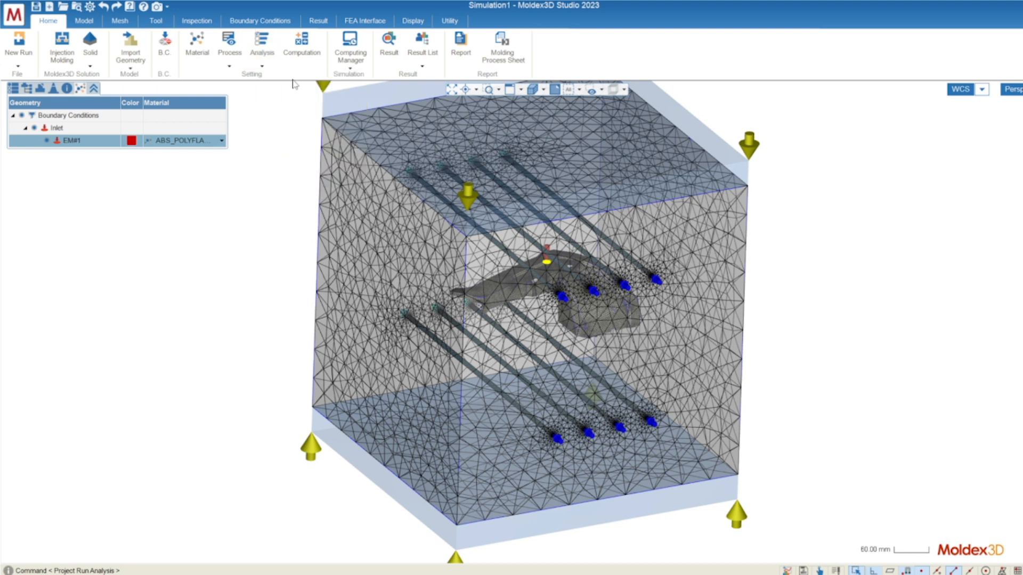
{"action": "mouse_move", "coordinate": [305, 80]}
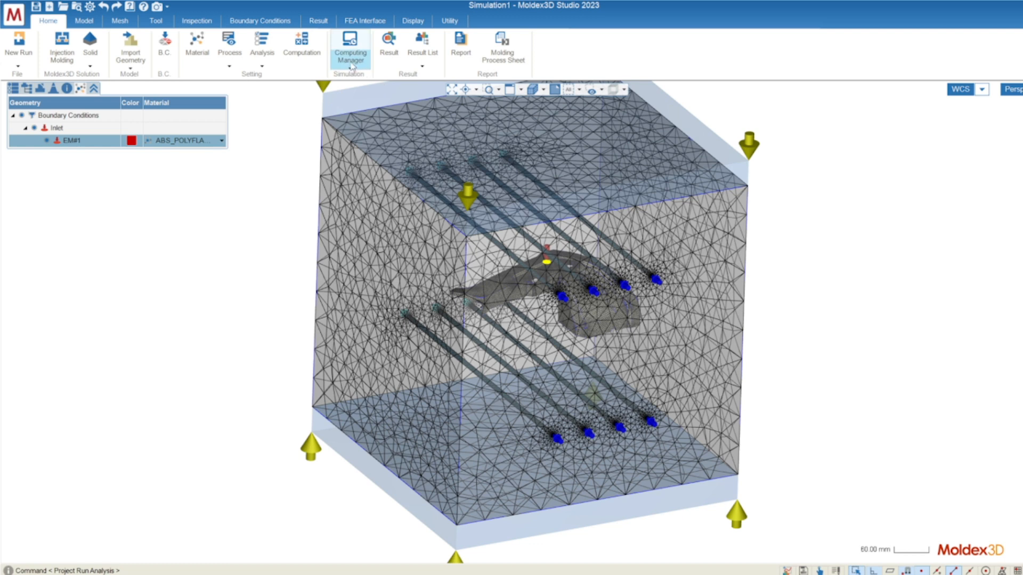
Submit the run through Computing Manager and load the finished Consumer project results.
{"action": "left_click", "coordinate": [350, 49]}
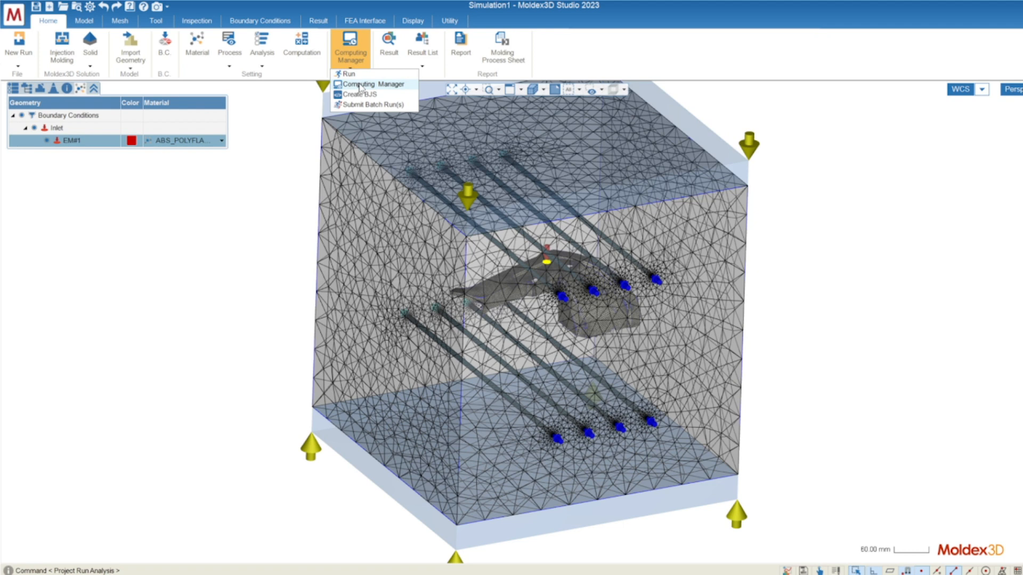
{"action": "left_click", "coordinate": [368, 84]}
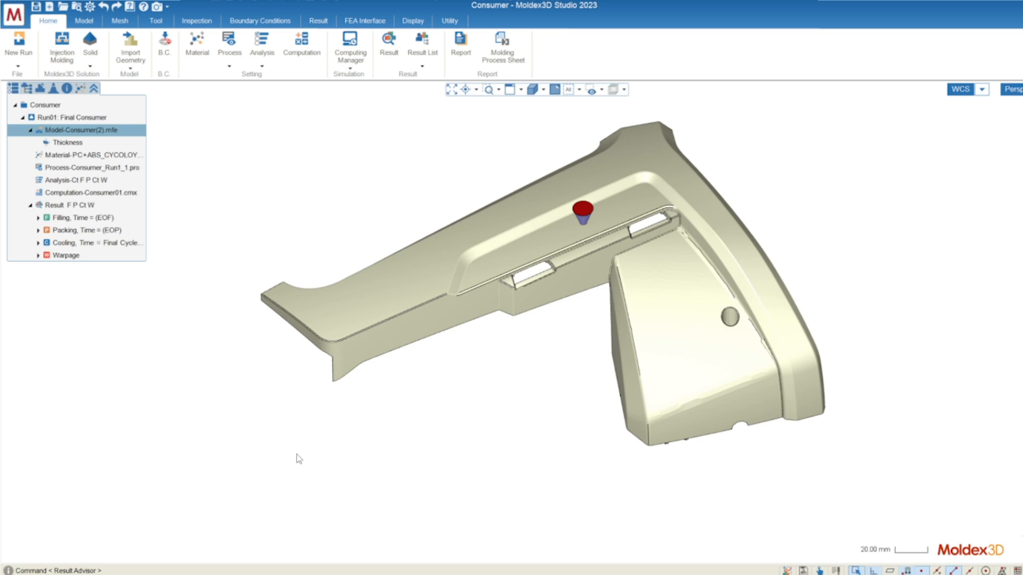
Display the Filling Melt Front Time result at EOF as a colour contour on the part.
{"action": "left_click", "coordinate": [62, 205]}
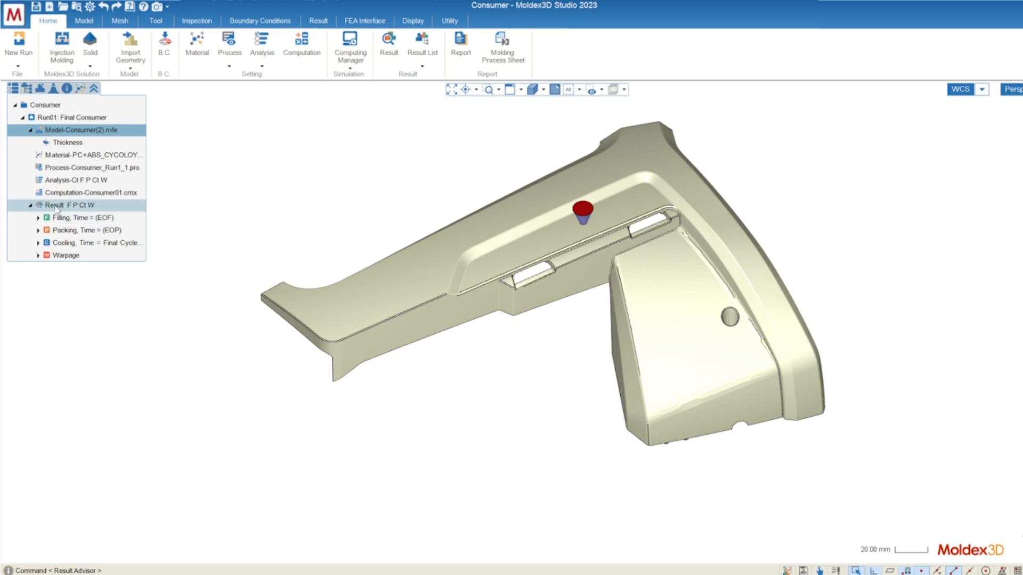
{"action": "left_click", "coordinate": [86, 217]}
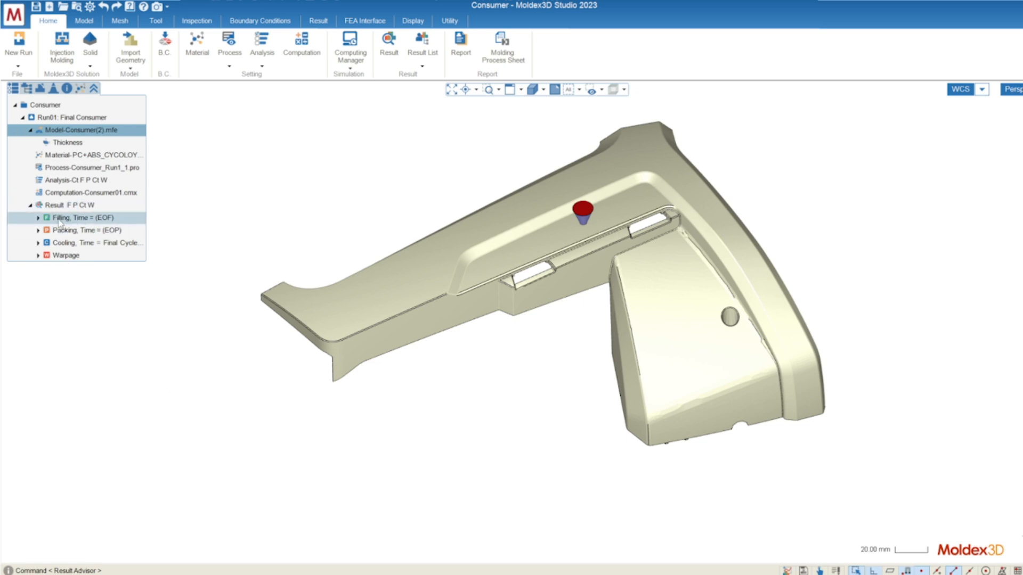
{"action": "left_click", "coordinate": [88, 242]}
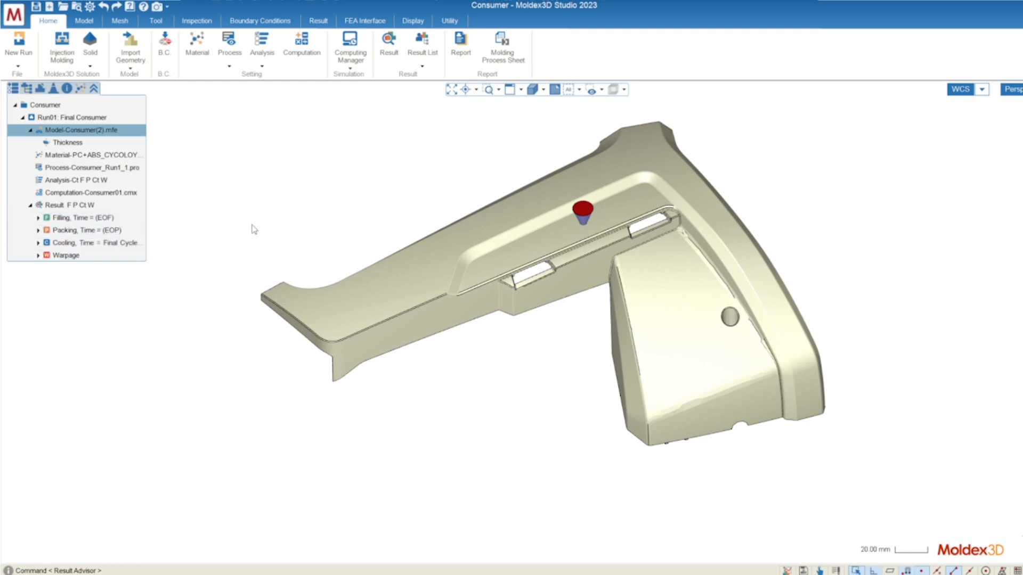
{"action": "left_click", "coordinate": [86, 217]}
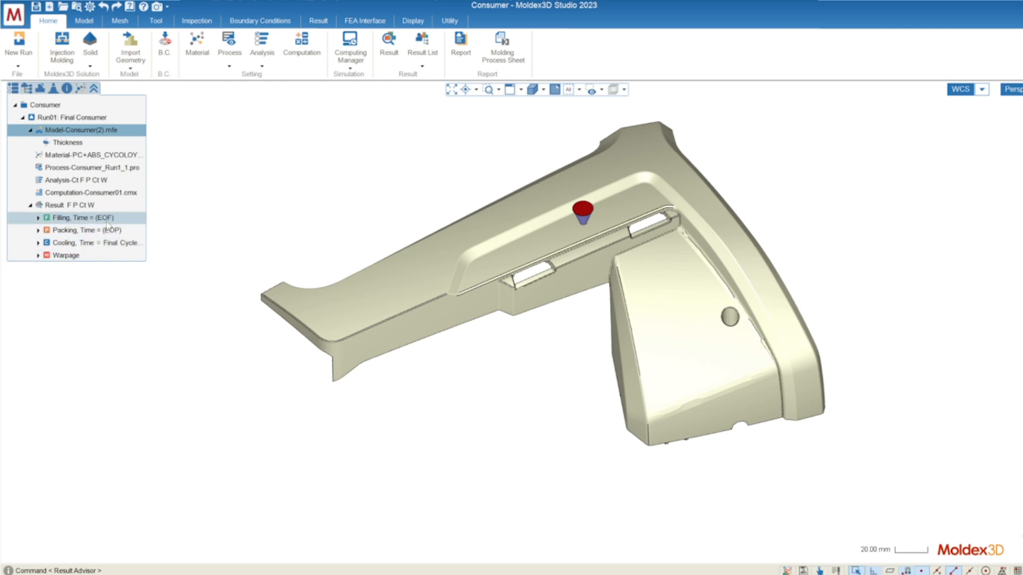
{"action": "left_click", "coordinate": [39, 217]}
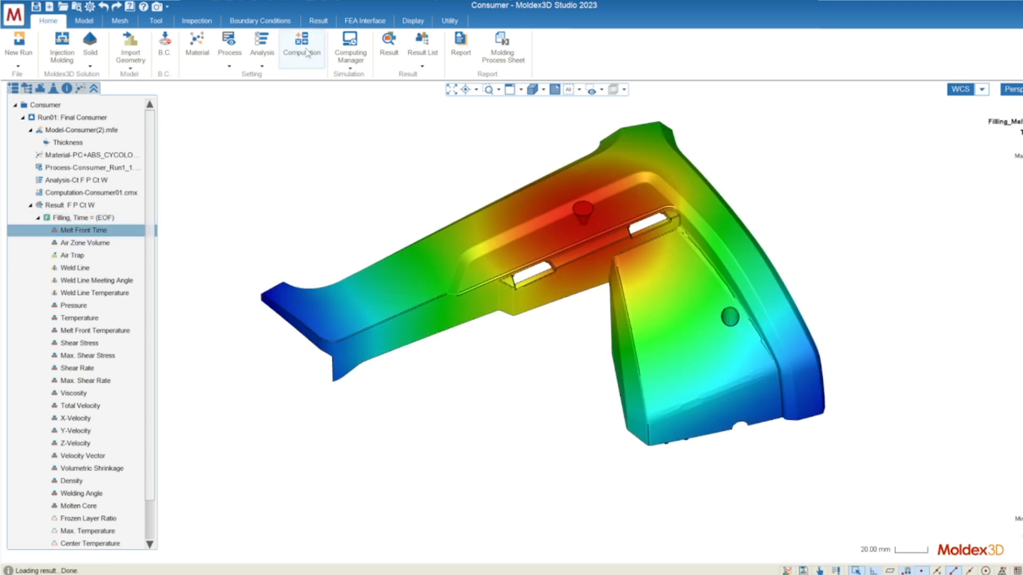
Play the melt front time animation through to end of fill and orbit the part.
{"action": "left_click", "coordinate": [317, 20]}
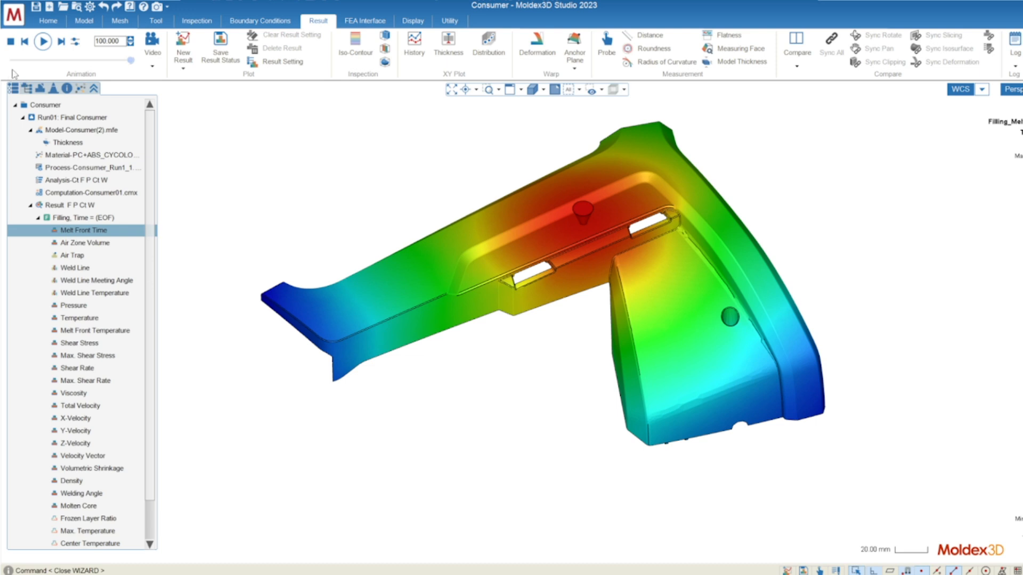
{"action": "left_click", "coordinate": [43, 41]}
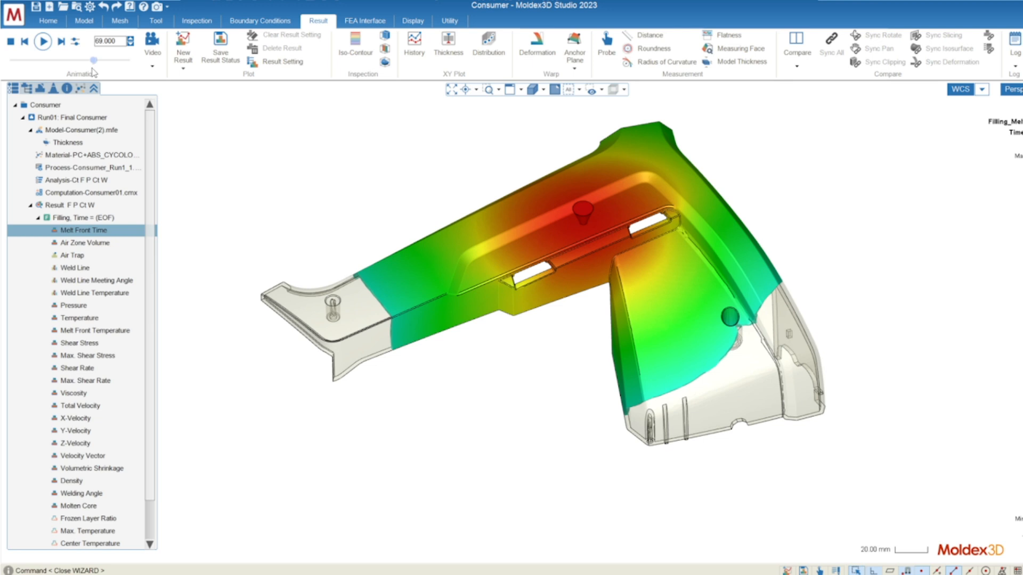
{"action": "left_click", "coordinate": [43, 42]}
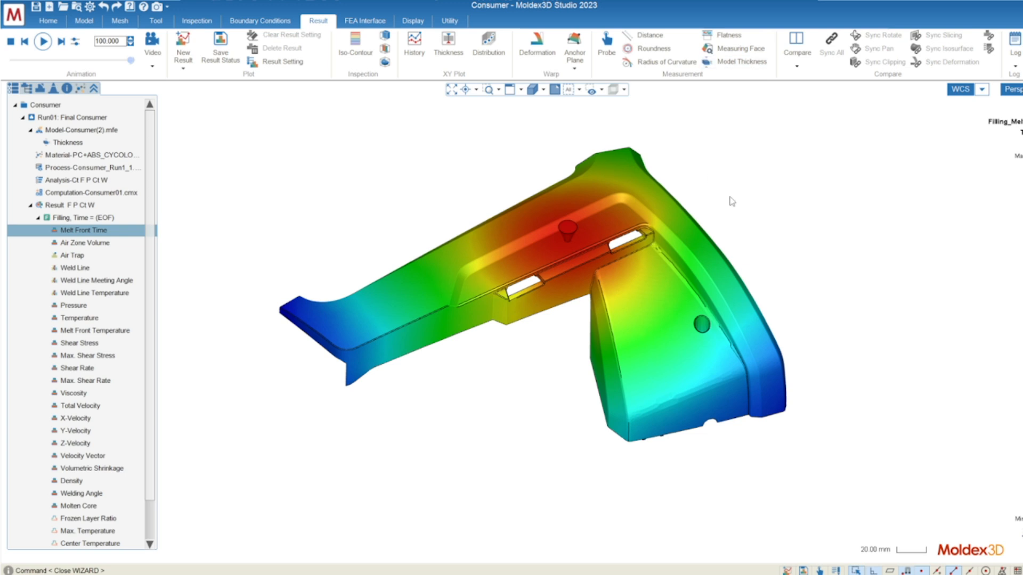
{"action": "left_click_drag", "start_coordinate": [731, 202], "coordinate": [474, 395]}
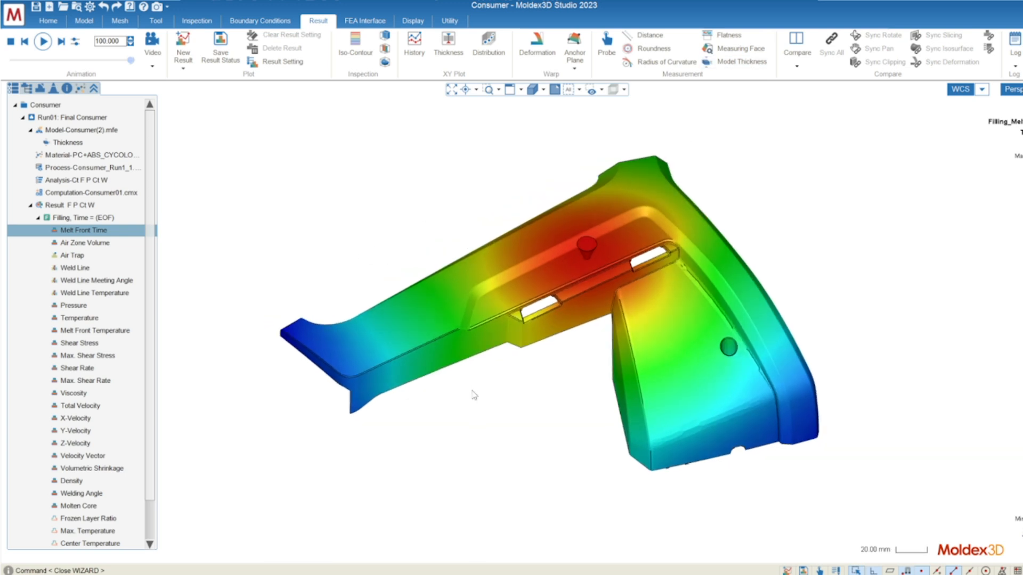
{"action": "mouse_move", "coordinate": [473, 410]}
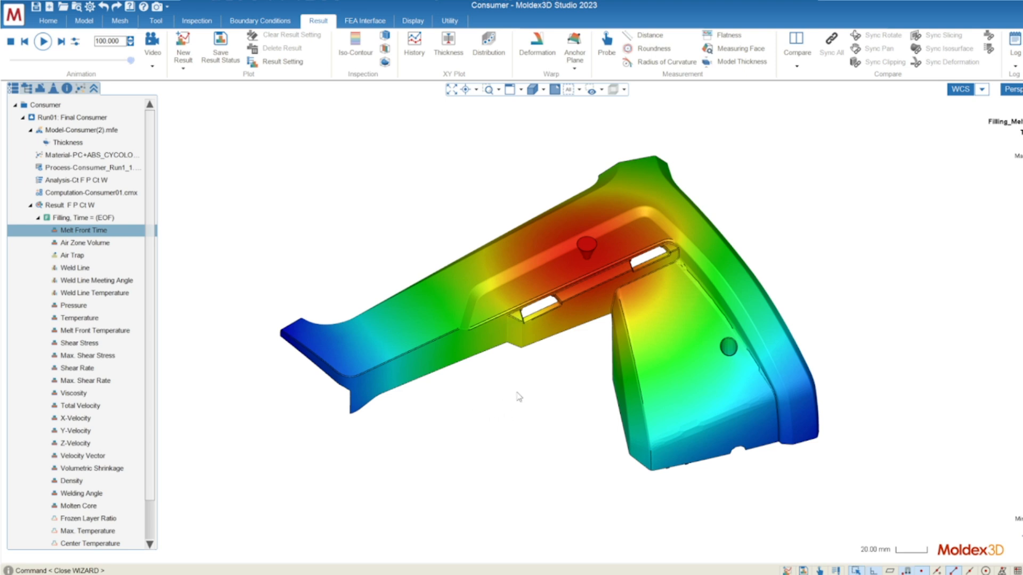
{"action": "mouse_move", "coordinate": [510, 391]}
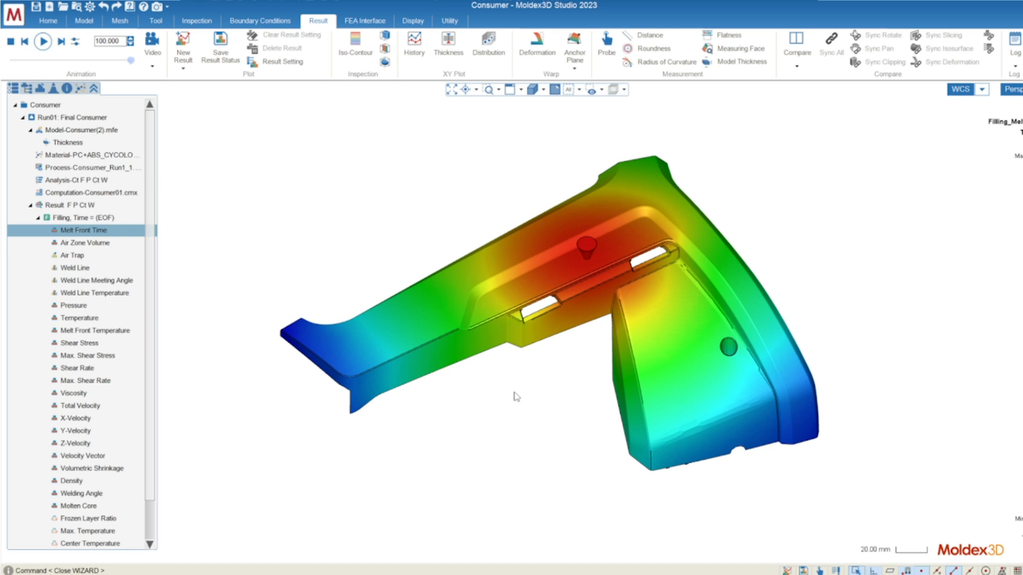
{"action": "mouse_move", "coordinate": [254, 484]}
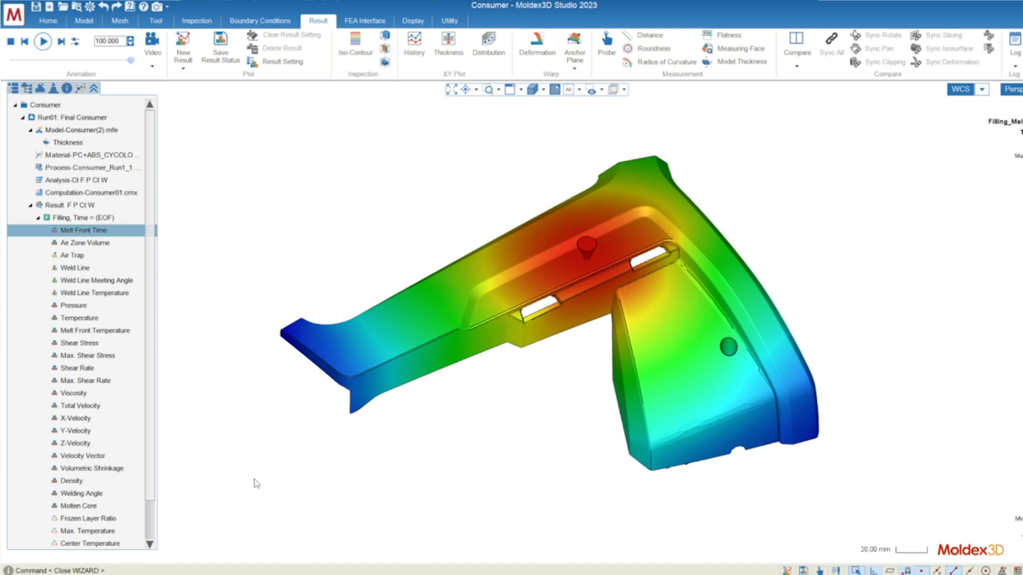
{"action": "mouse_move", "coordinate": [217, 417]}
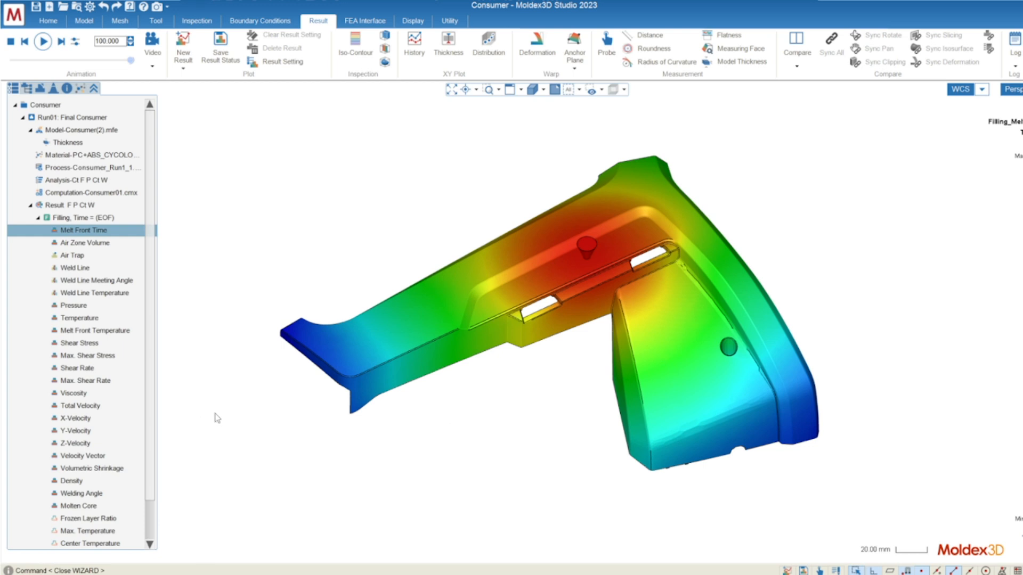
{"action": "mouse_move", "coordinate": [253, 207]}
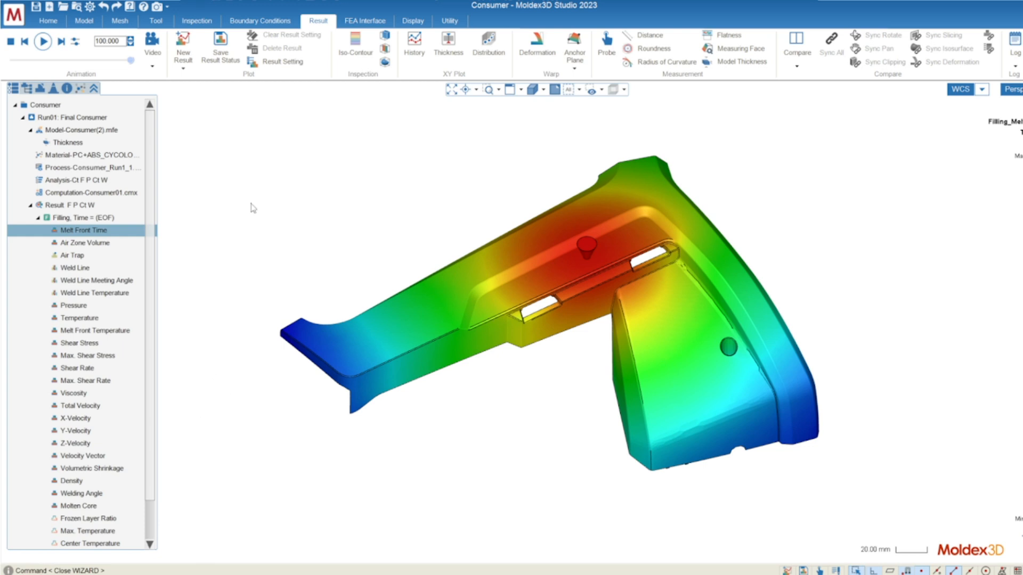
{"action": "mouse_move", "coordinate": [237, 280]}
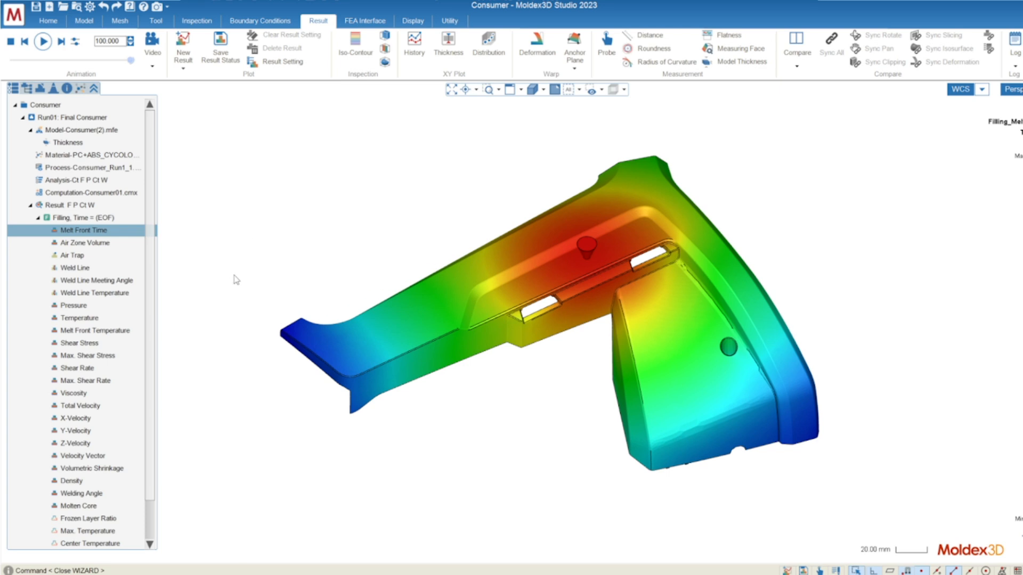
{"action": "mouse_move", "coordinate": [225, 217]}
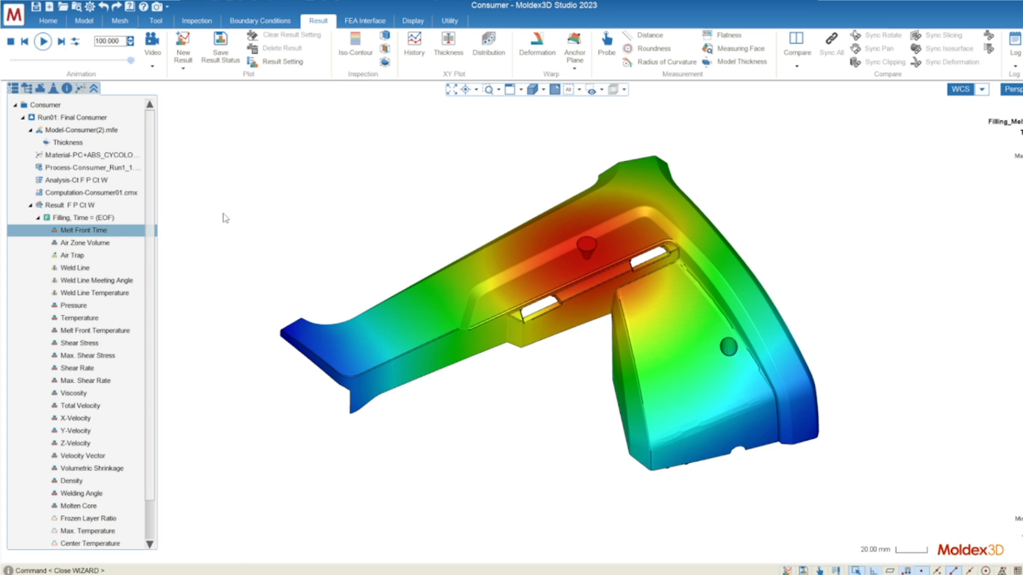
{"action": "mouse_move", "coordinate": [258, 170]}
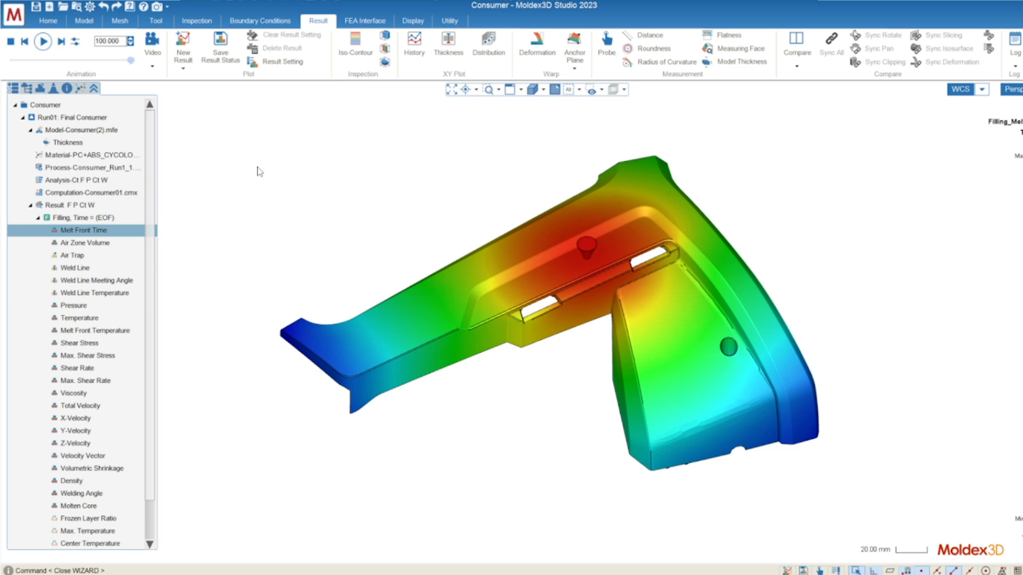
{"action": "mouse_move", "coordinate": [266, 152]}
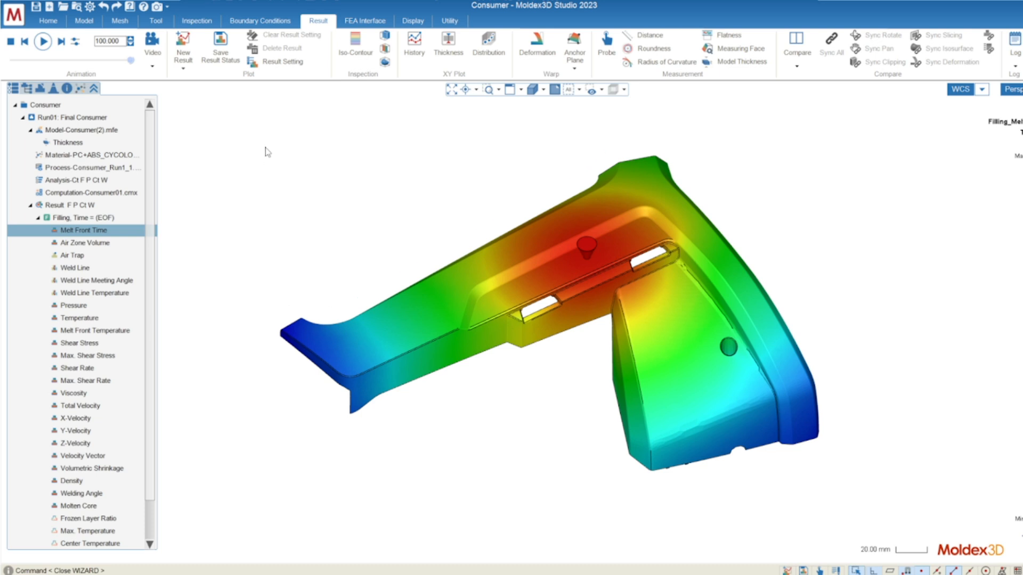